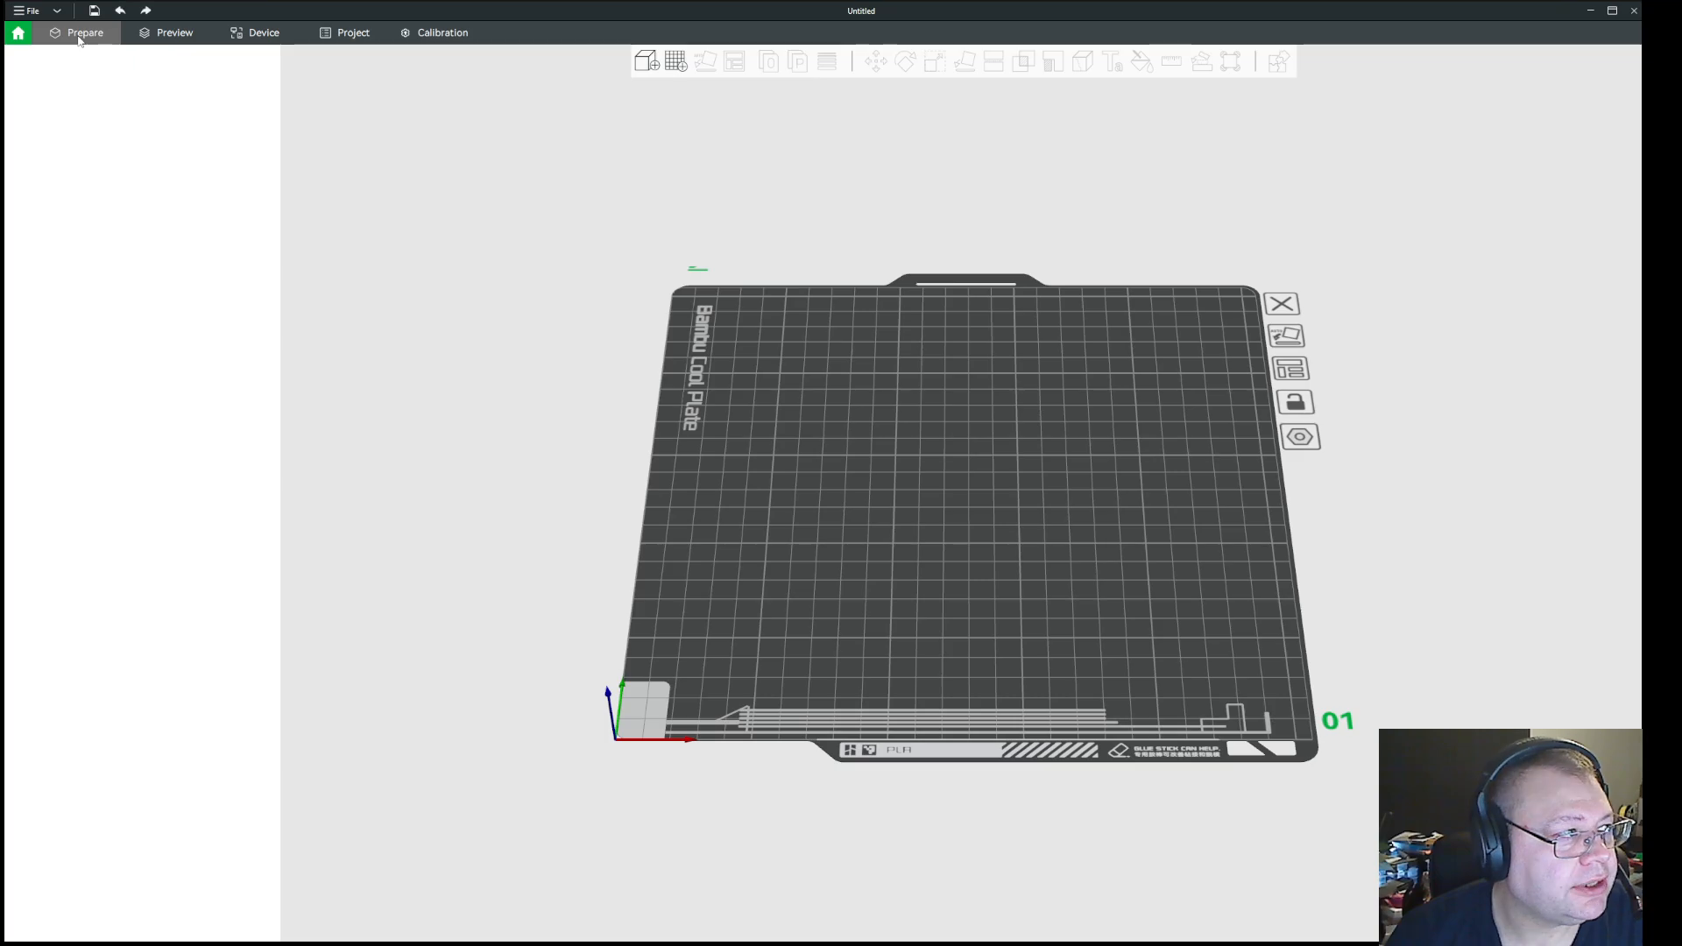
# Check the X1 Carbon 0.2 nozzle printer's settings from the Prepare view
pyautogui.click(84, 32)
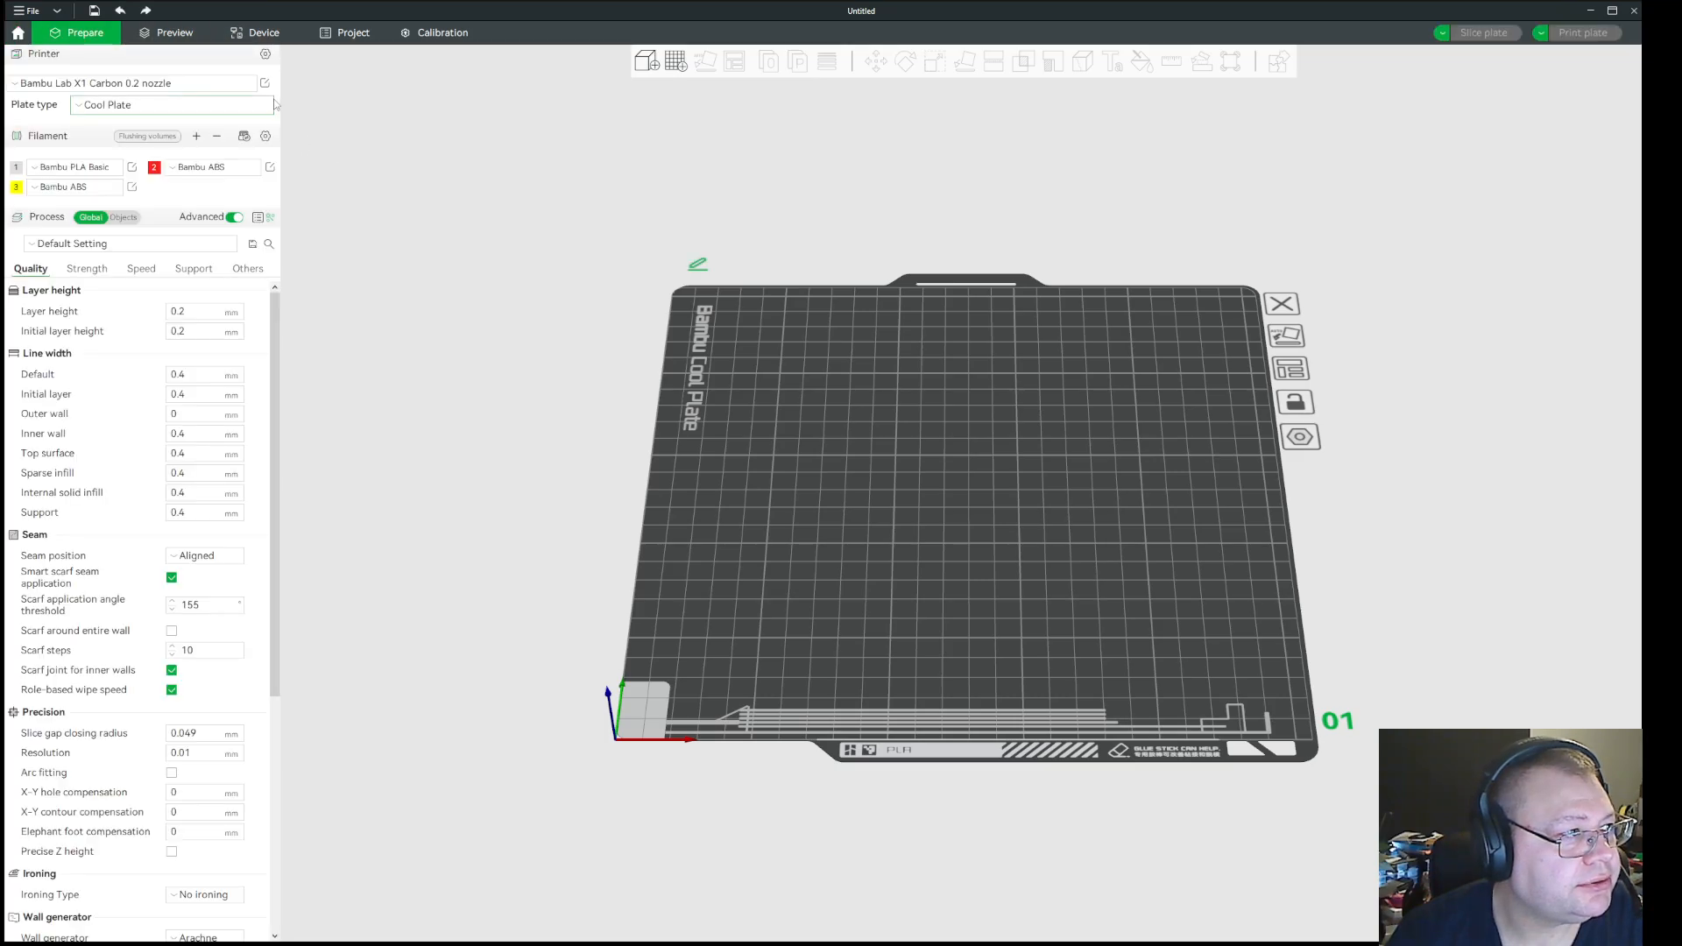
pyautogui.click(264, 82)
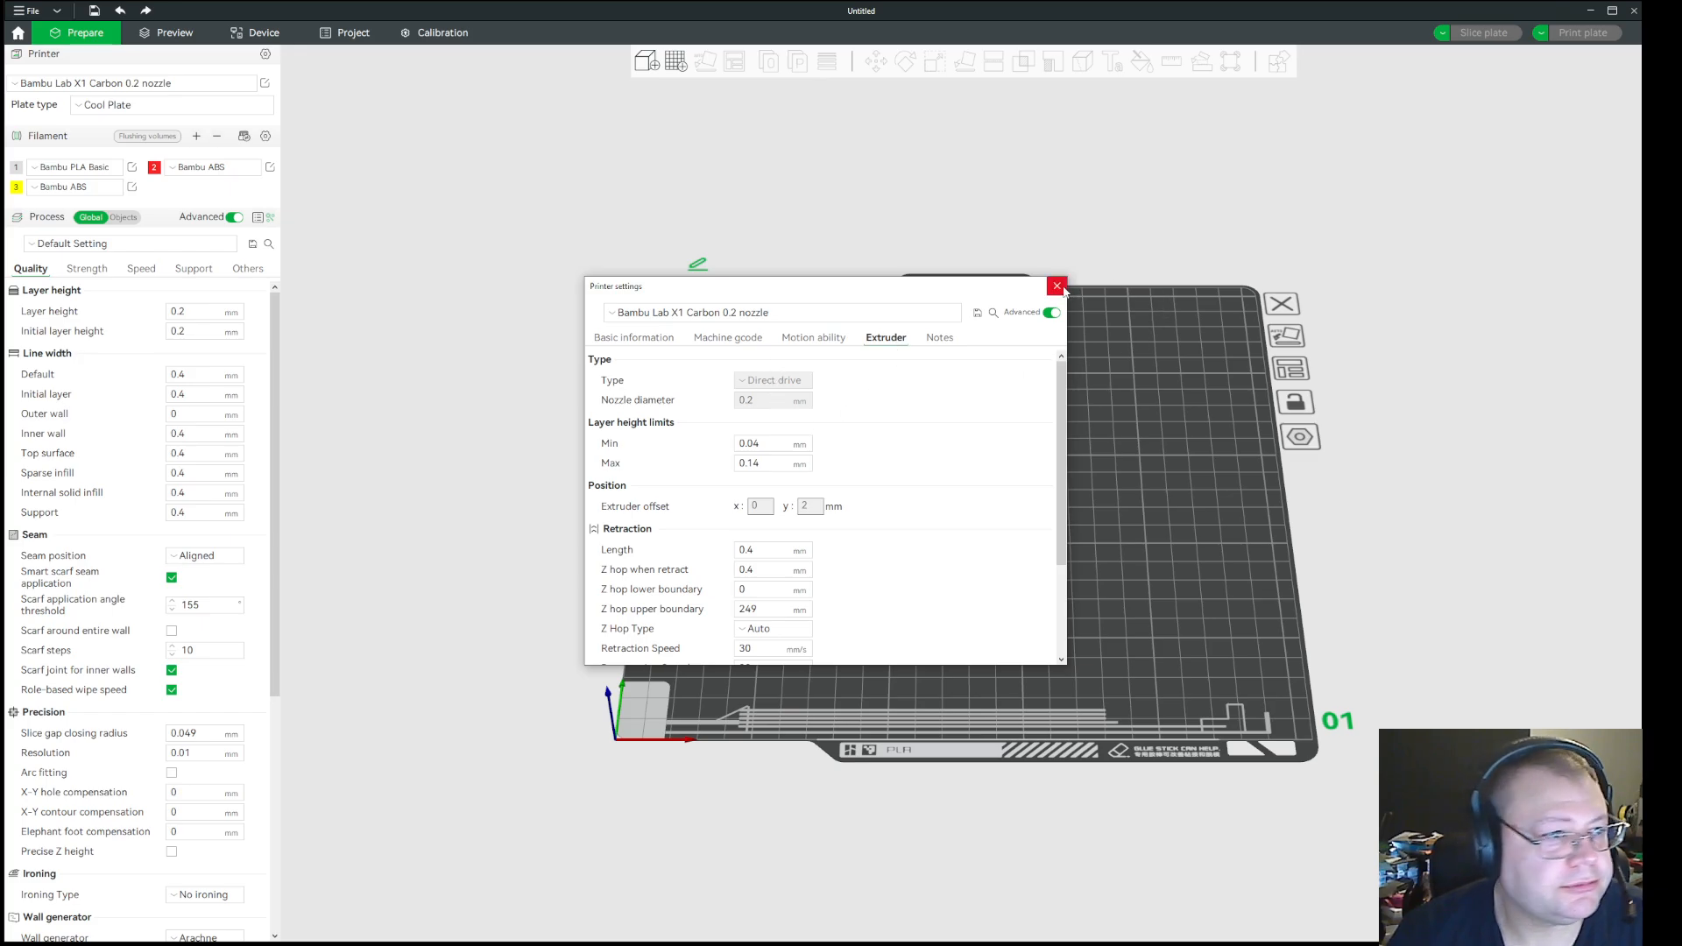
pyautogui.click(1056, 288)
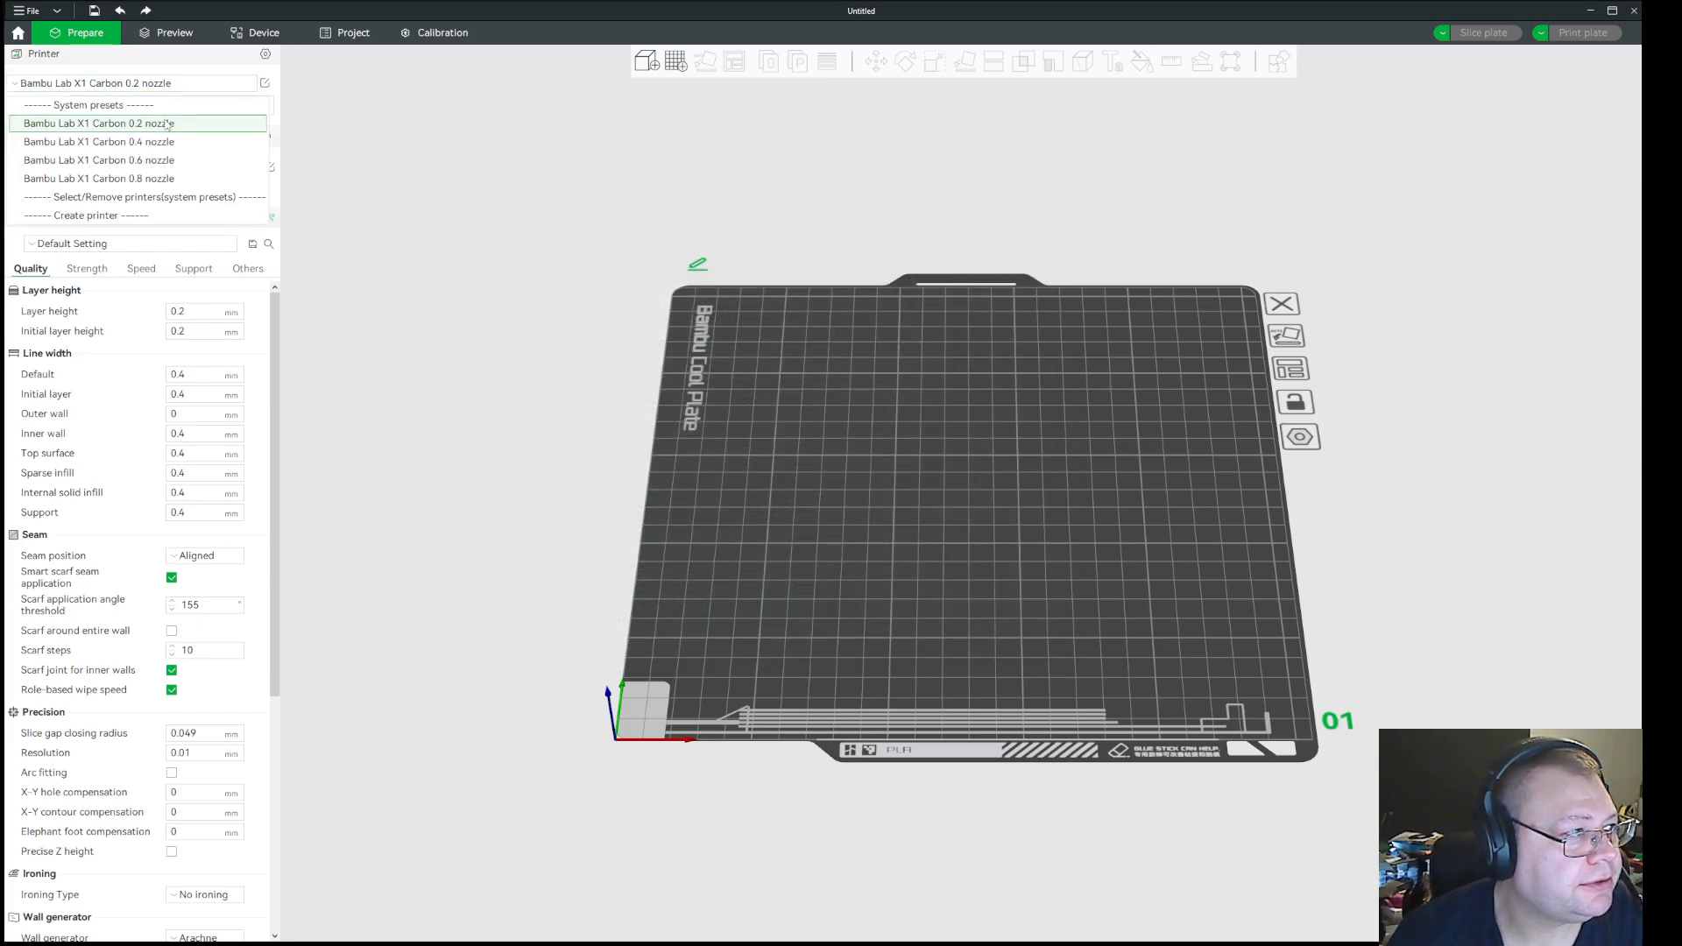
# Switch to the X1 Carbon 0.4 nozzle preset and review its Extruder nozzle diameter
pyautogui.click(98, 142)
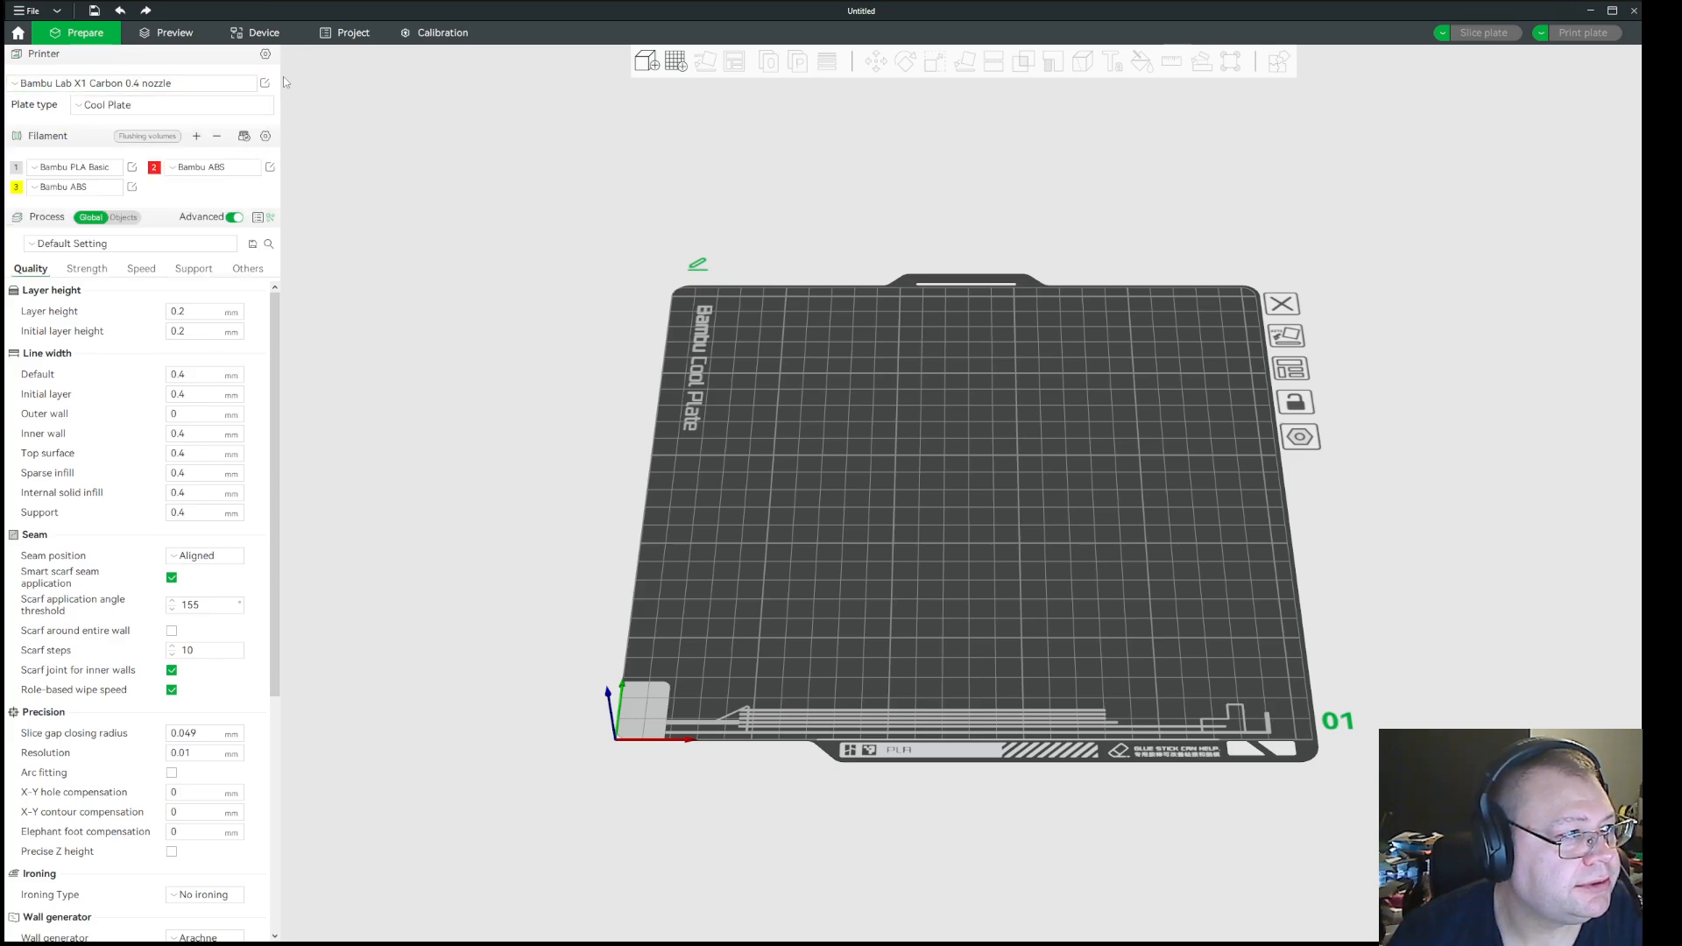
pyautogui.click(265, 82)
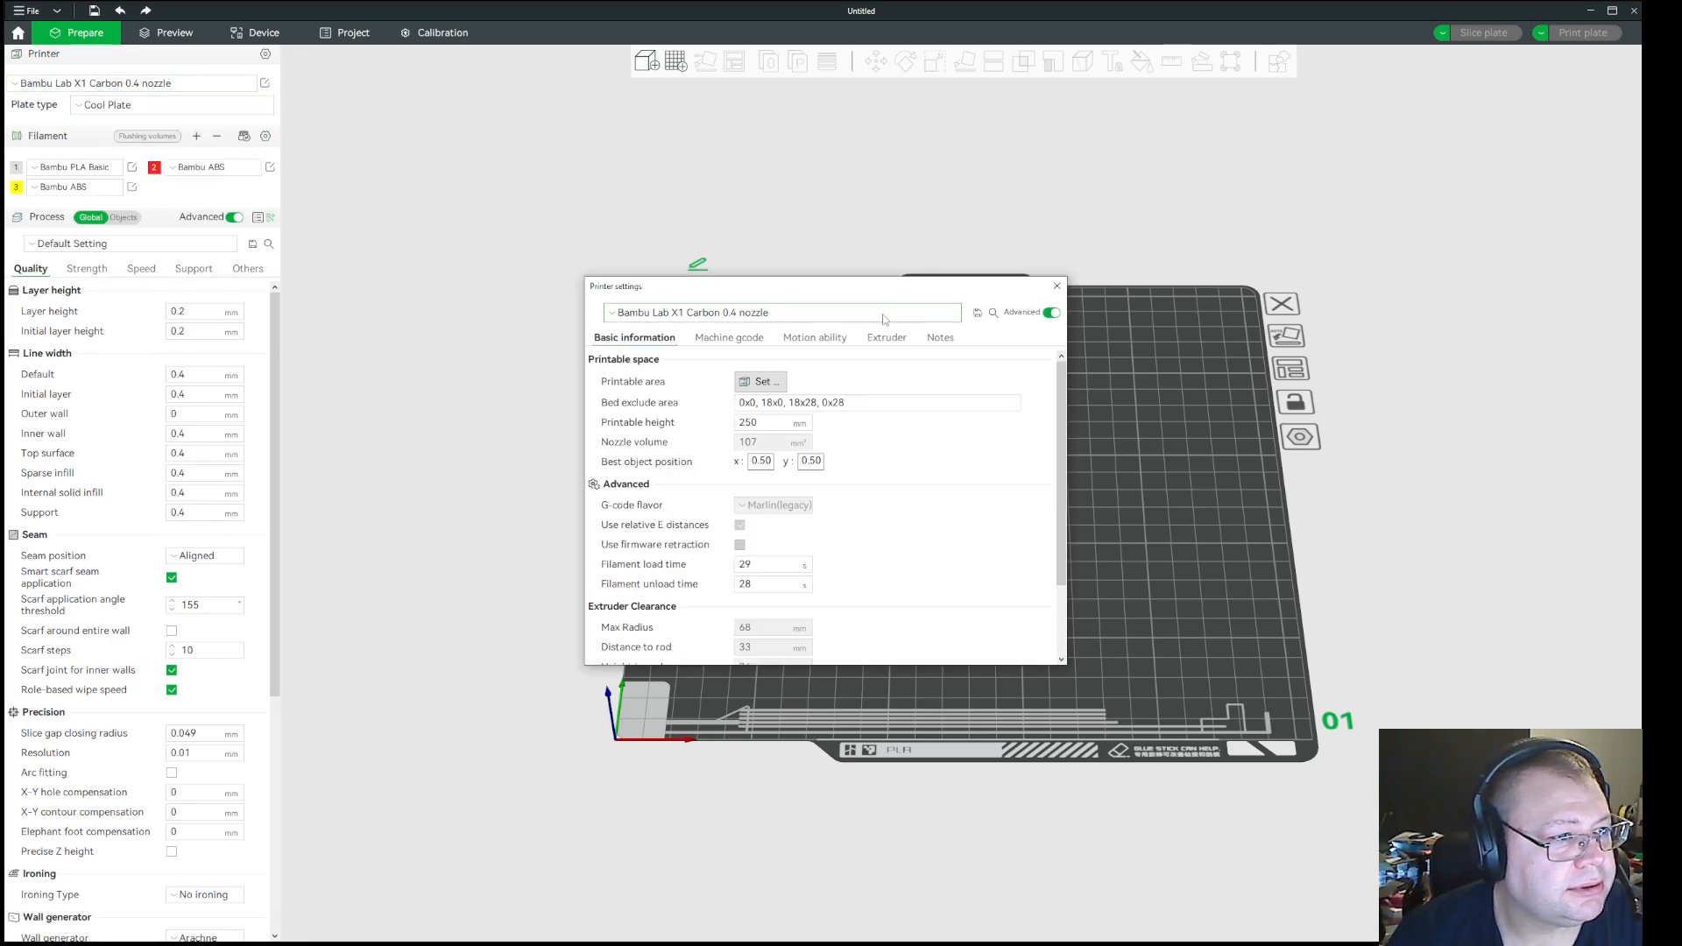
pyautogui.click(887, 337)
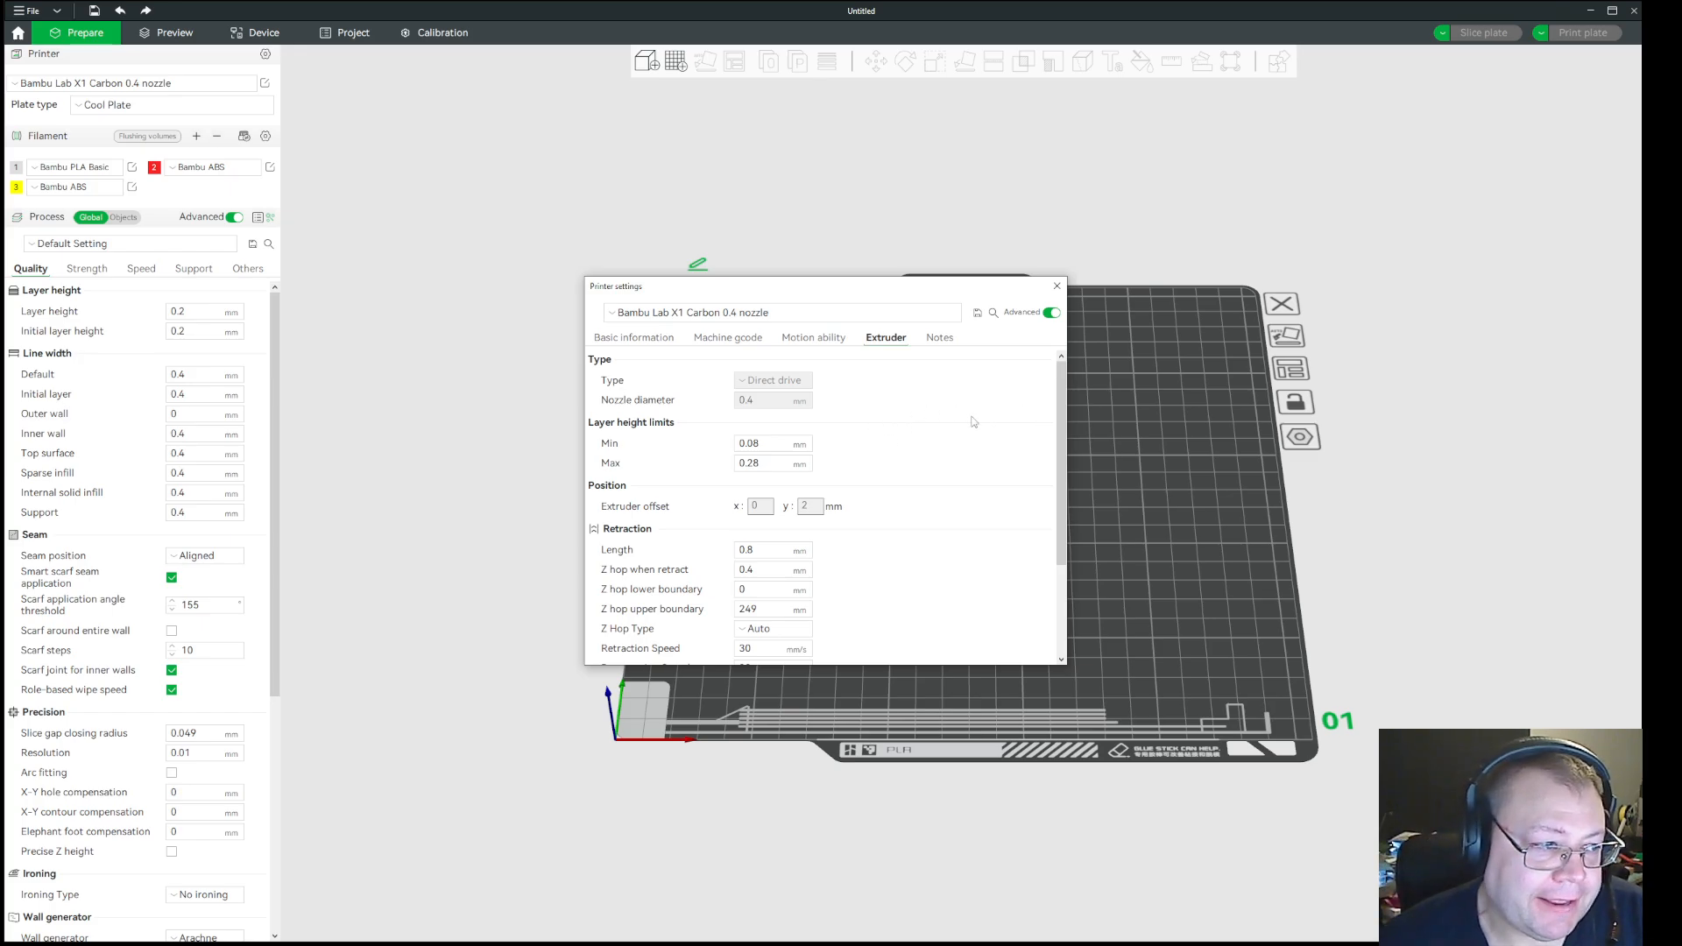
pyautogui.moveTo(978, 427)
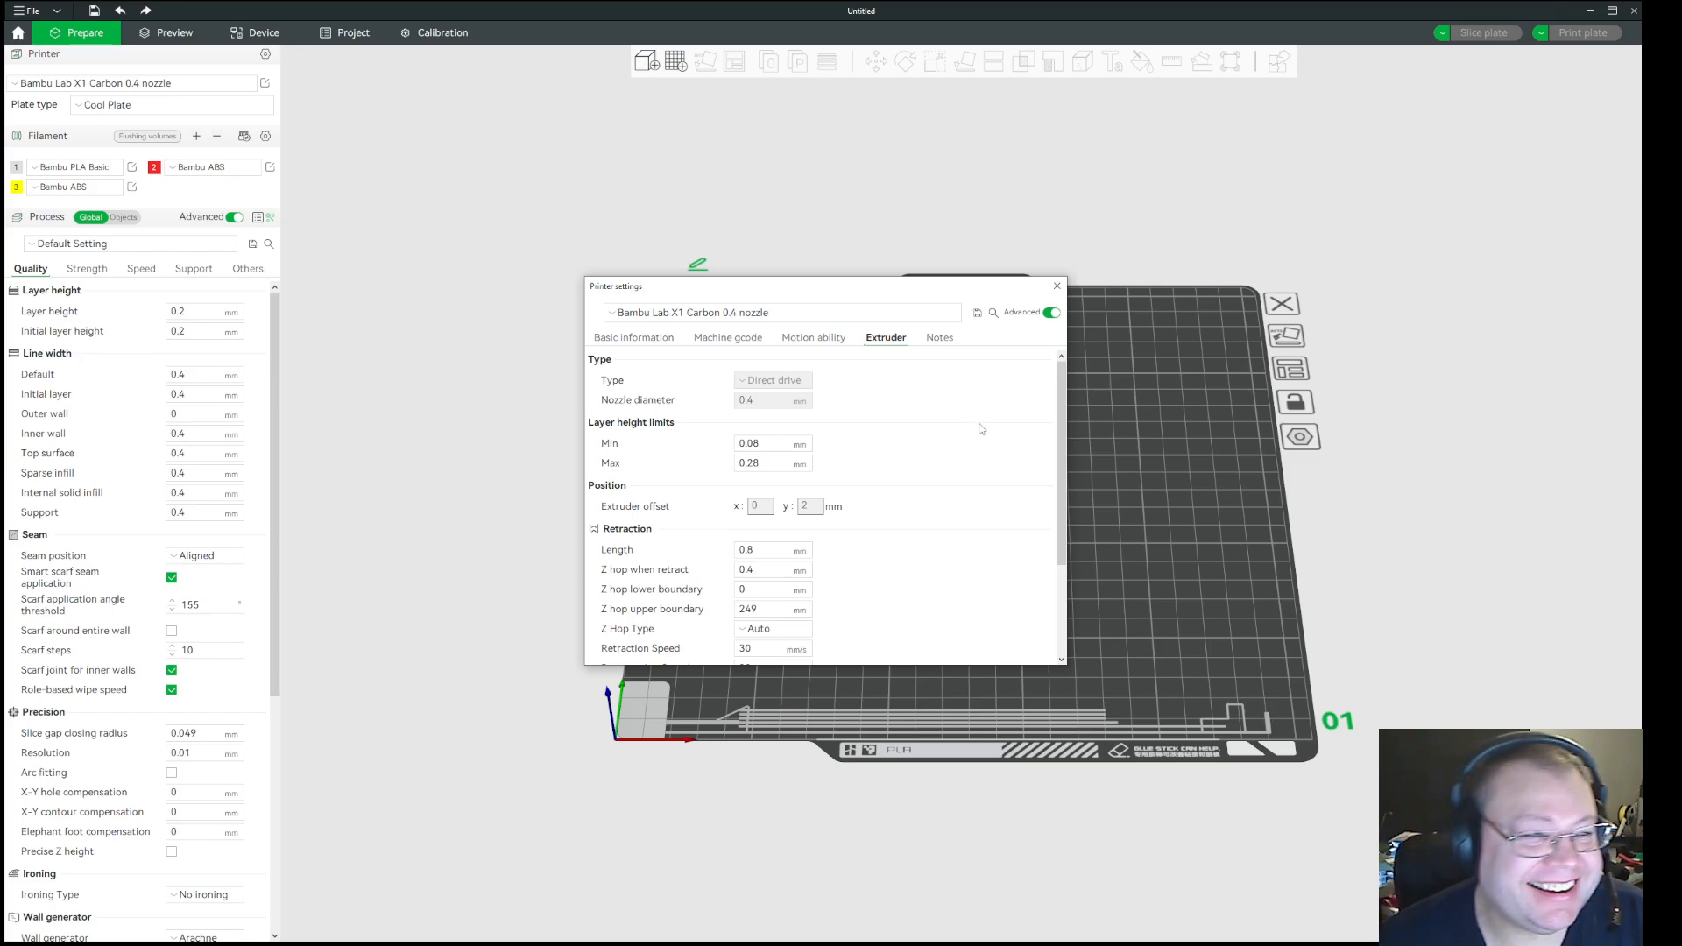
pyautogui.click(1055, 286)
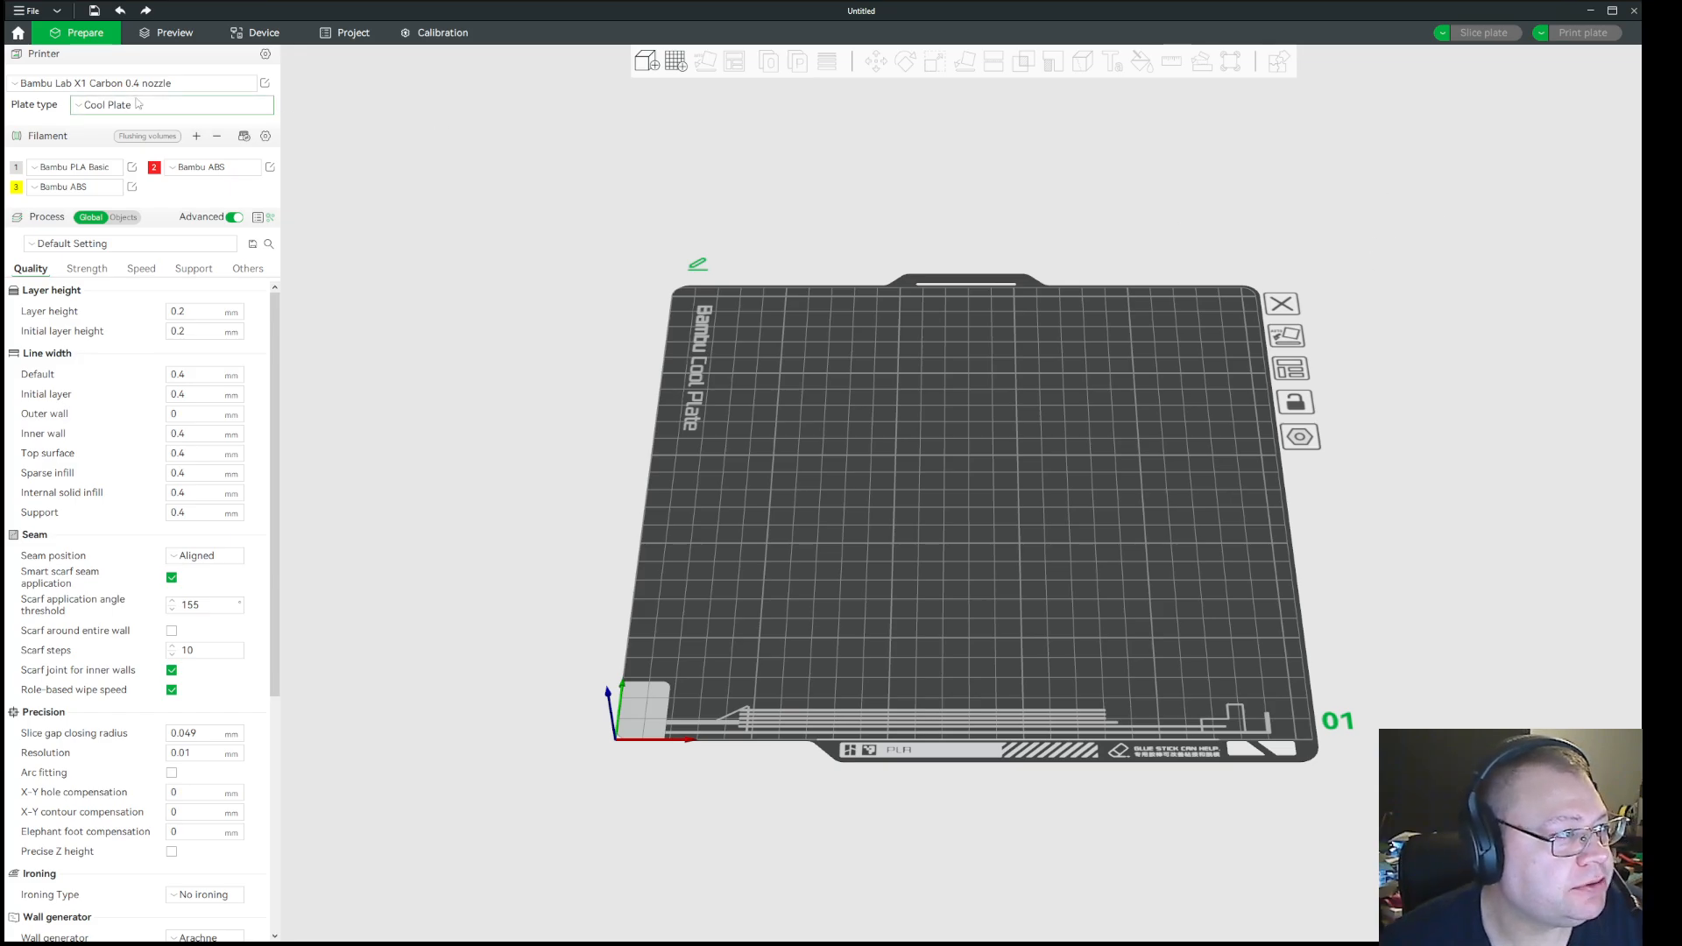
# Keep the 0.4 nozzle printer and browse the first filament slot's list for Generic TPU
pyautogui.click(135, 82)
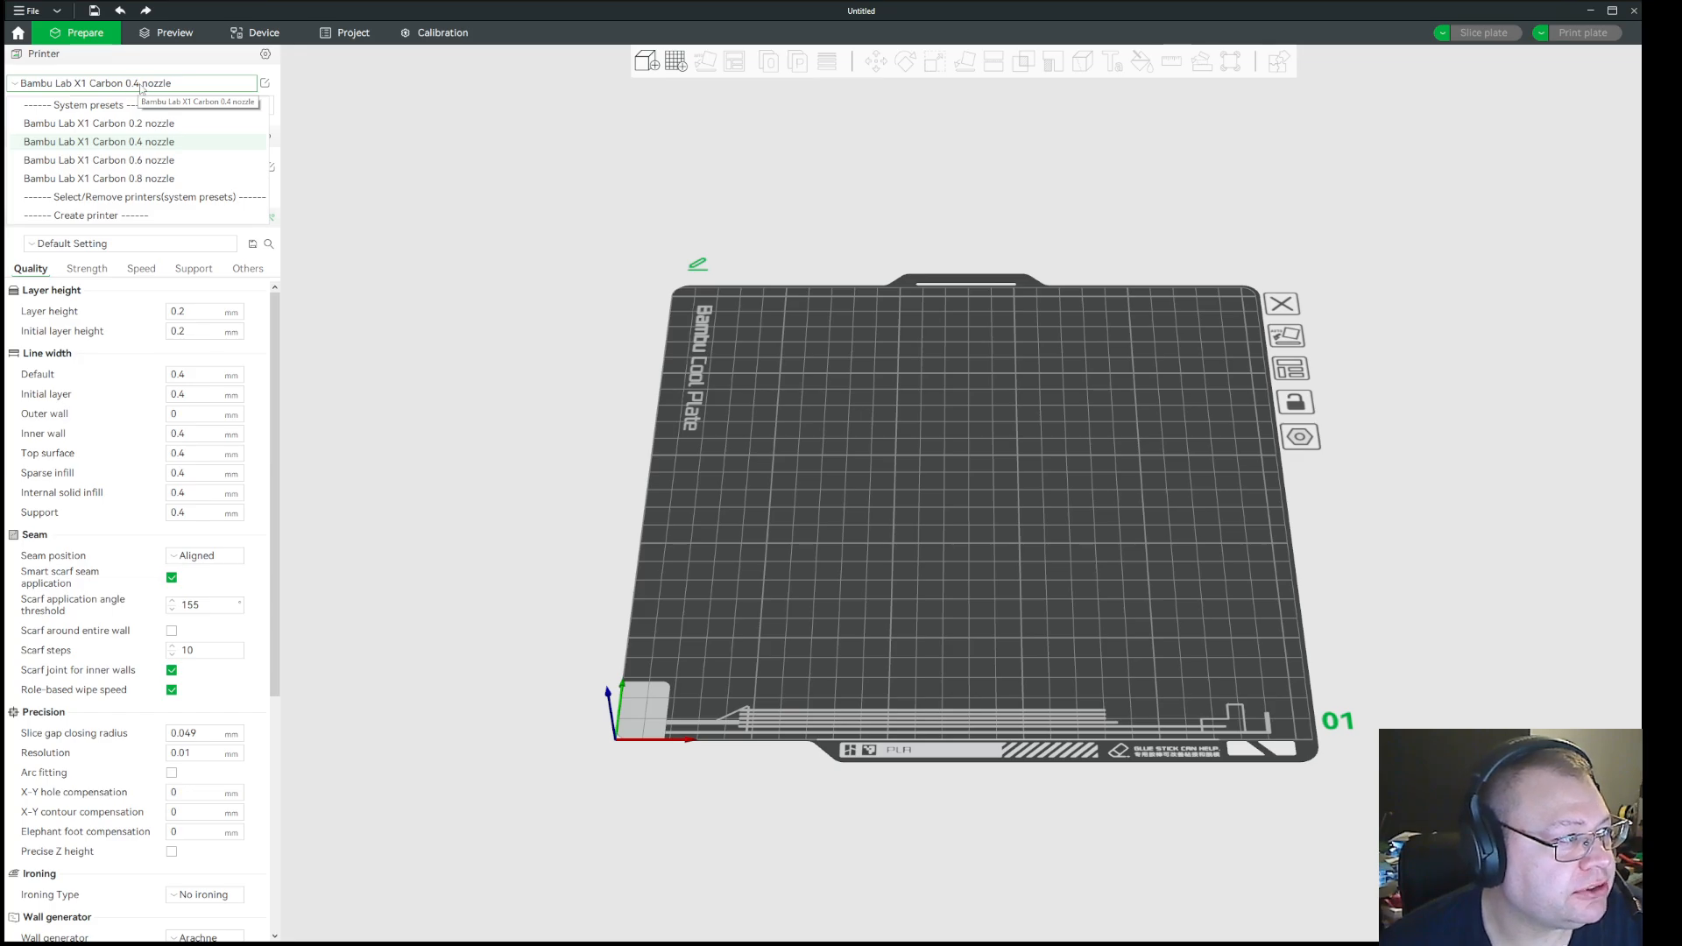
pyautogui.click(98, 141)
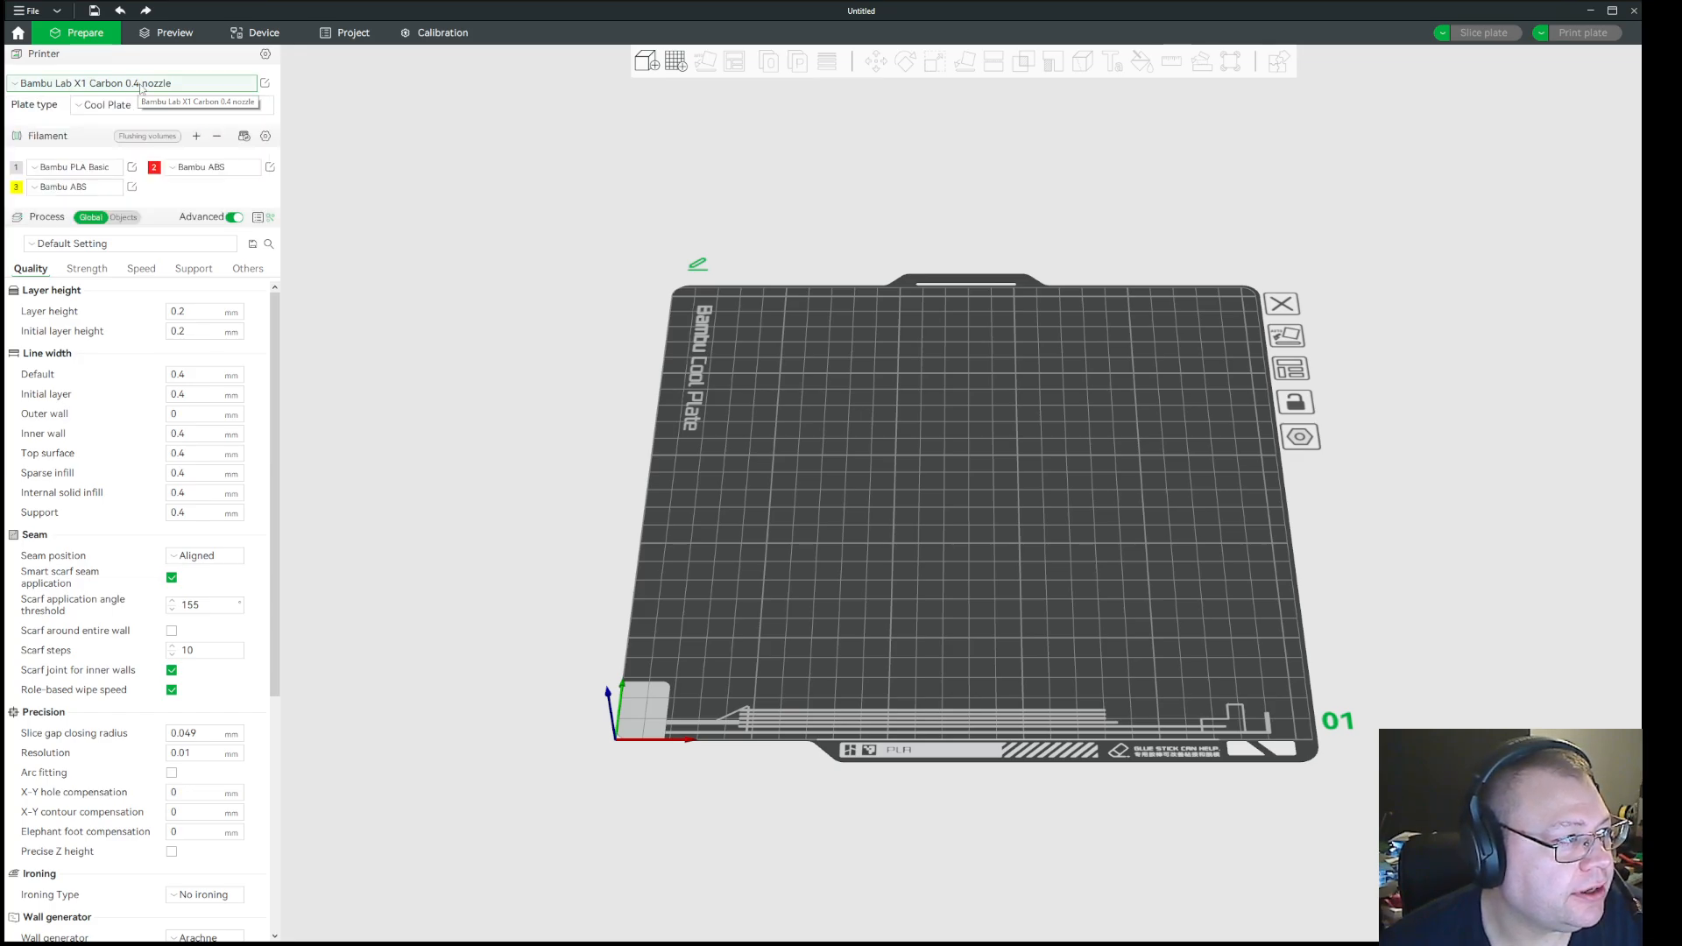
pyautogui.click(76, 167)
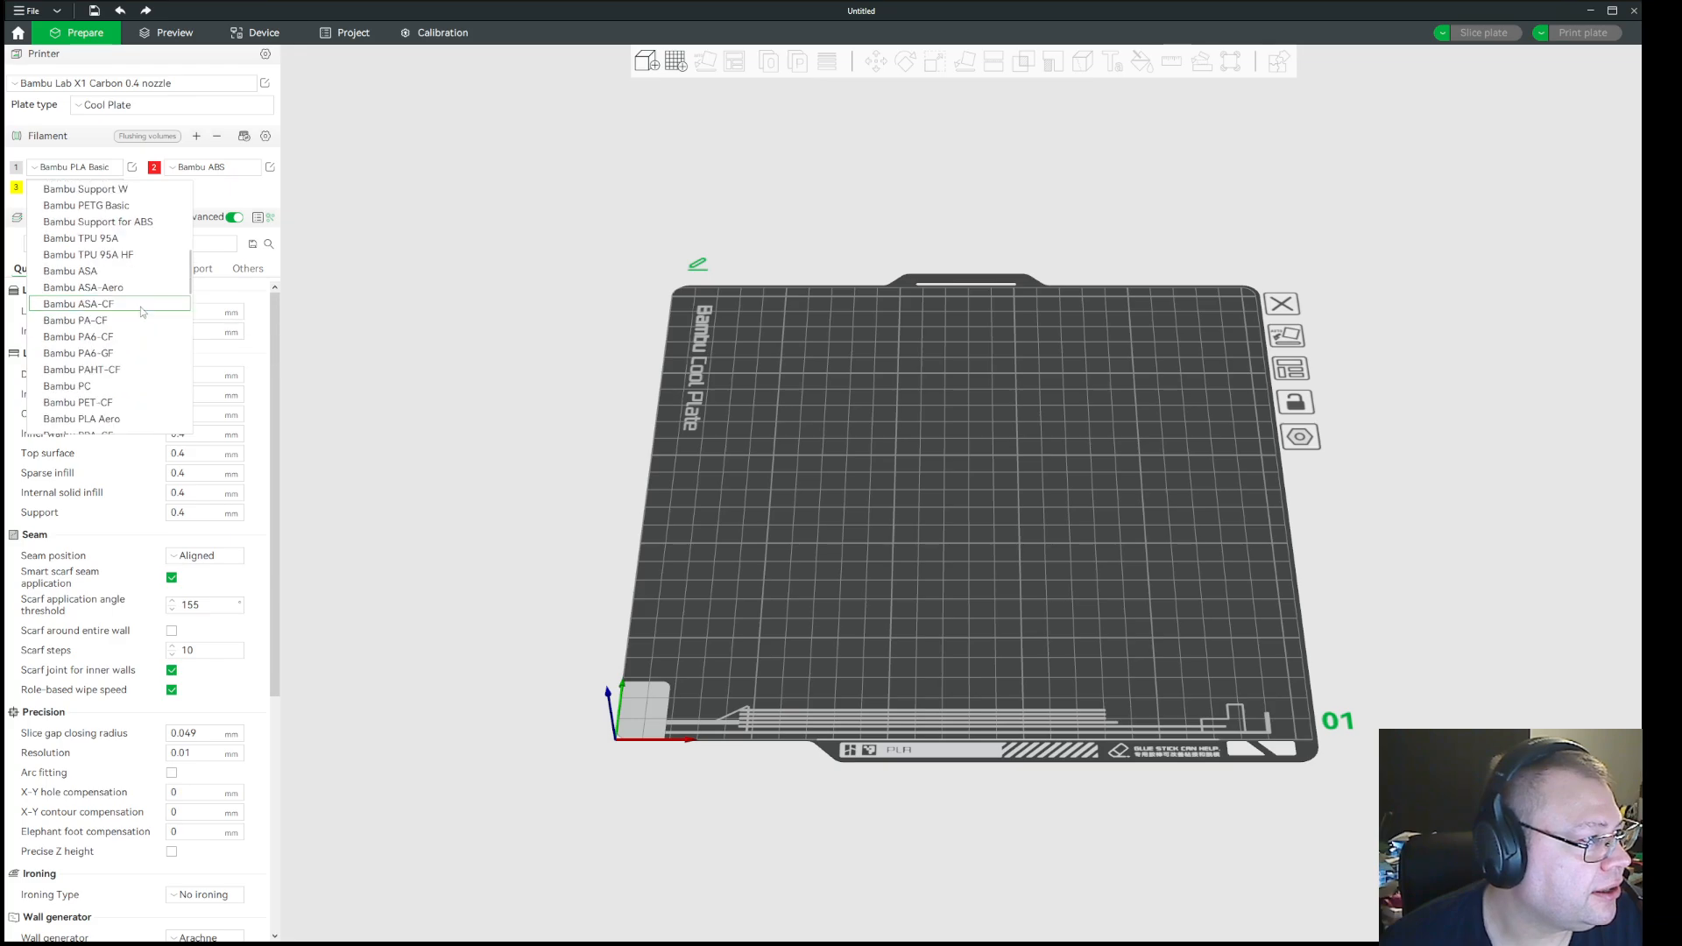
pyautogui.moveTo(147, 305)
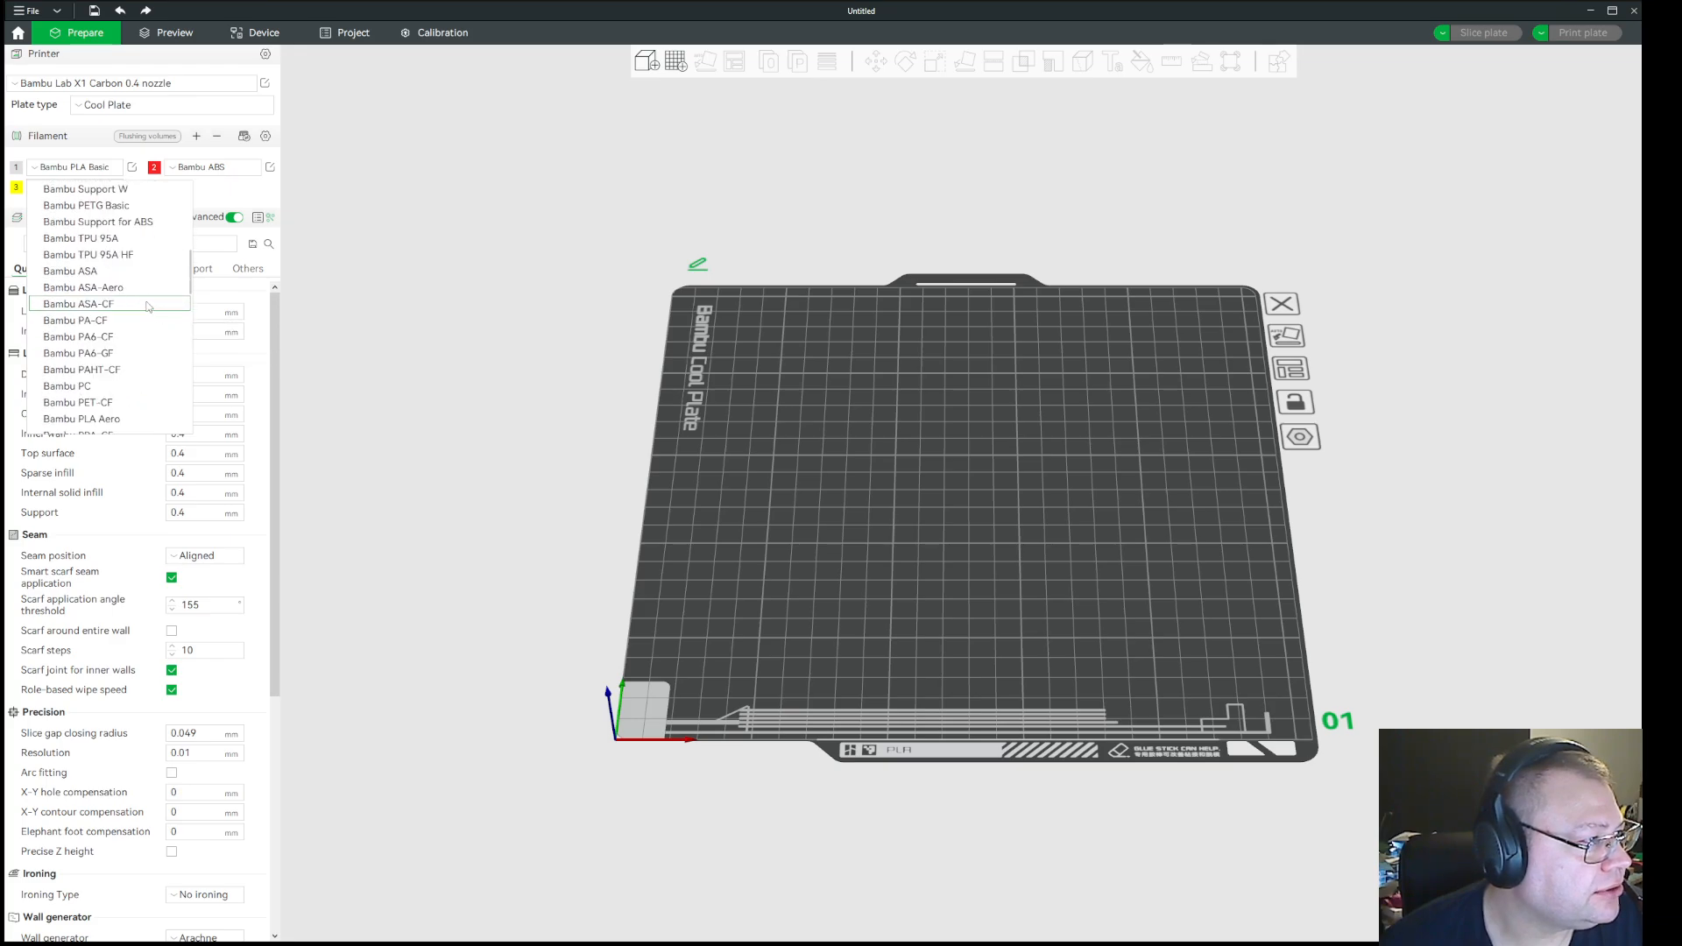
pyautogui.scroll(-3)
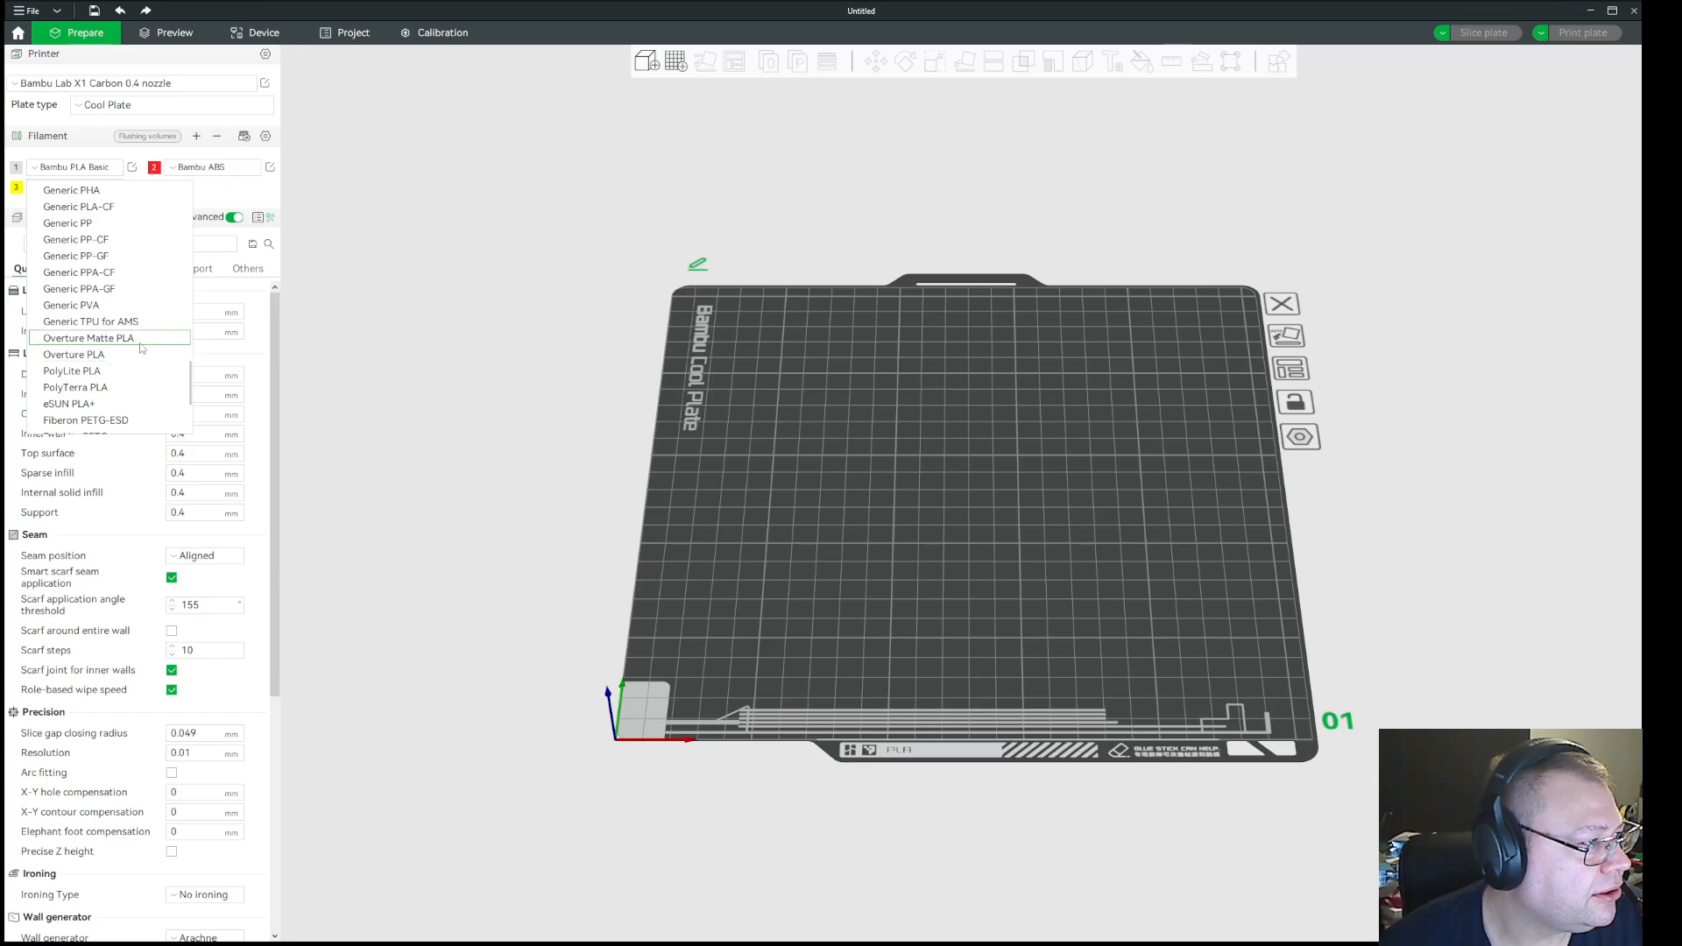
pyautogui.moveTo(89, 321)
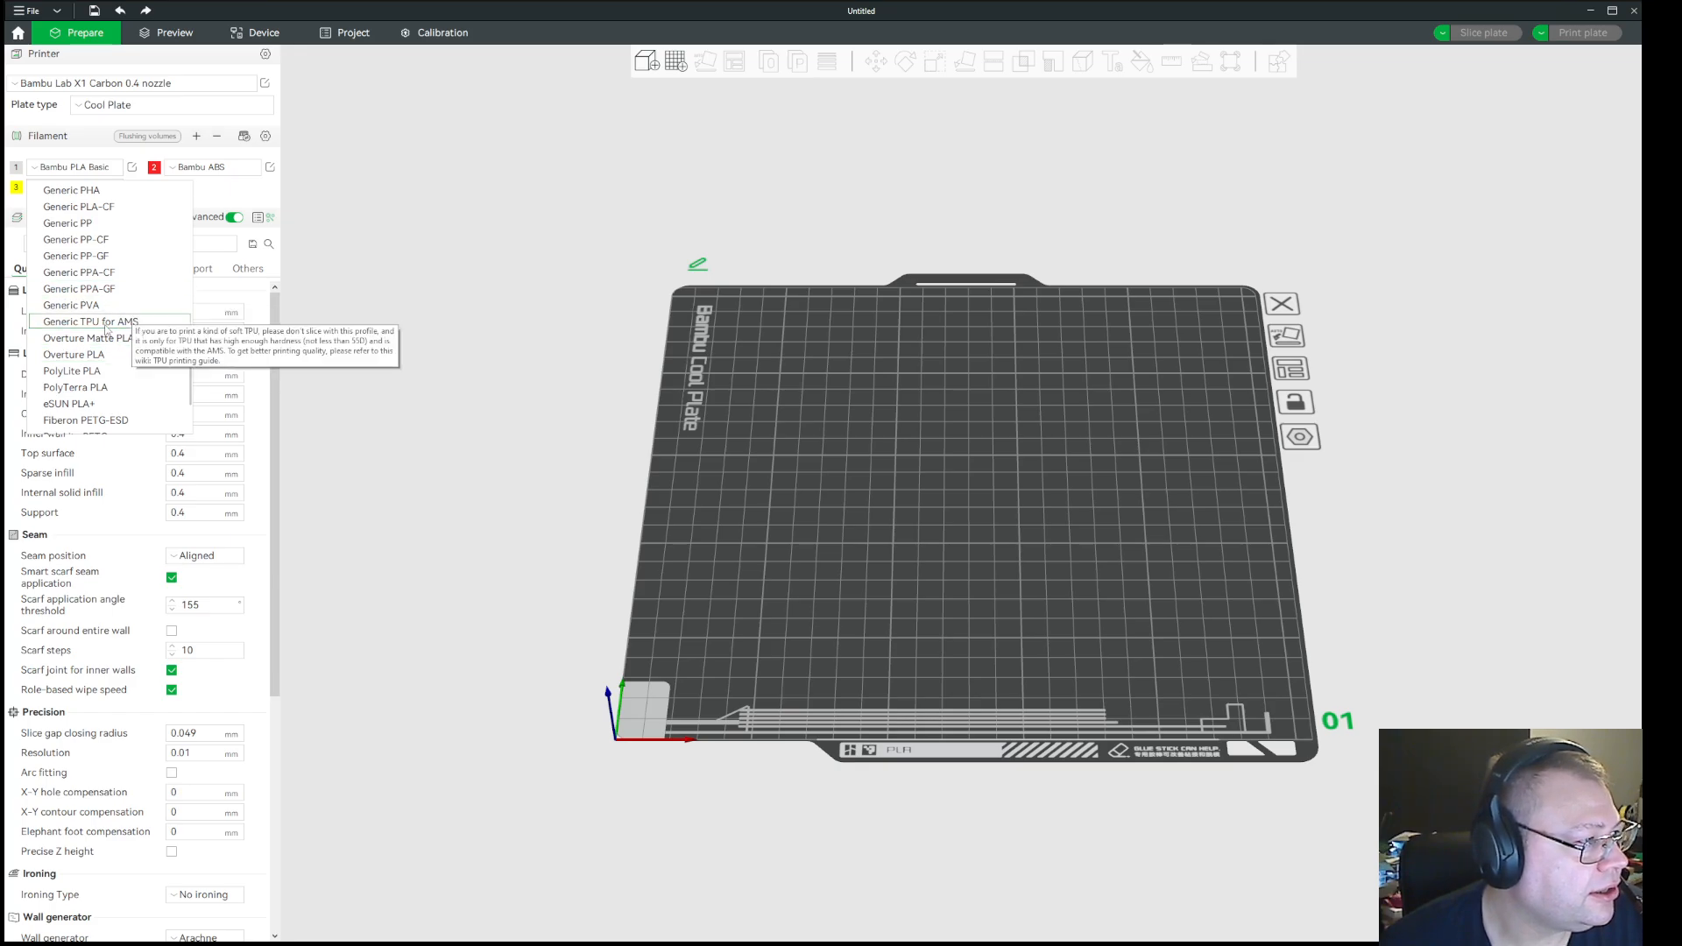
pyautogui.moveTo(79, 272)
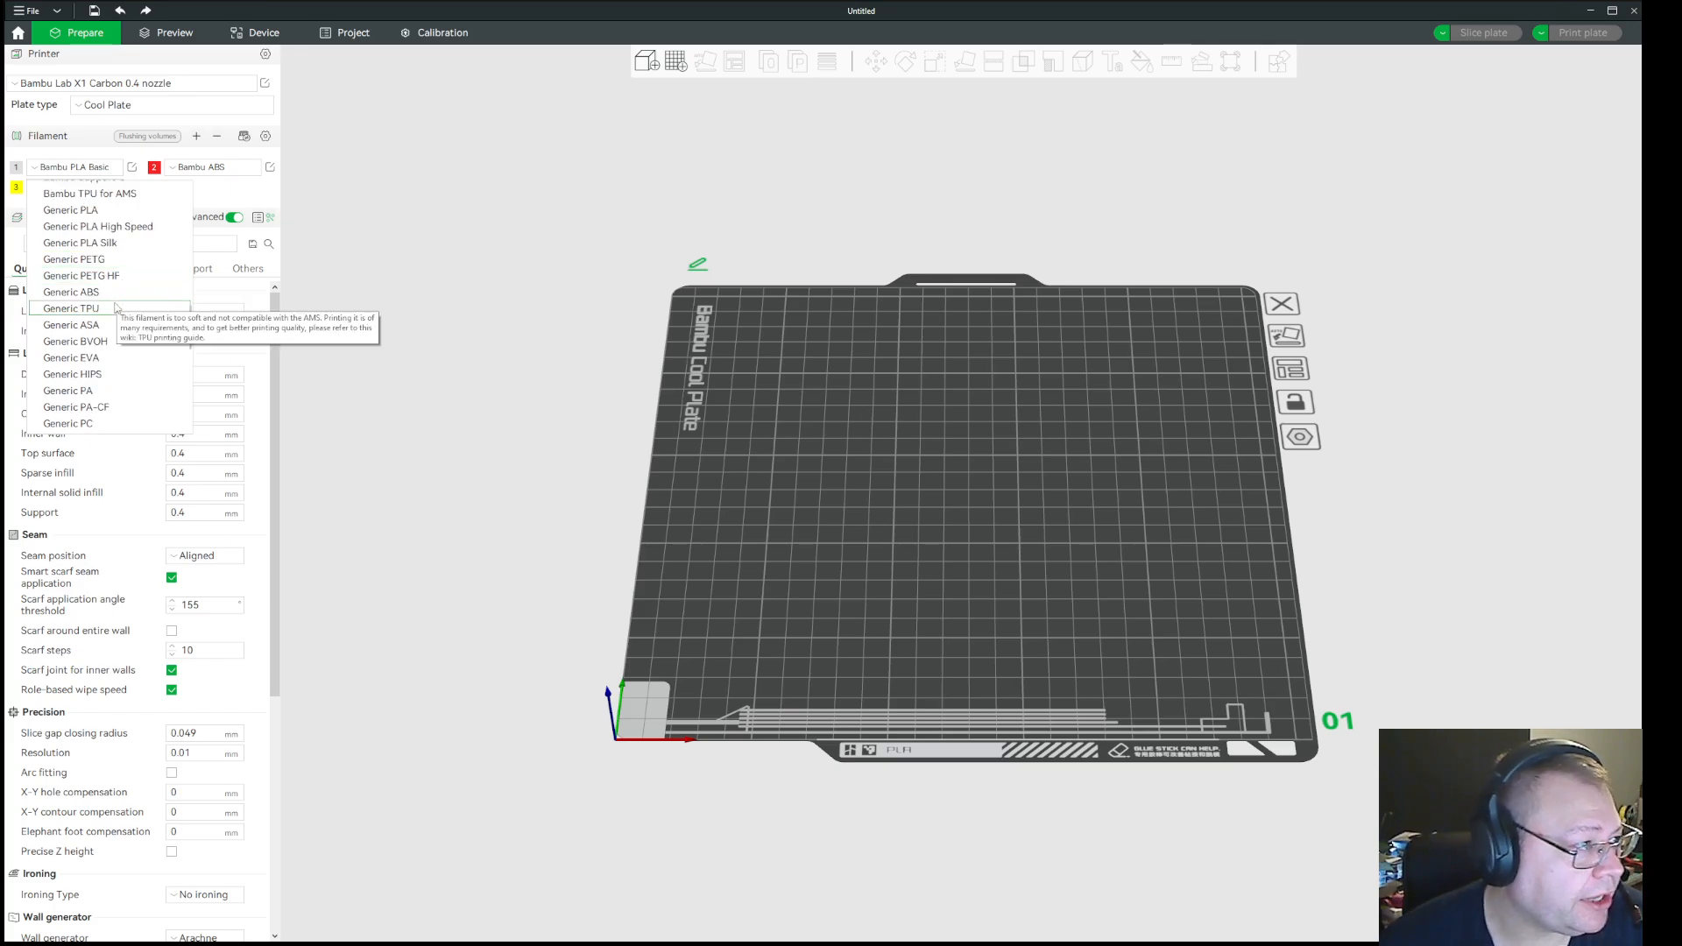
pyautogui.click(70, 309)
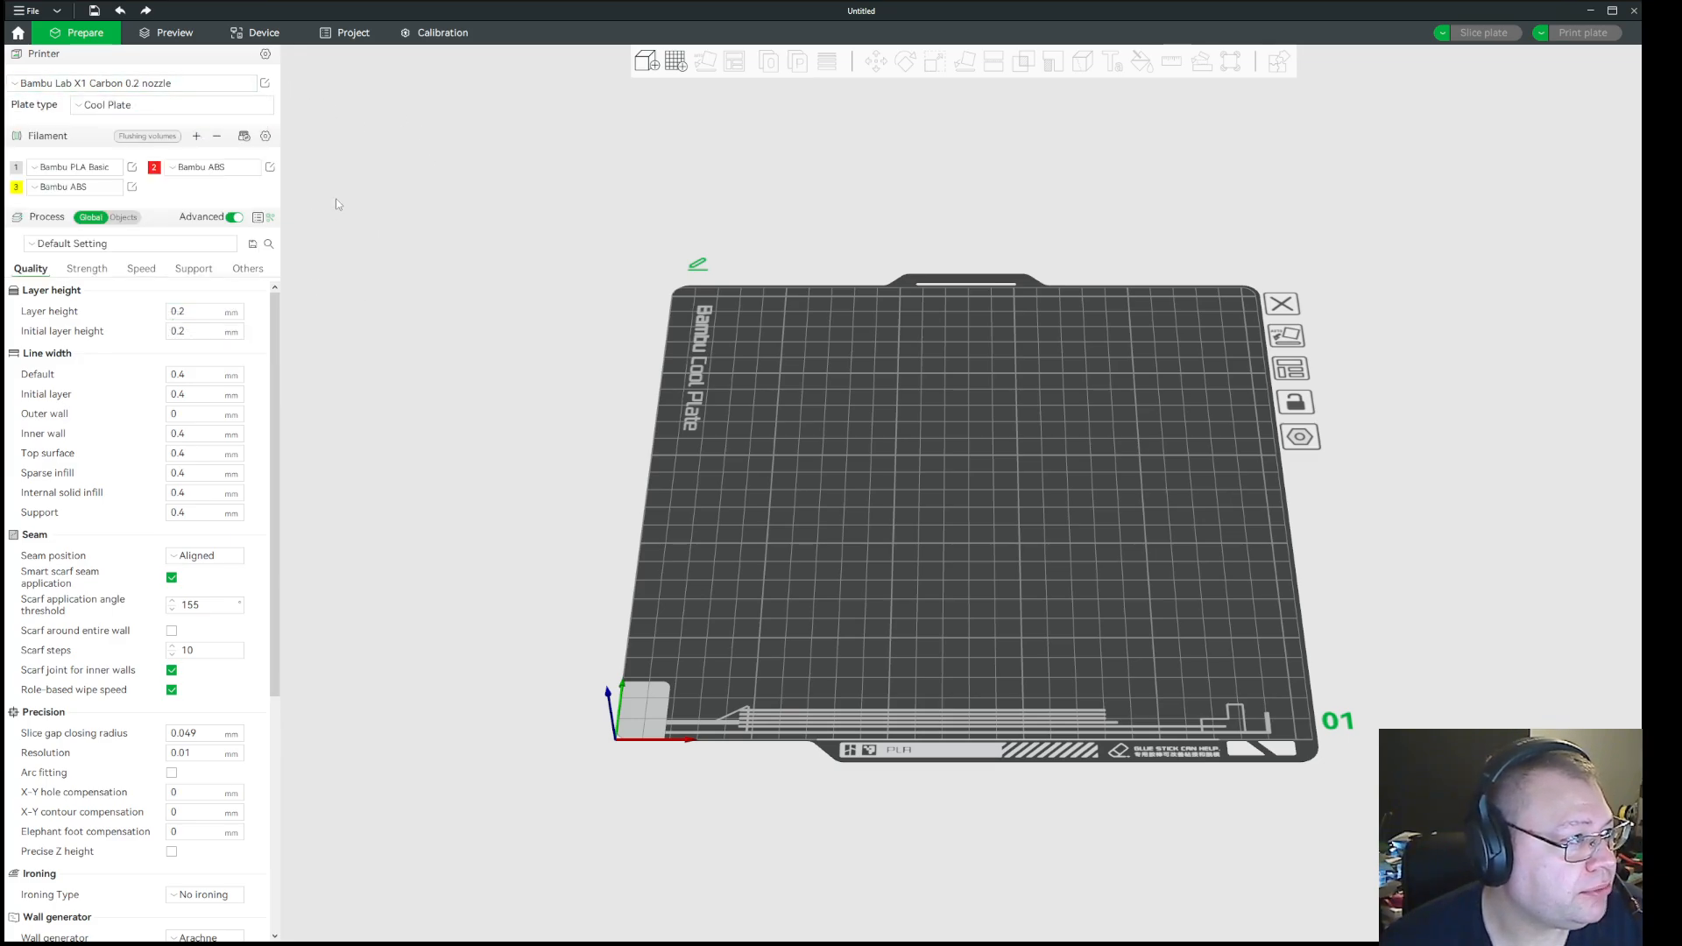
pyautogui.click(74, 167)
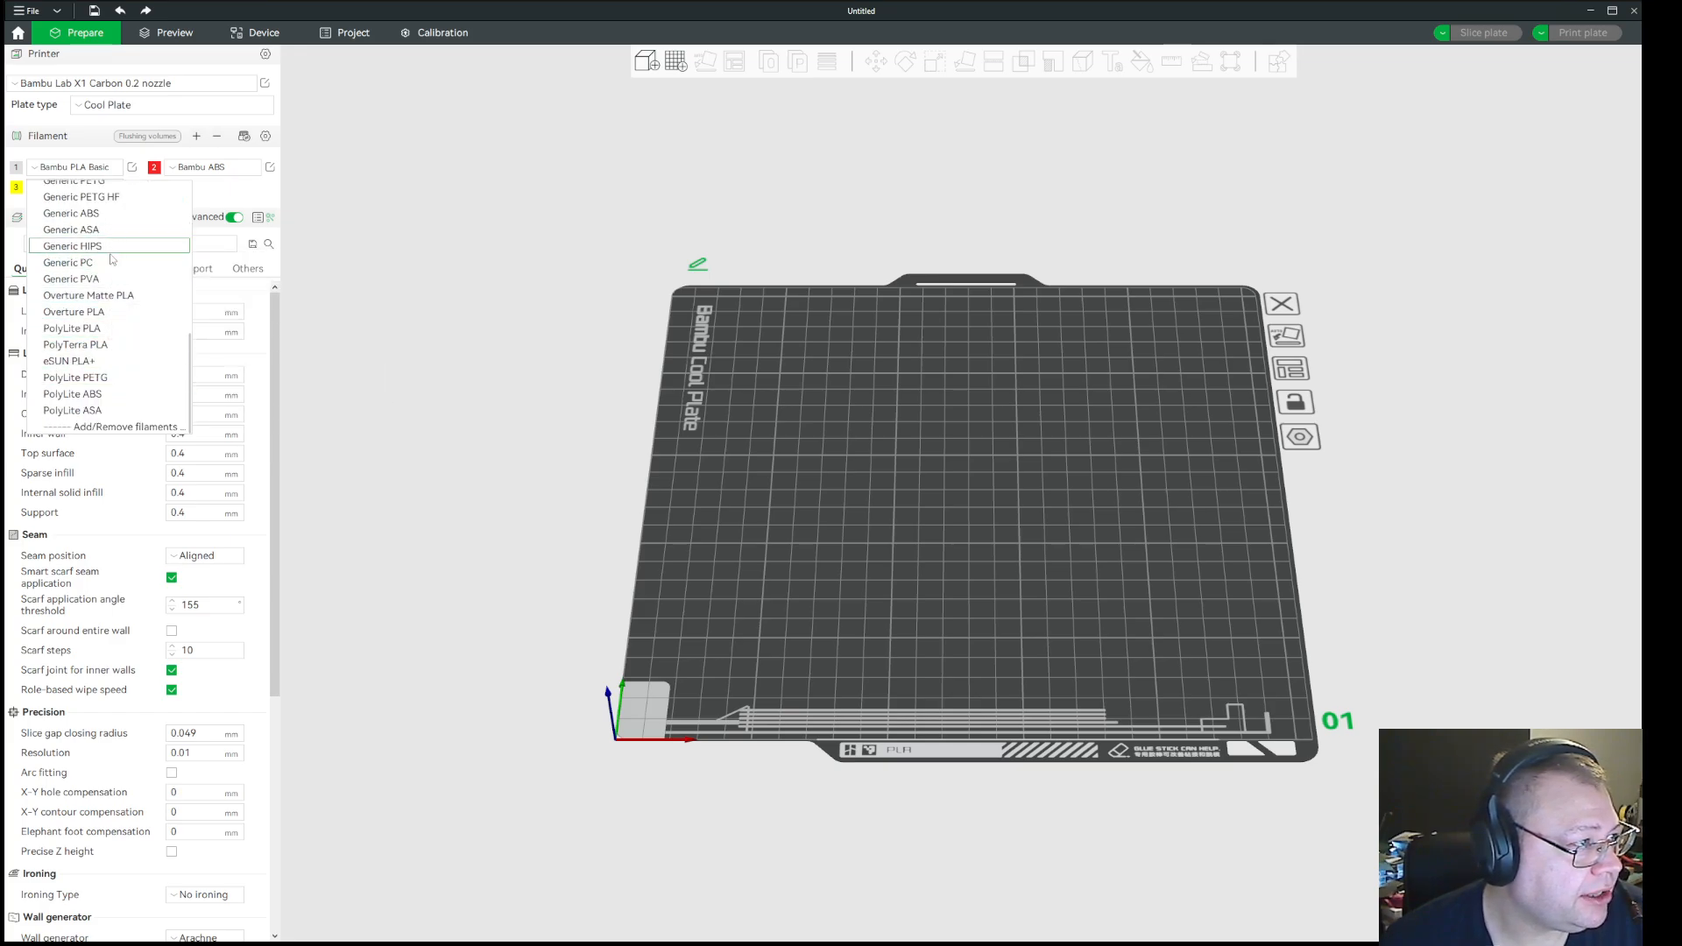
pyautogui.moveTo(121, 364)
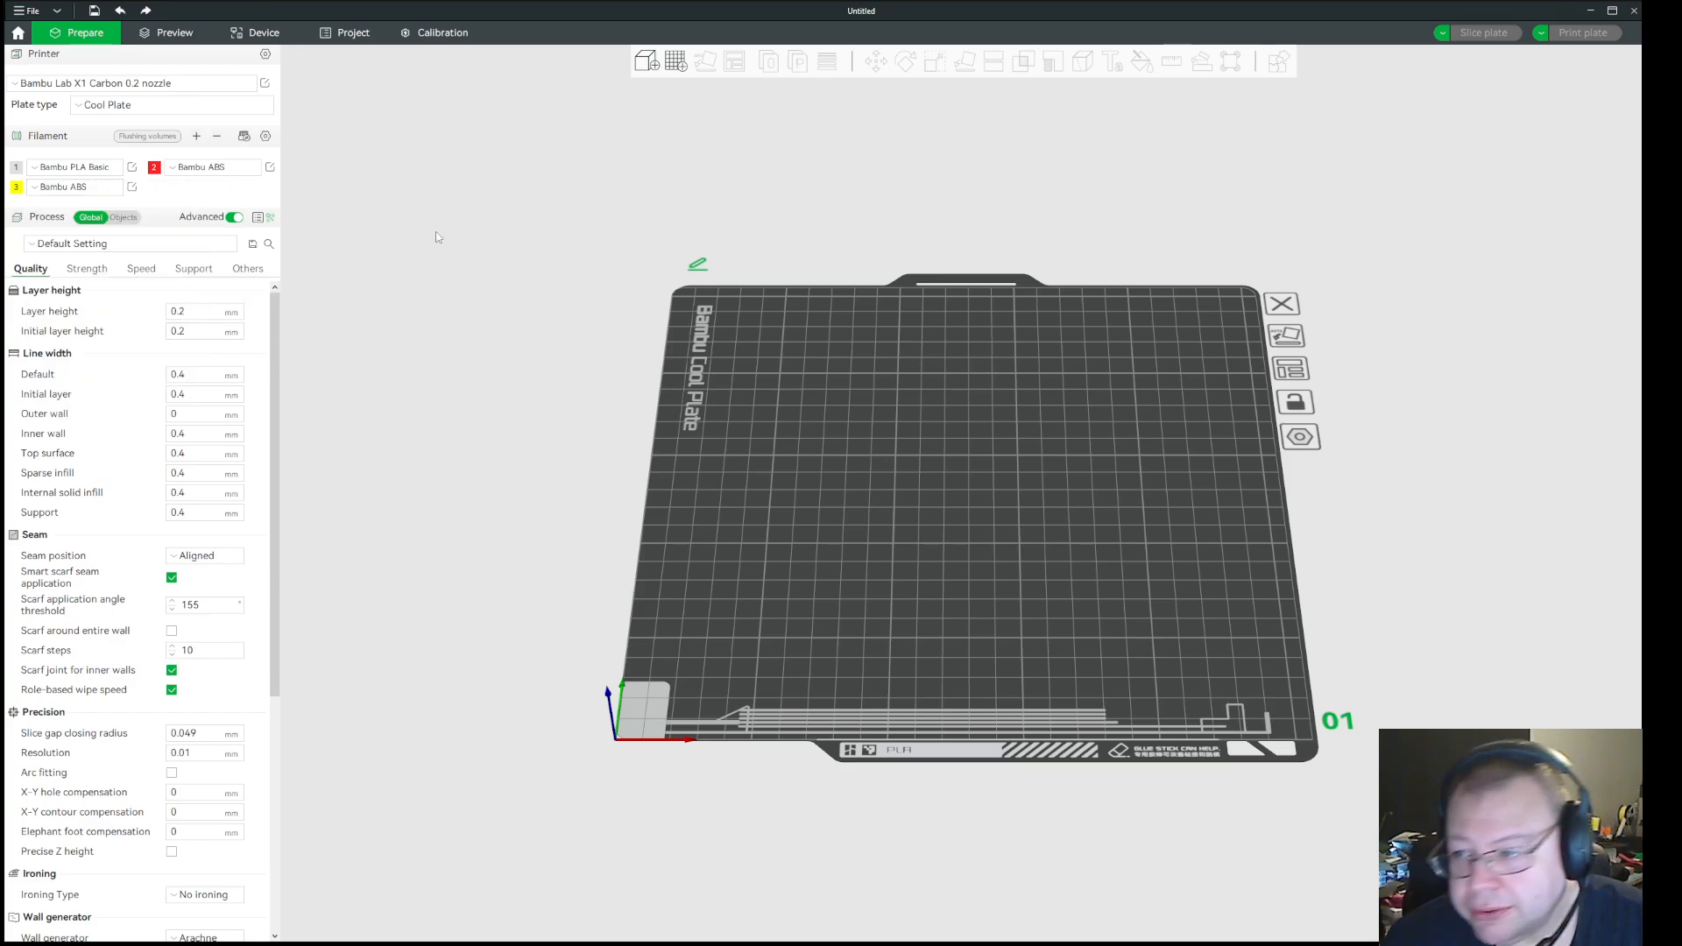
pyautogui.moveTo(443, 266)
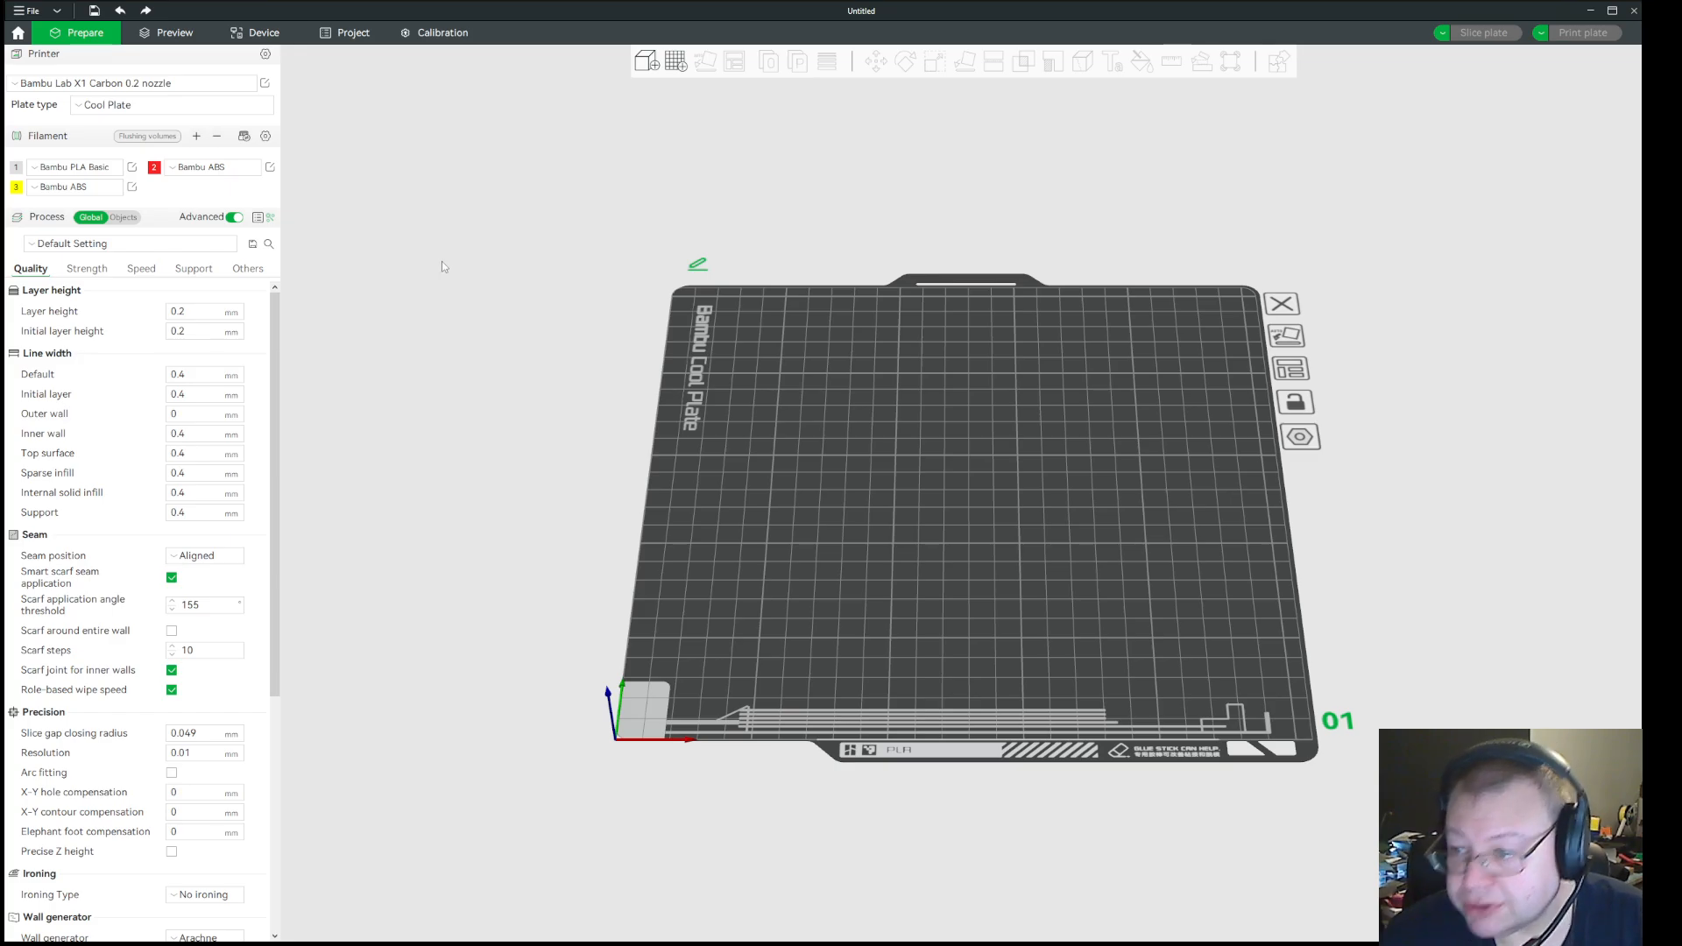
pyautogui.moveTo(466, 269)
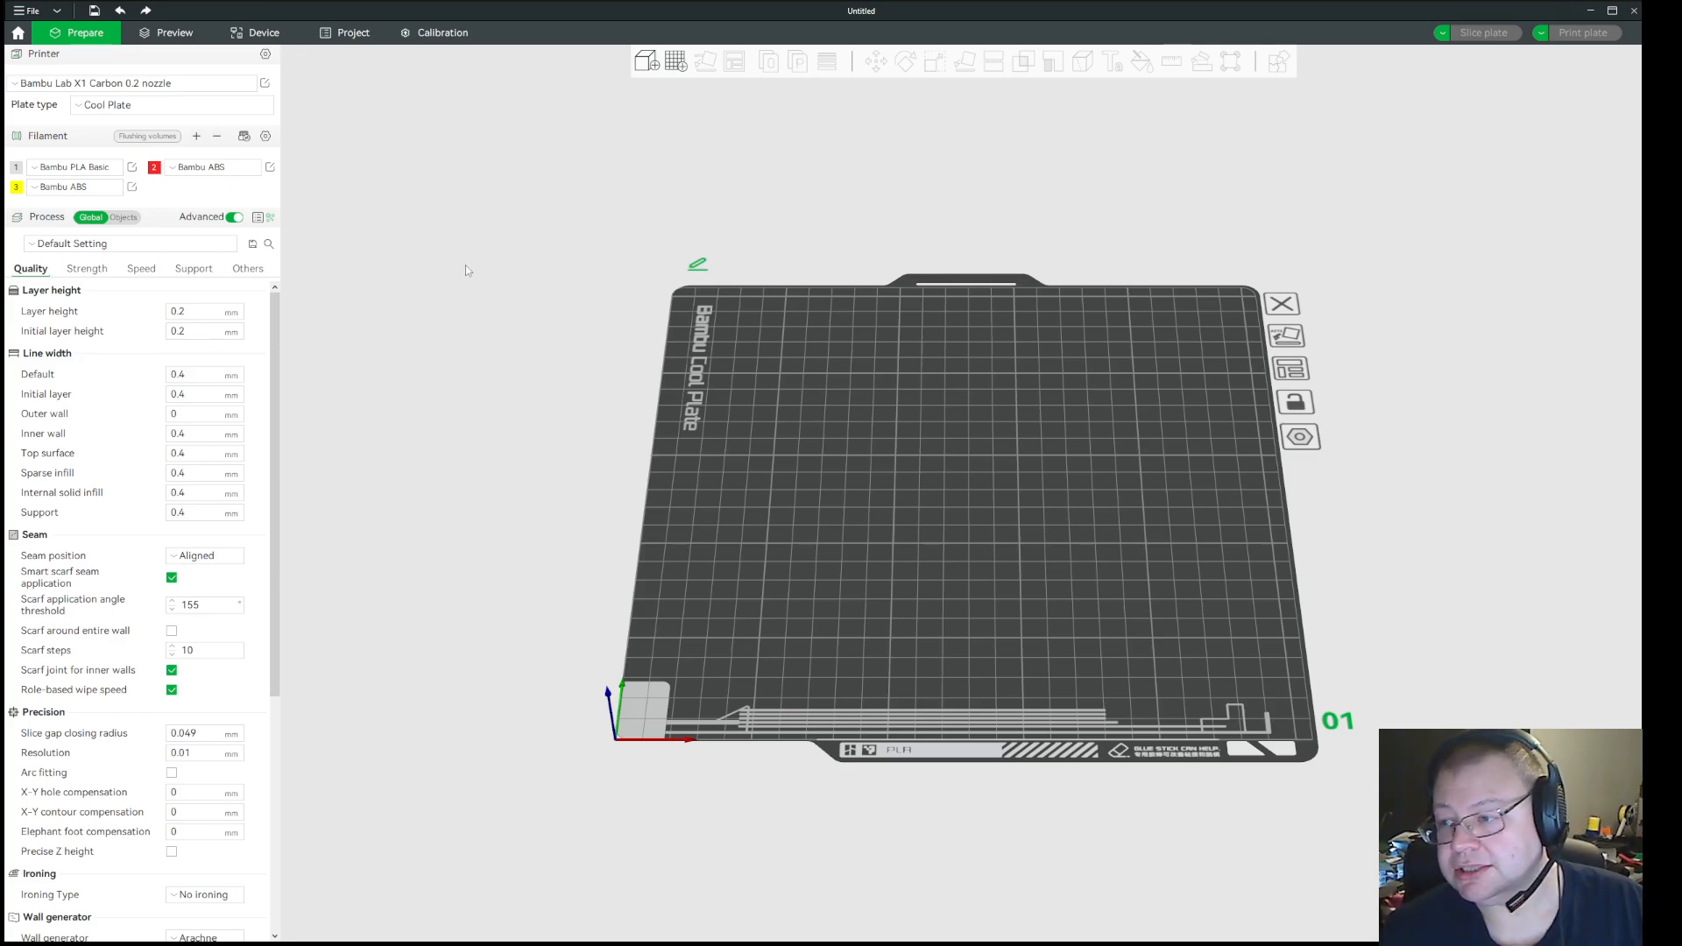
pyautogui.moveTo(491, 284)
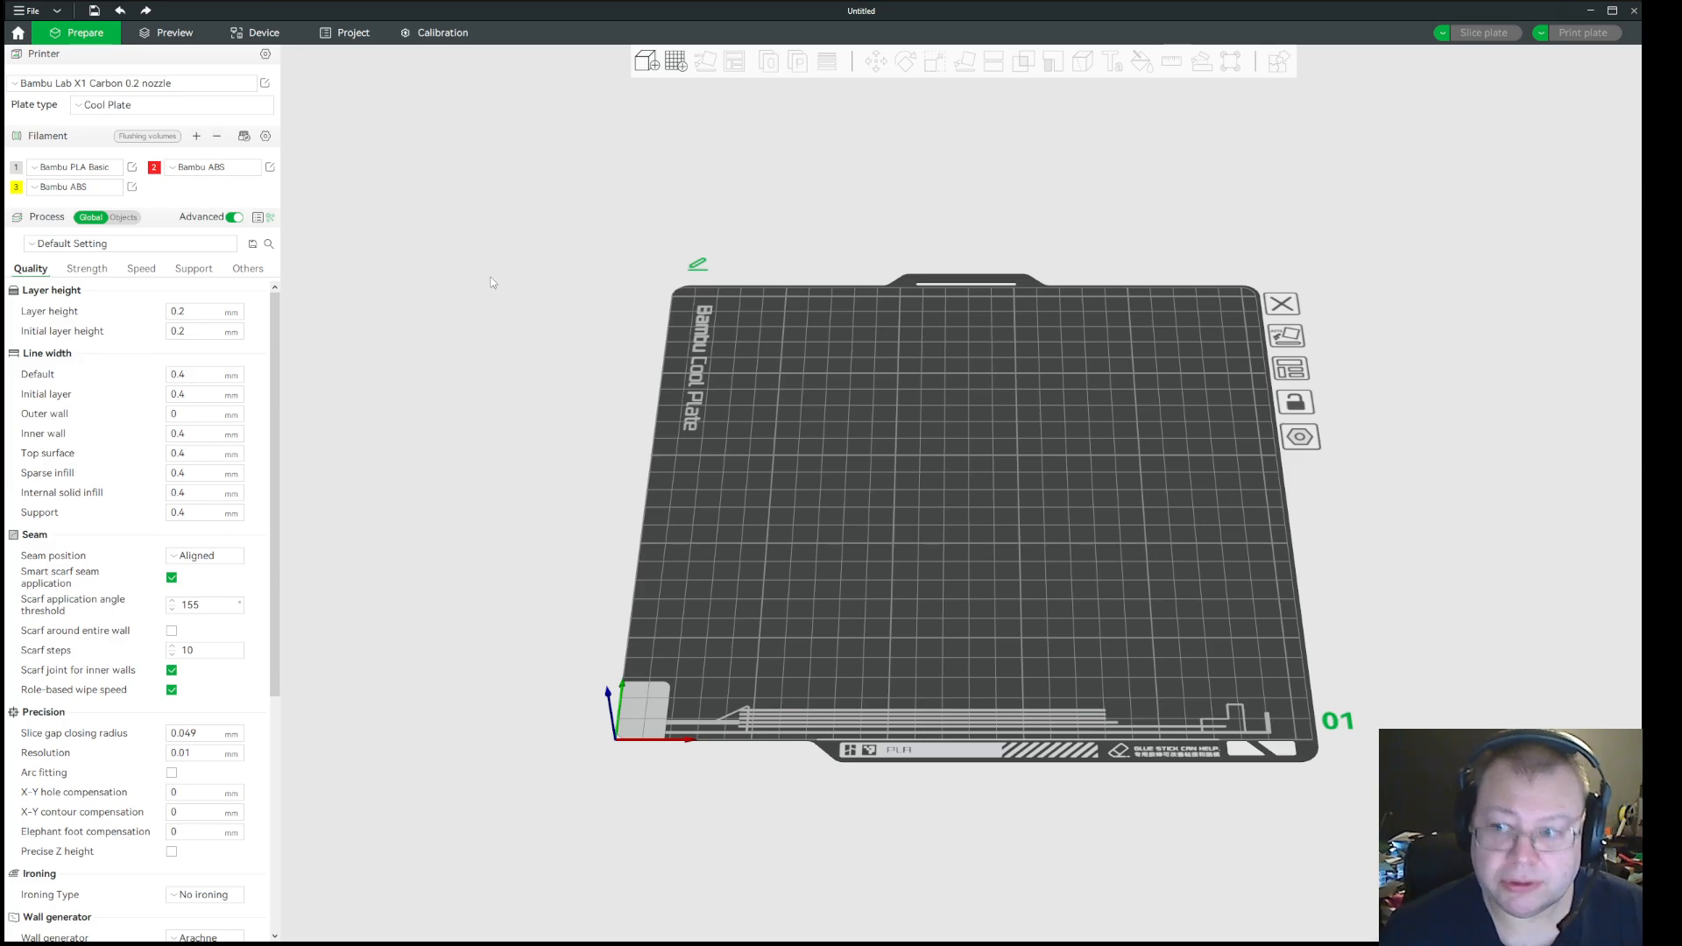
pyautogui.moveTo(495, 284)
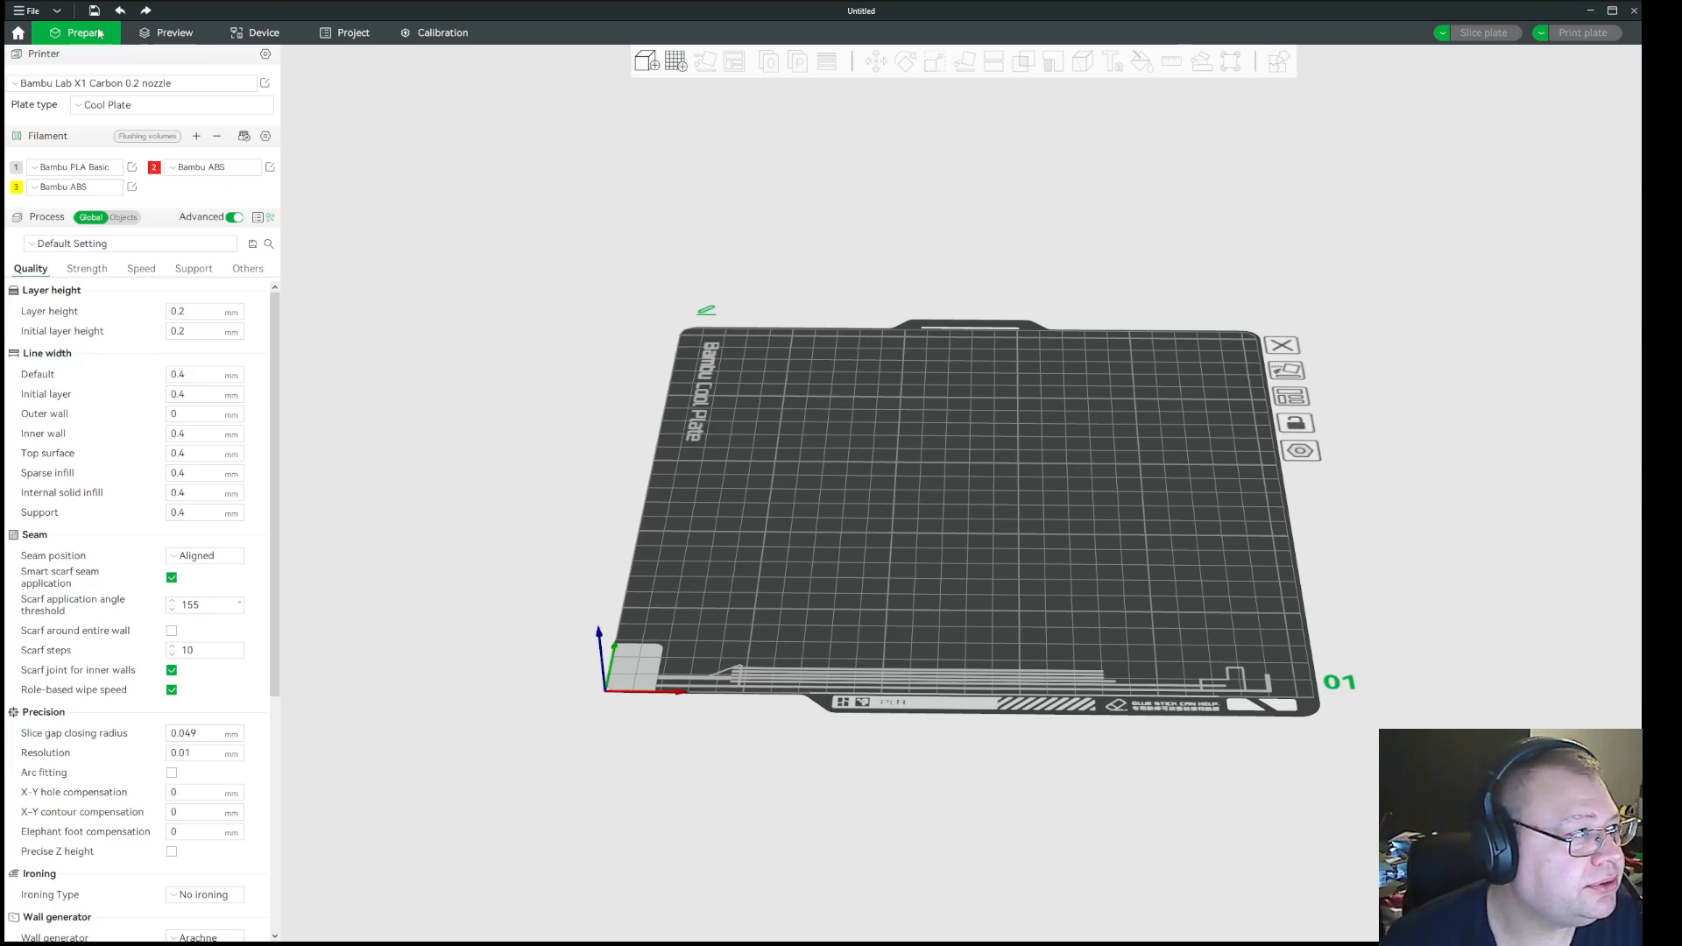
# Show Bambu Studio's configuration folder via Help > Show Configuration Folder
pyautogui.click(30, 10)
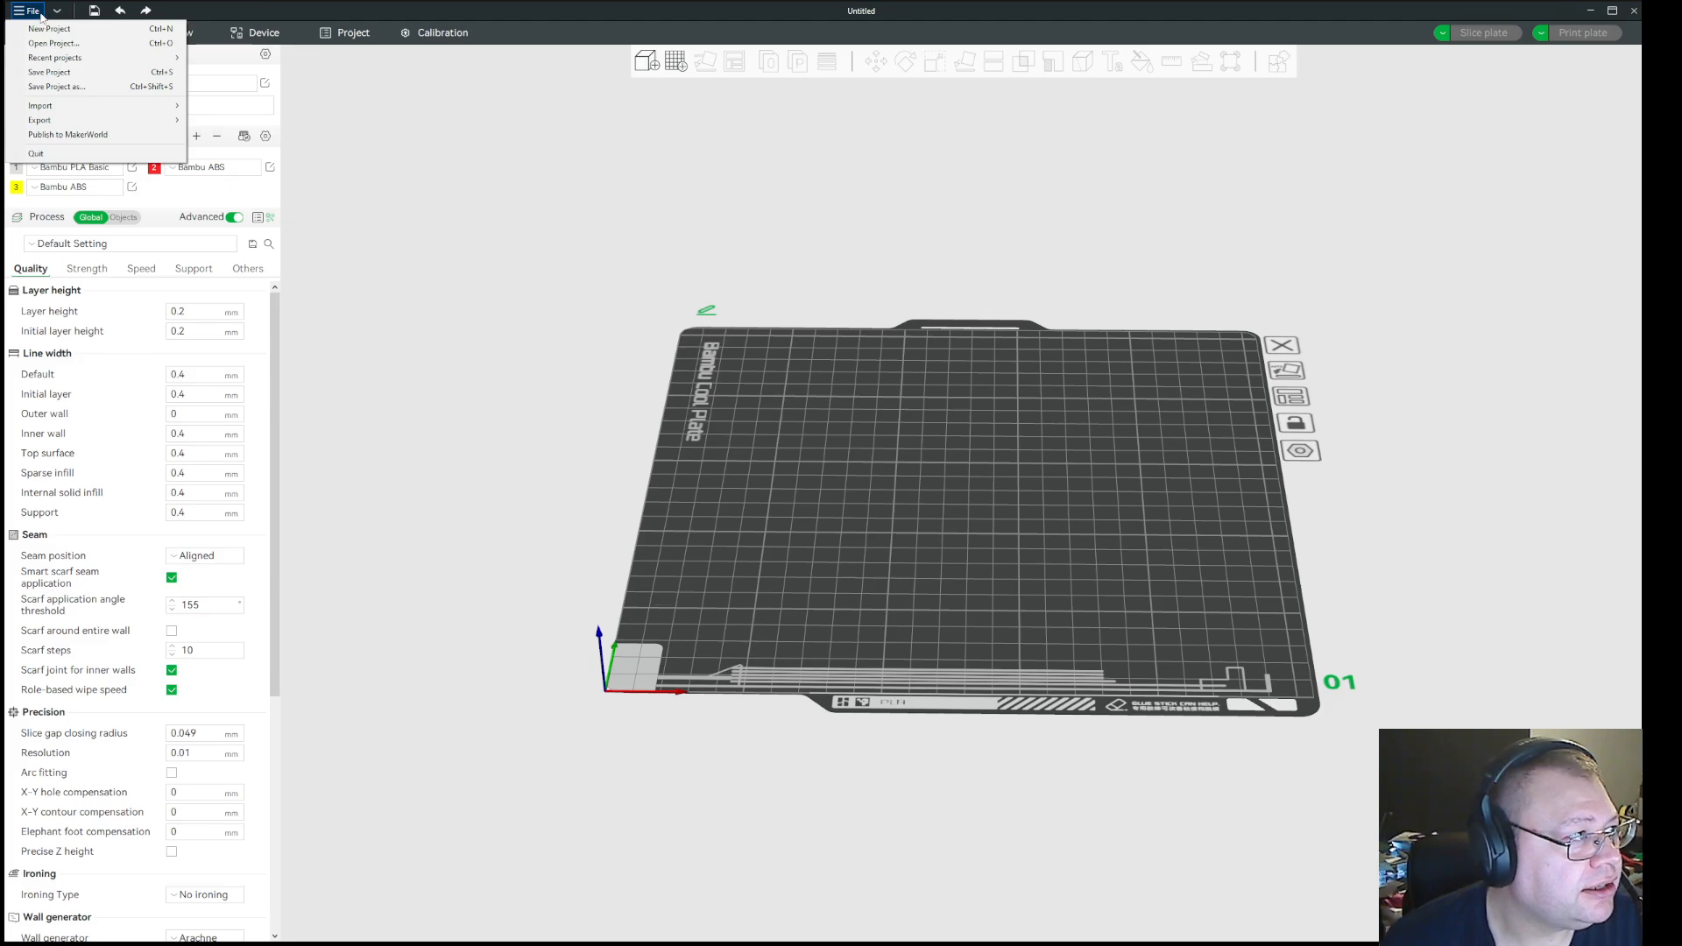
pyautogui.click(56, 11)
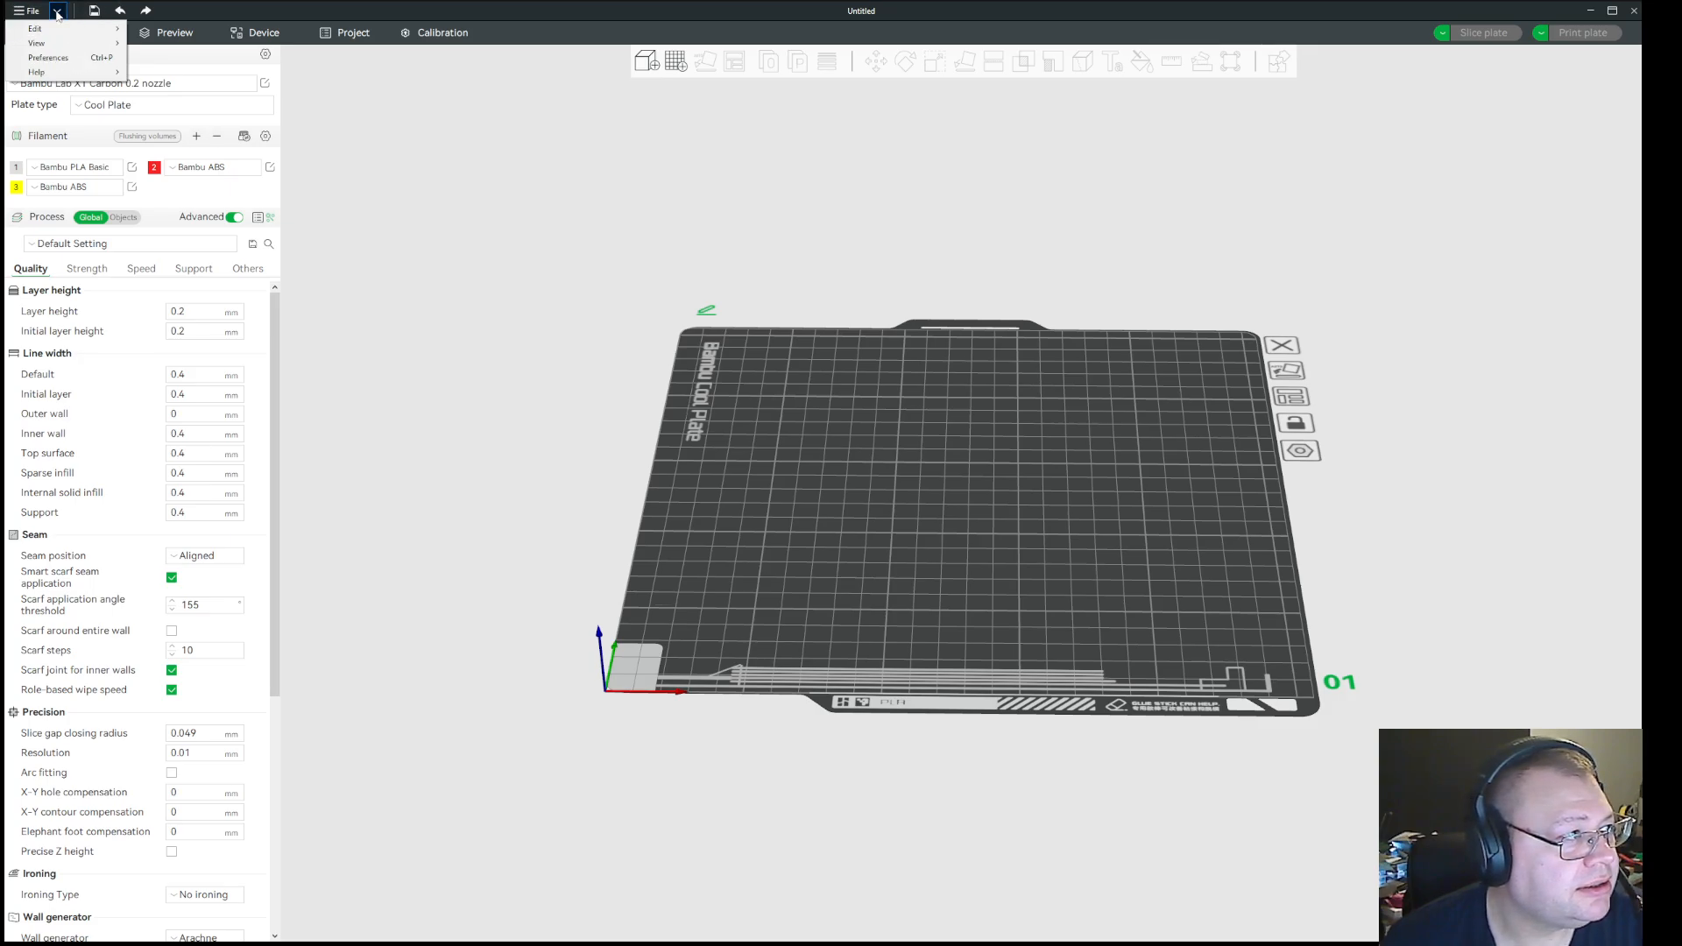
pyautogui.click(37, 72)
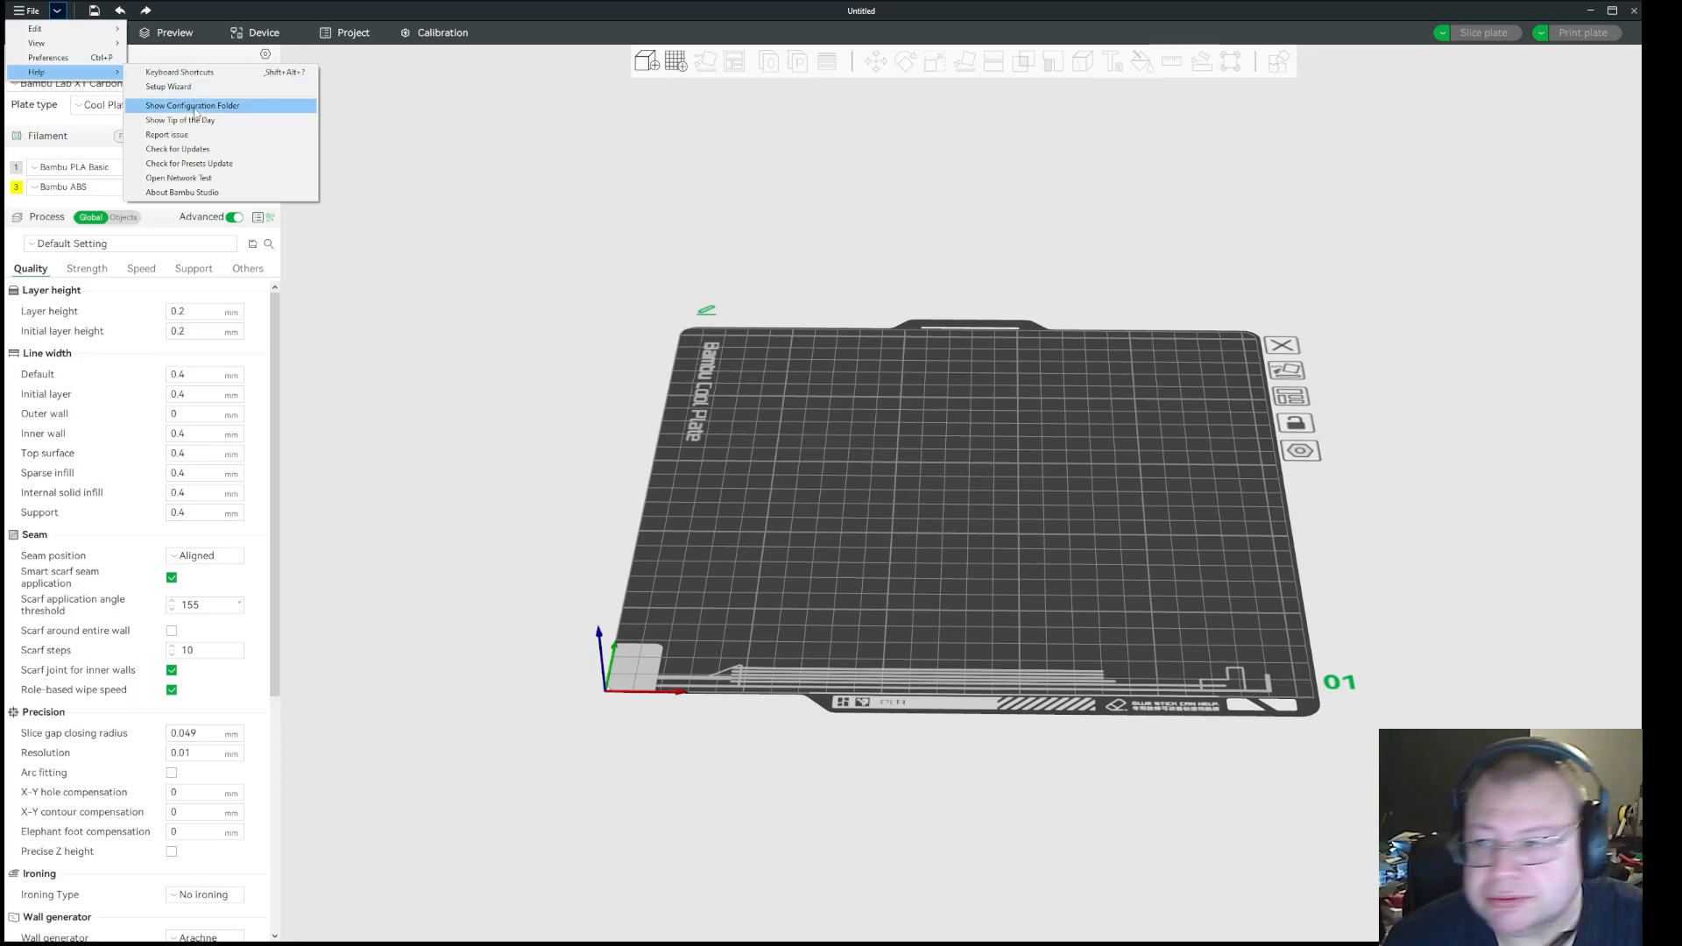
pyautogui.click(193, 105)
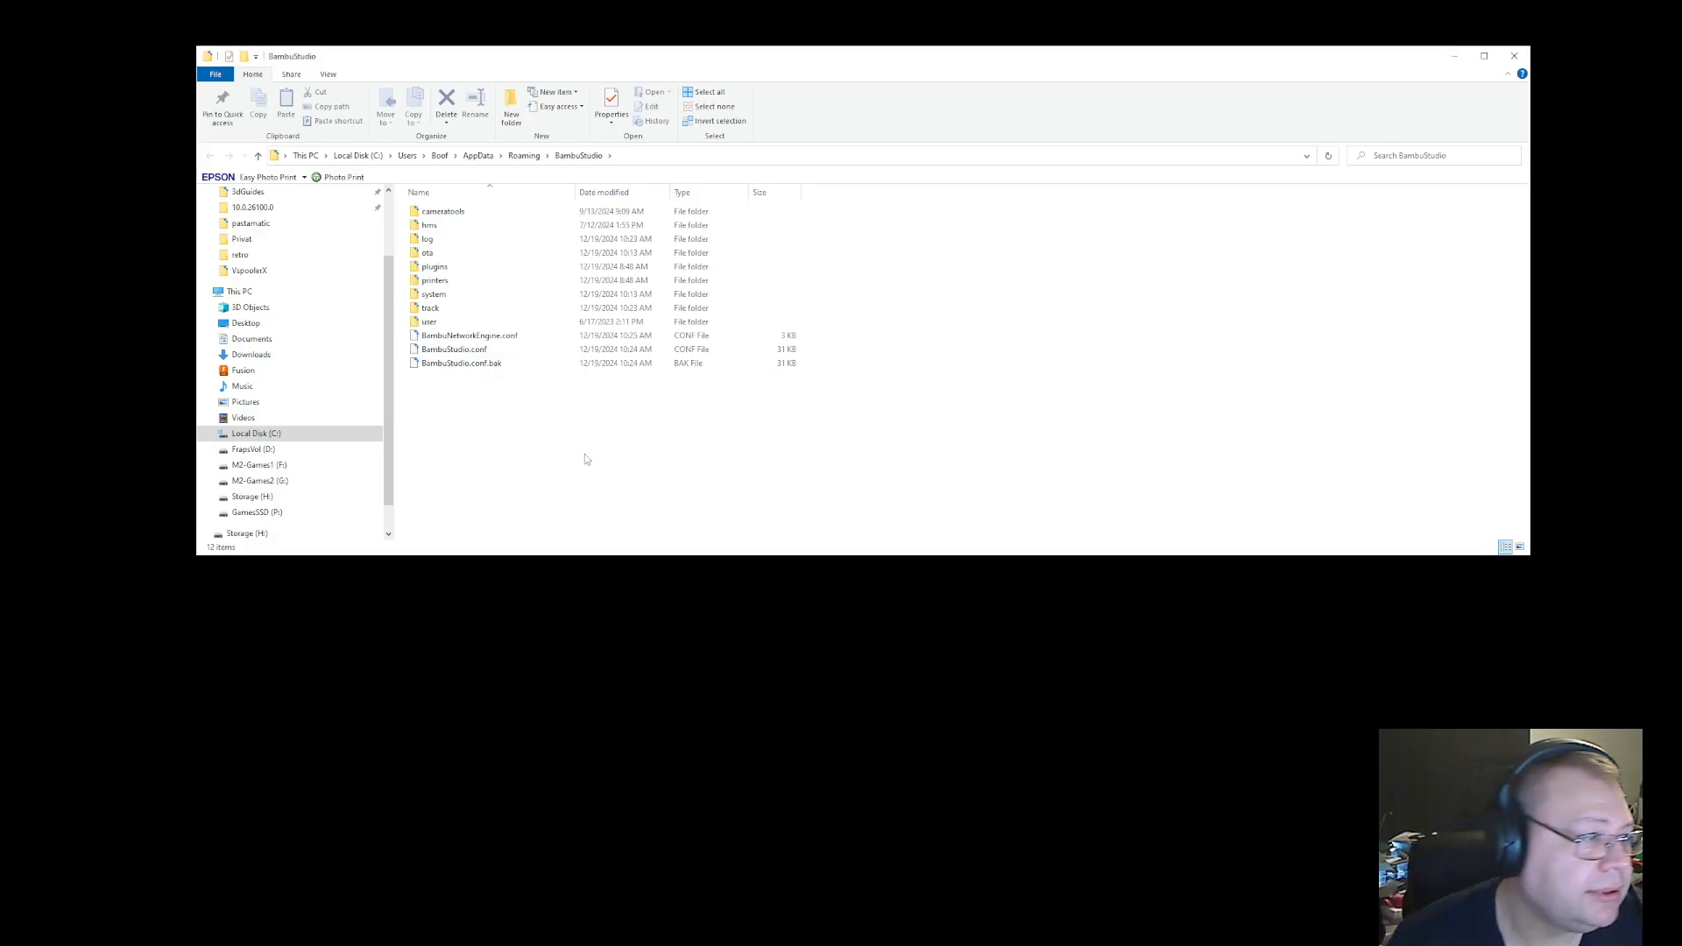
# Go into the system folder and then the BBL system profiles folder
pyautogui.doubleClick(433, 295)
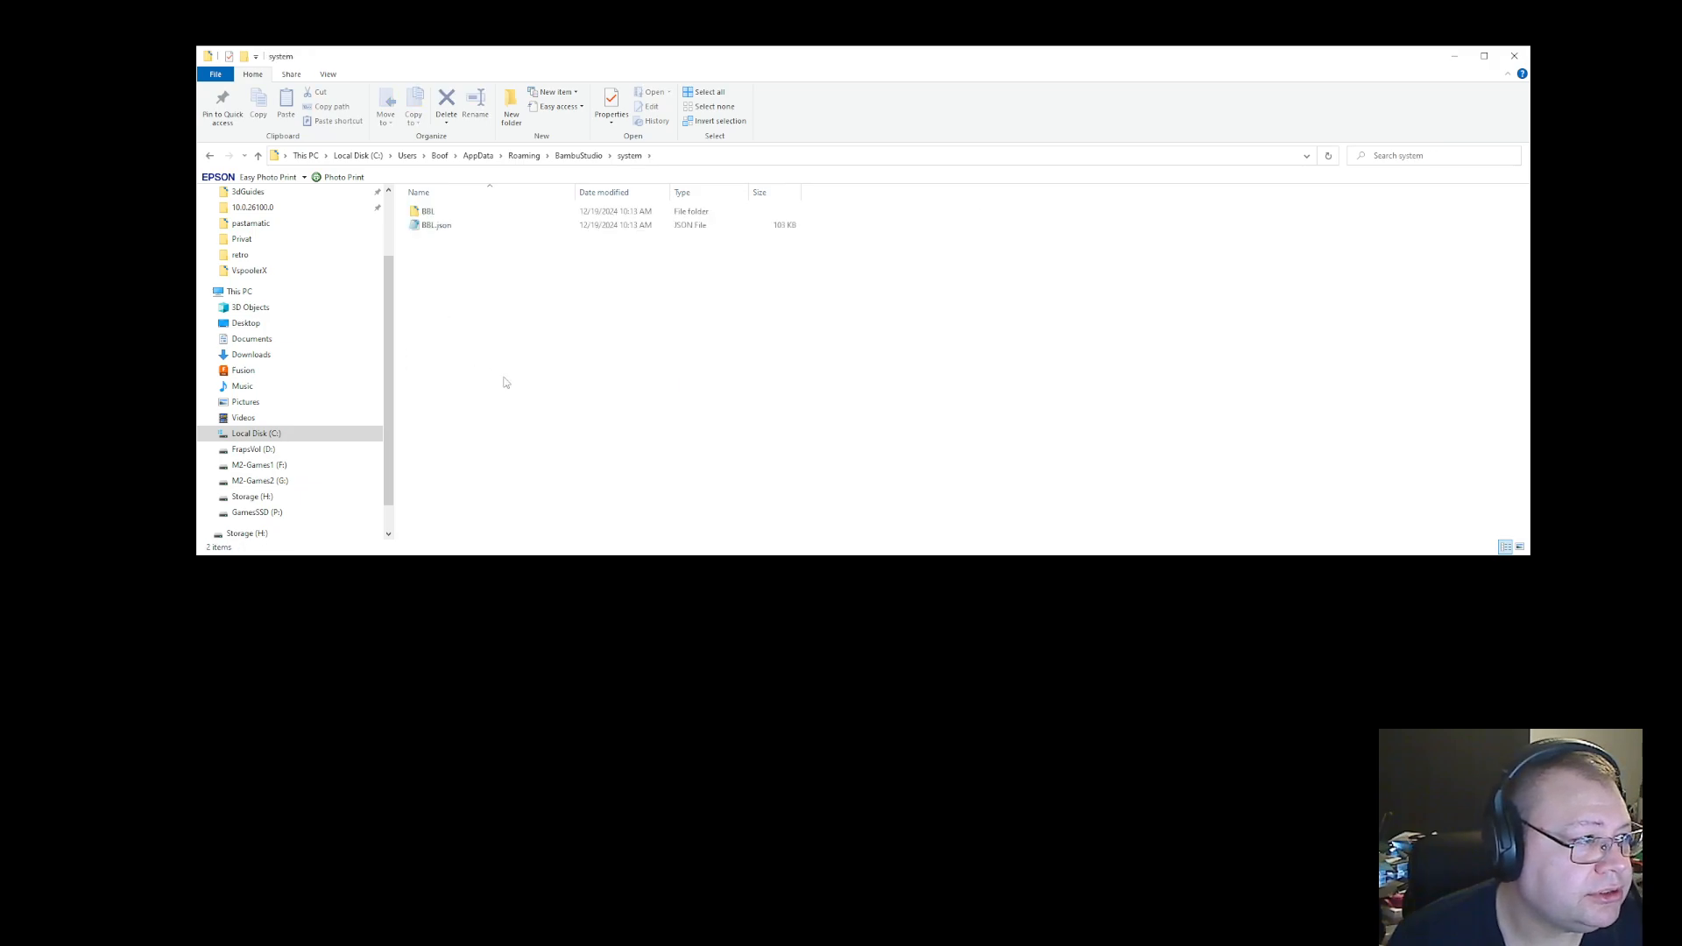
pyautogui.click(428, 212)
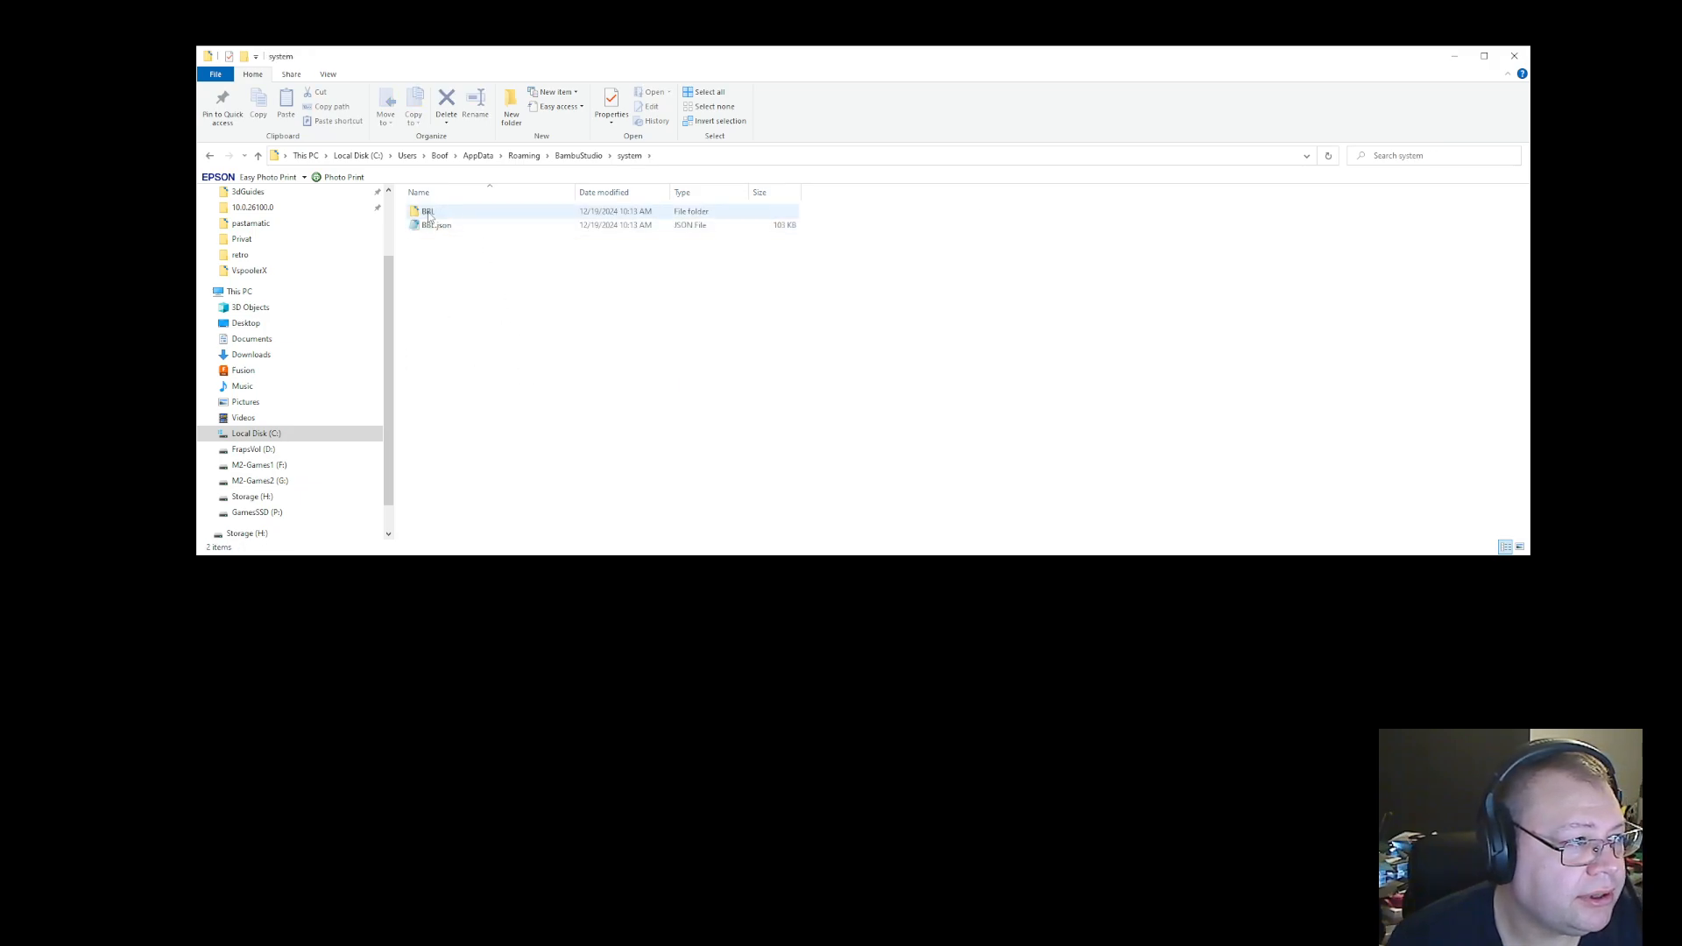
pyautogui.doubleClick(427, 212)
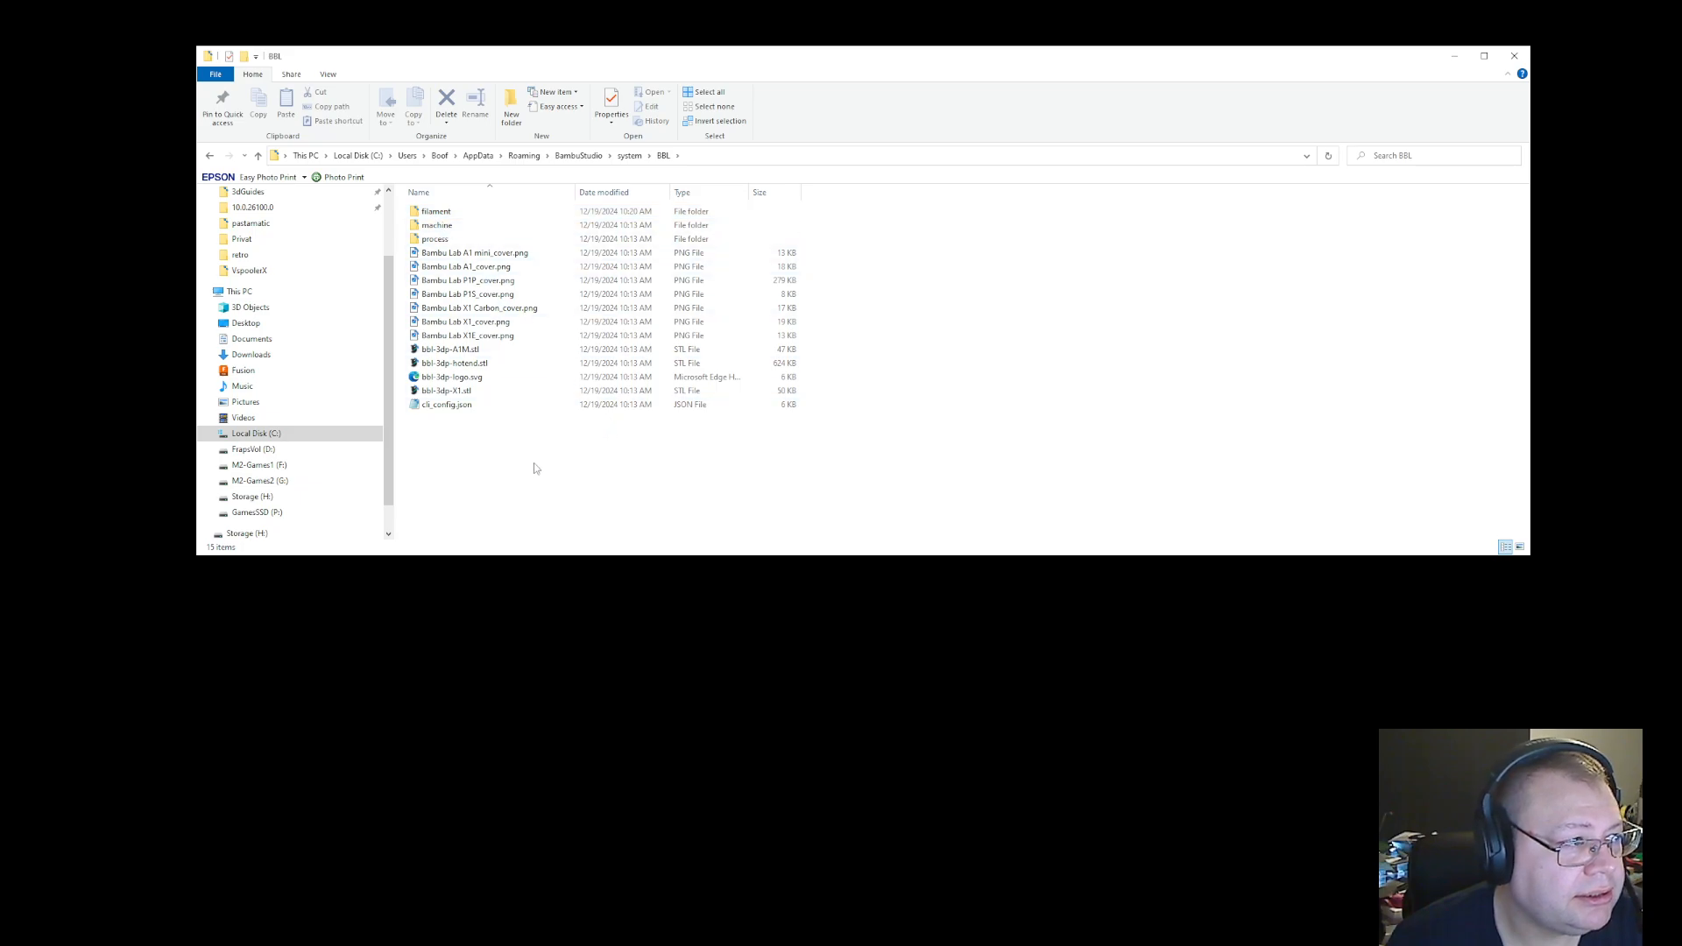
pyautogui.click(436, 226)
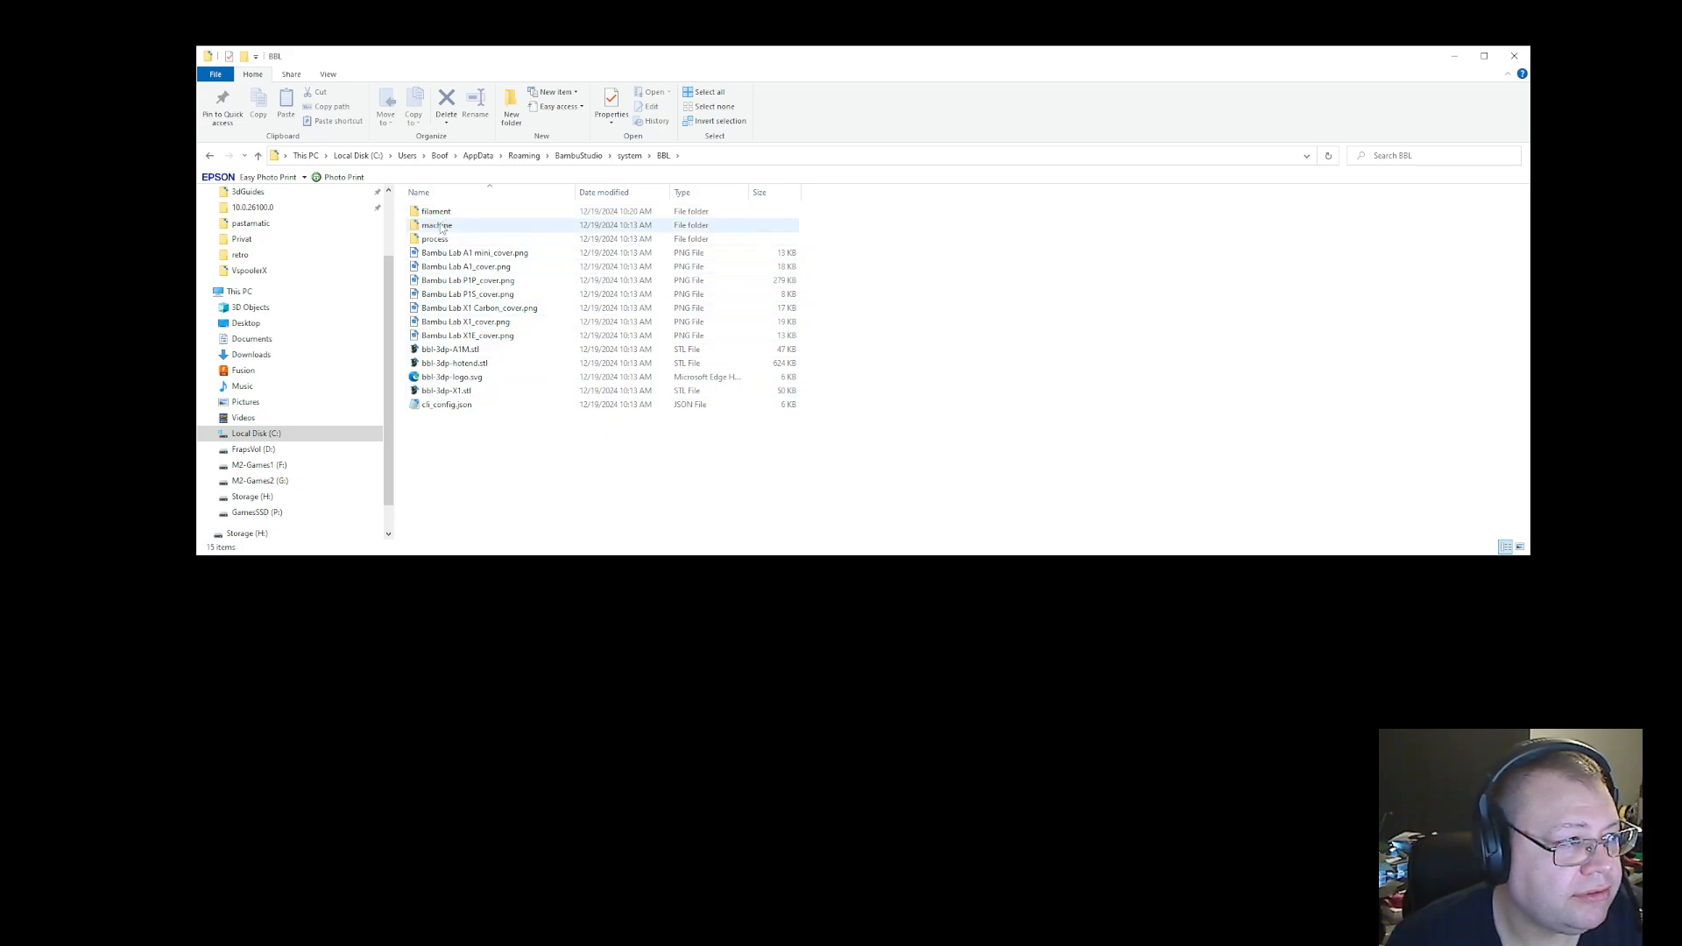
# Enter the filament profiles folder listing the BBL filament JSON presets
pyautogui.click(438, 226)
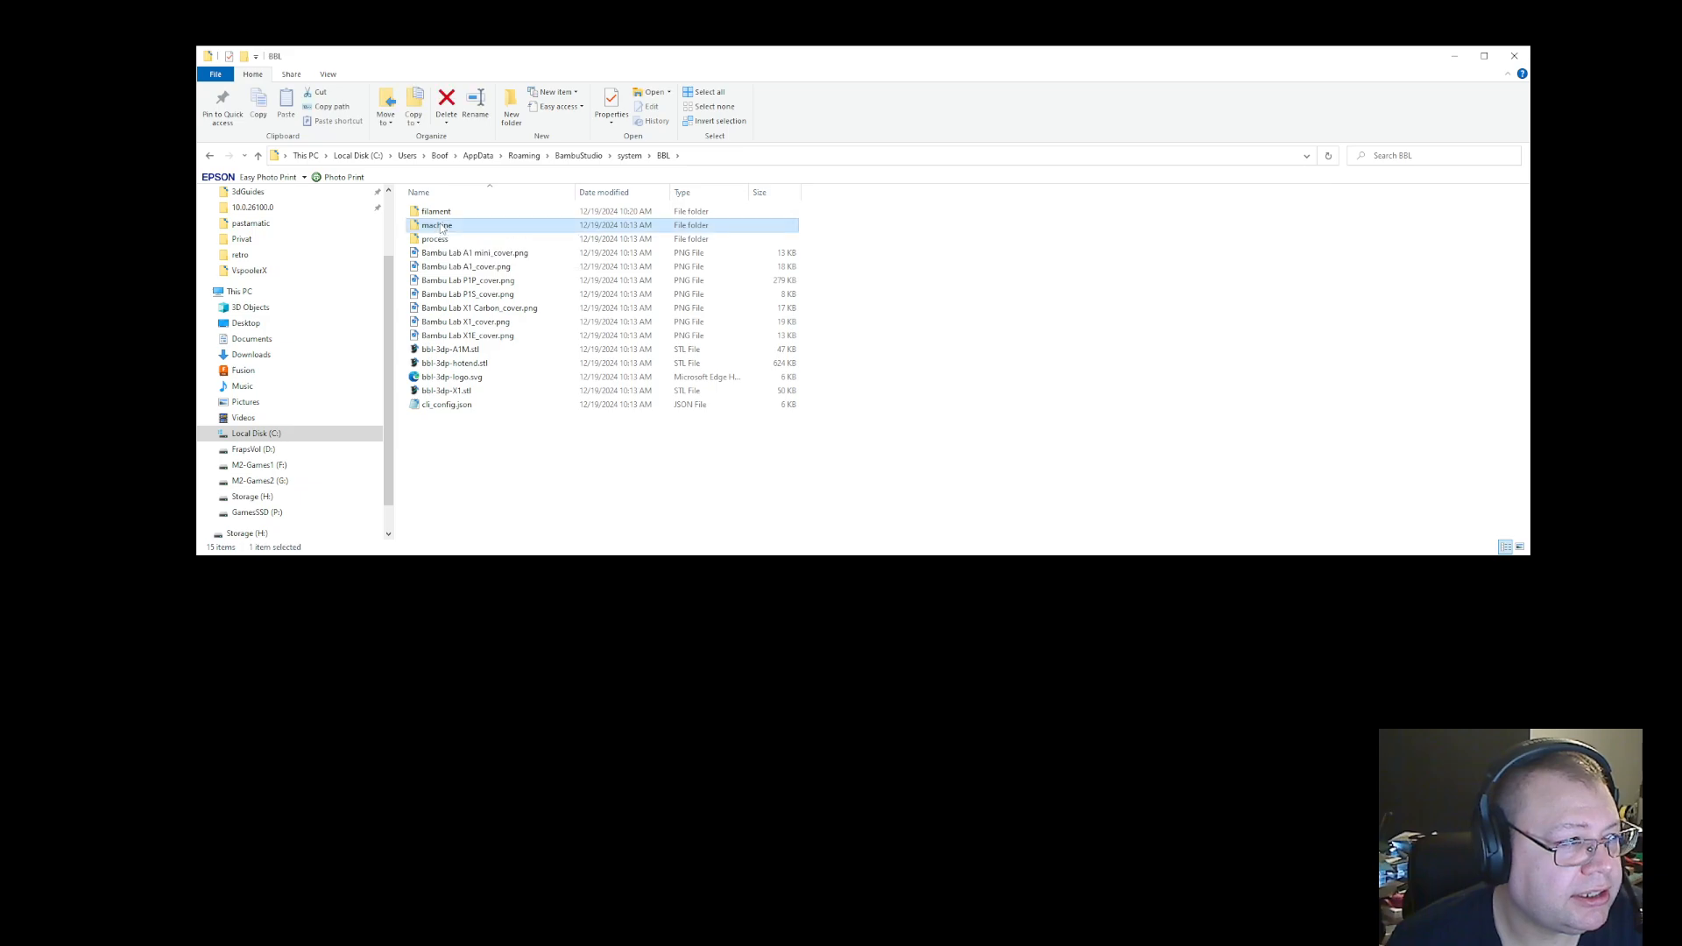
pyautogui.doubleClick(436, 226)
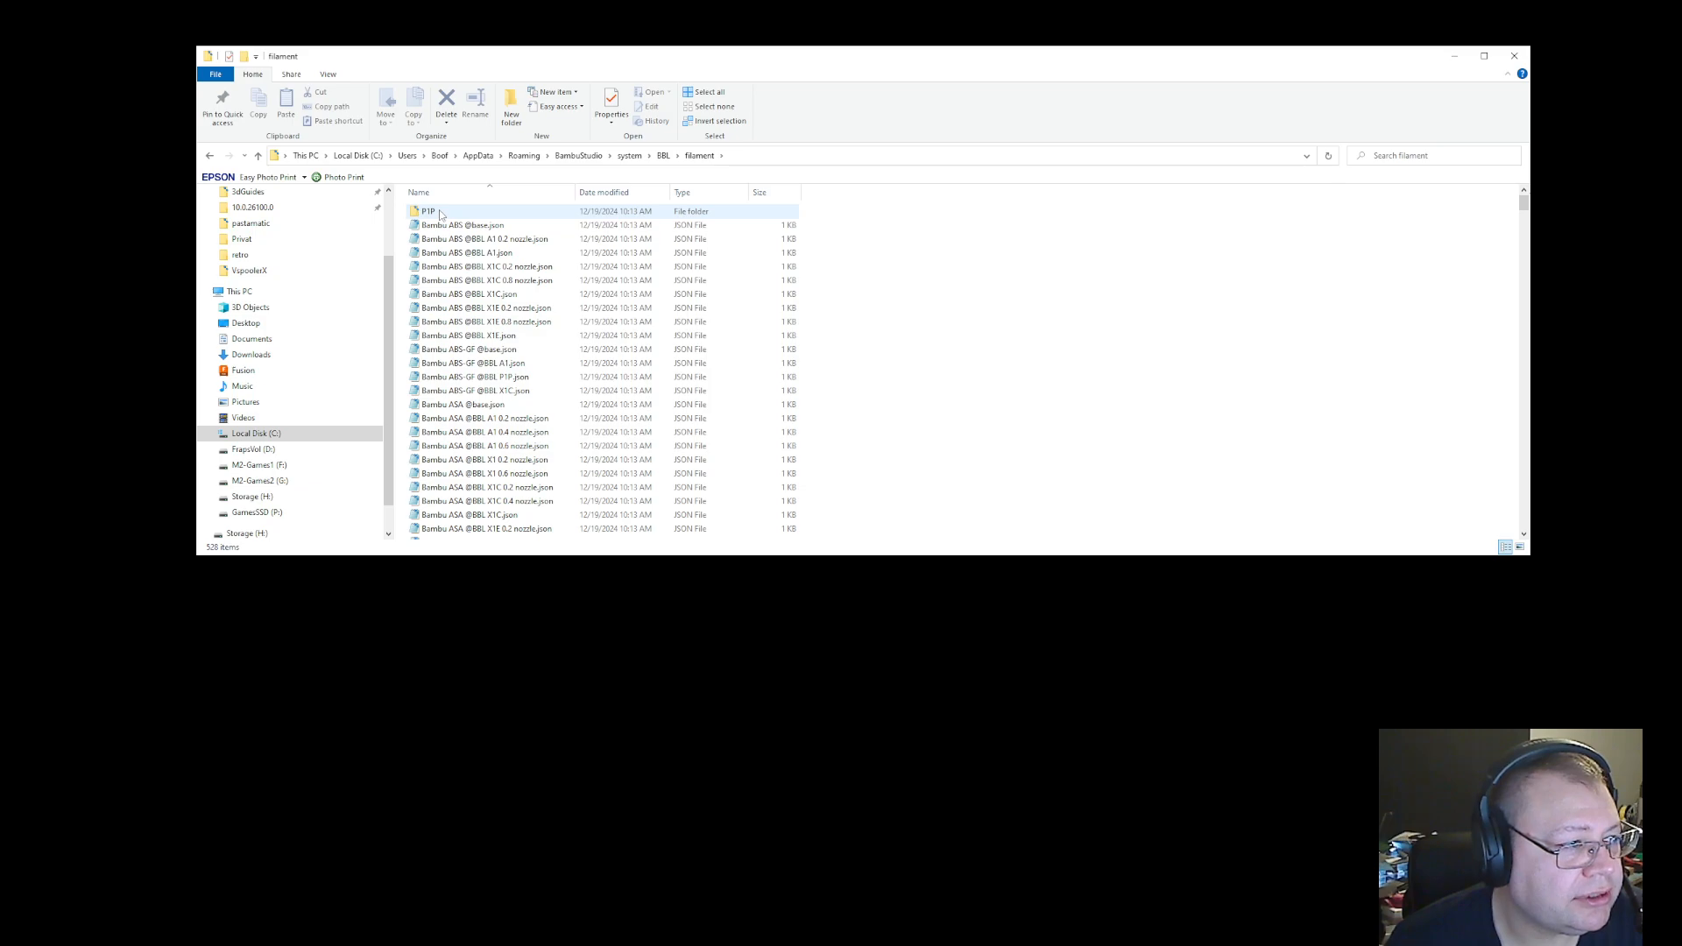
pyautogui.scroll(-3)
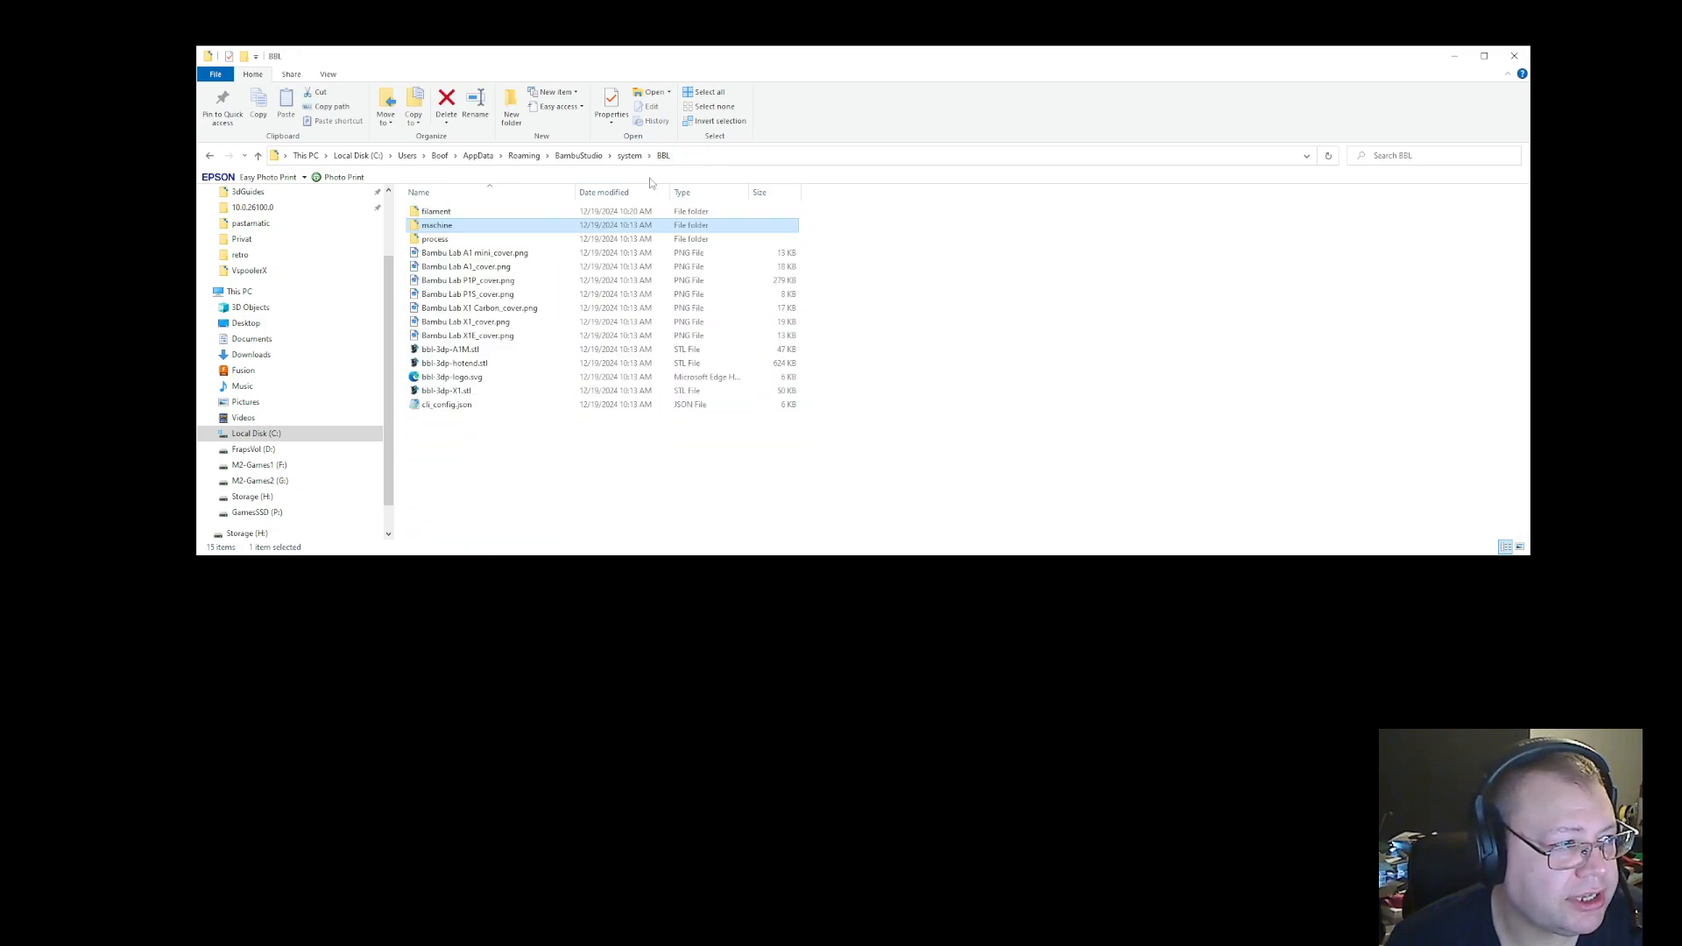
pyautogui.doubleClick(437, 211)
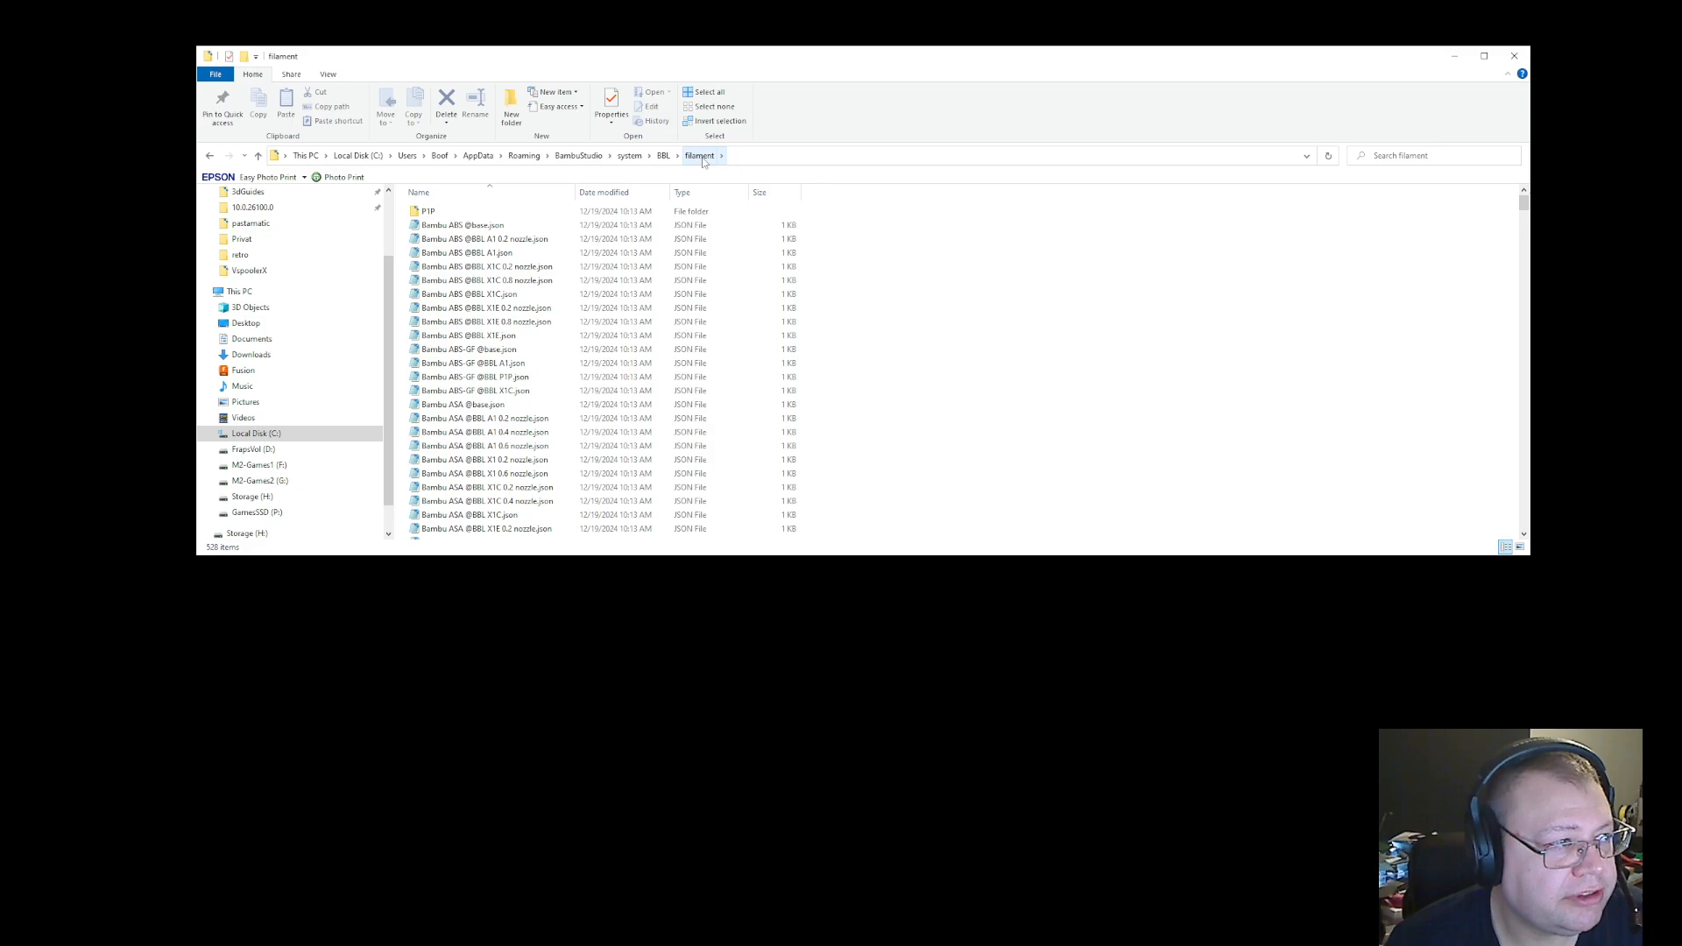
# Scroll through the filament presets and select Generic TPU.json
pyautogui.click(466, 252)
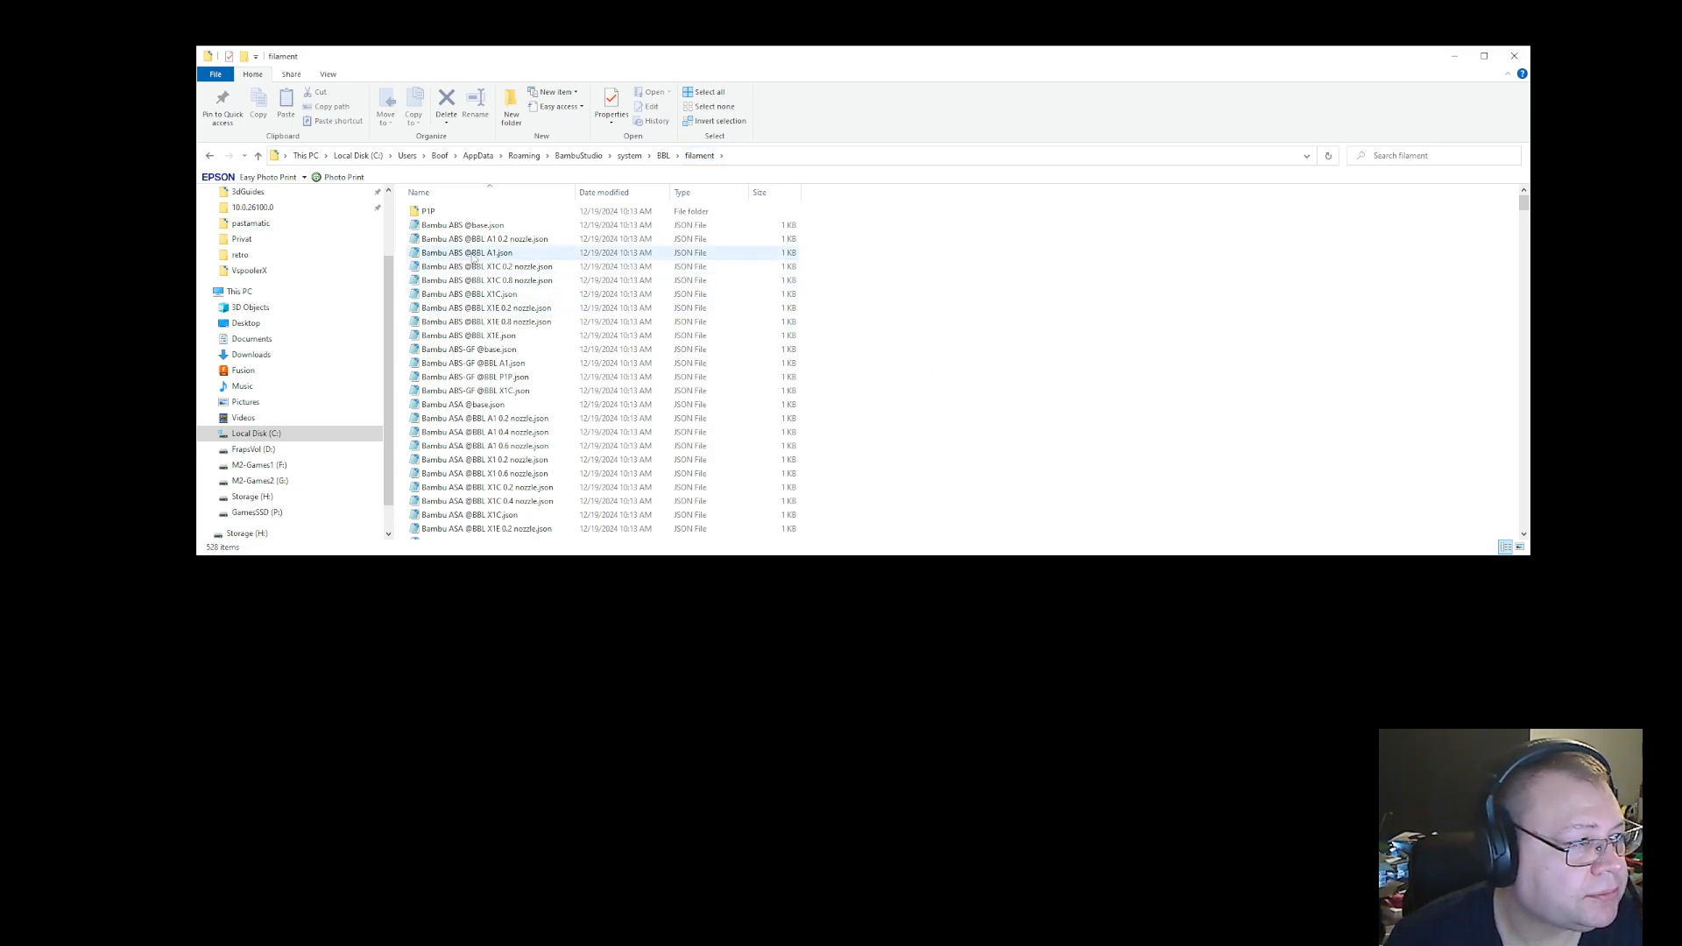
pyautogui.scroll(-3)
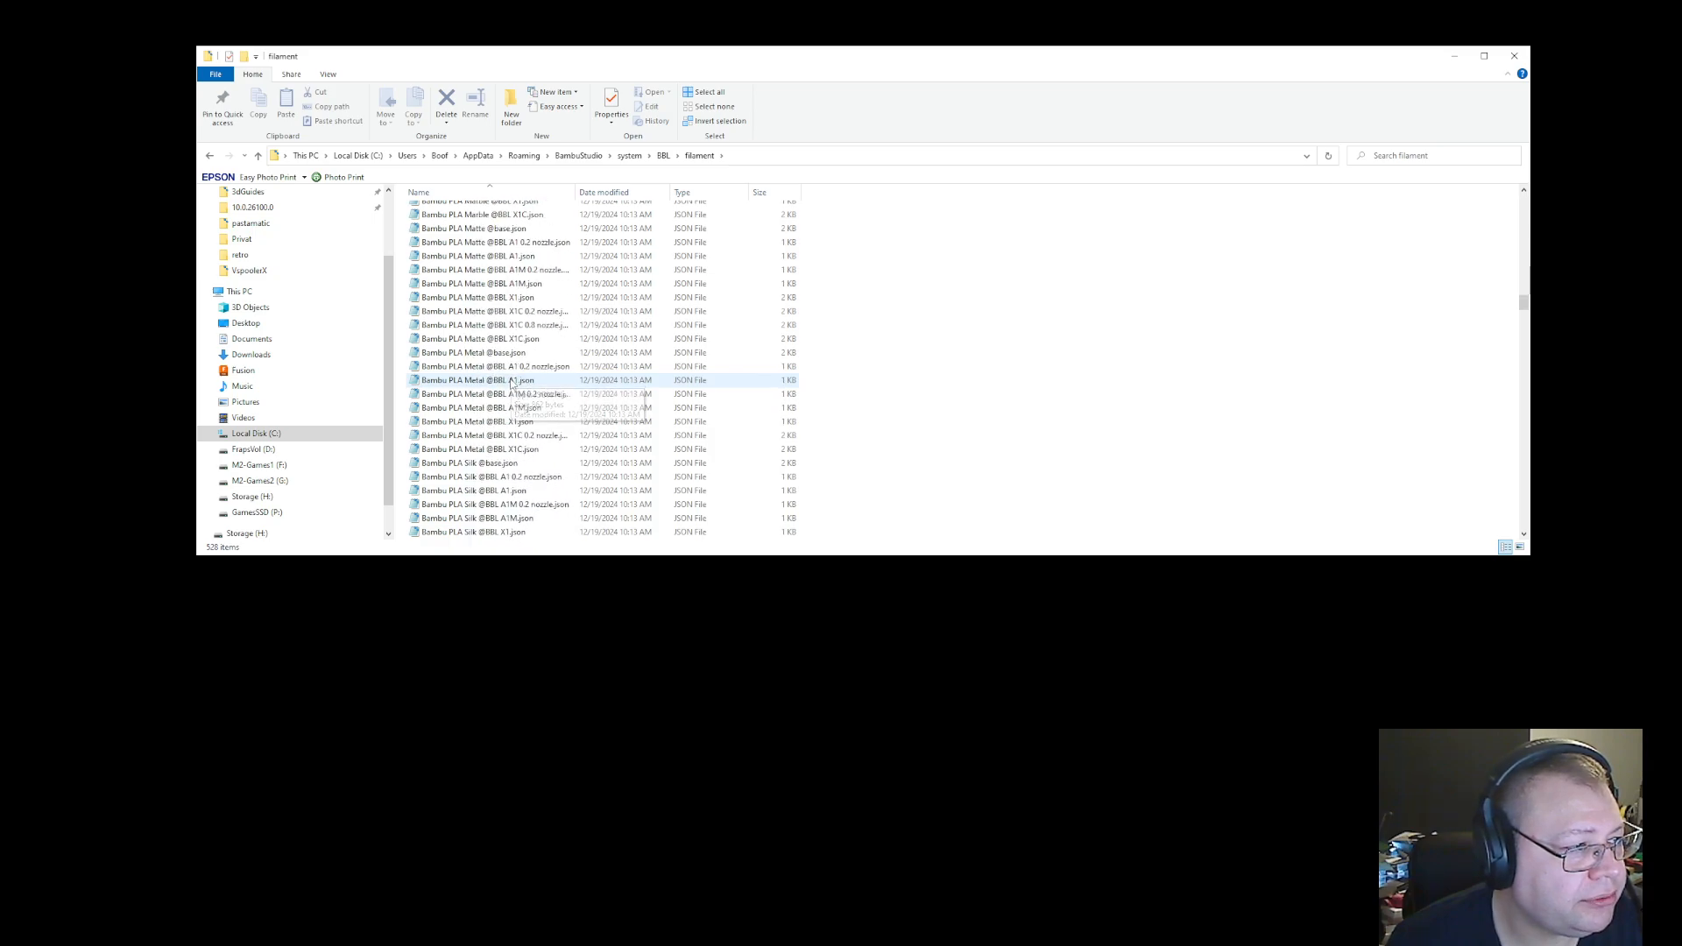
pyautogui.scroll(-3)
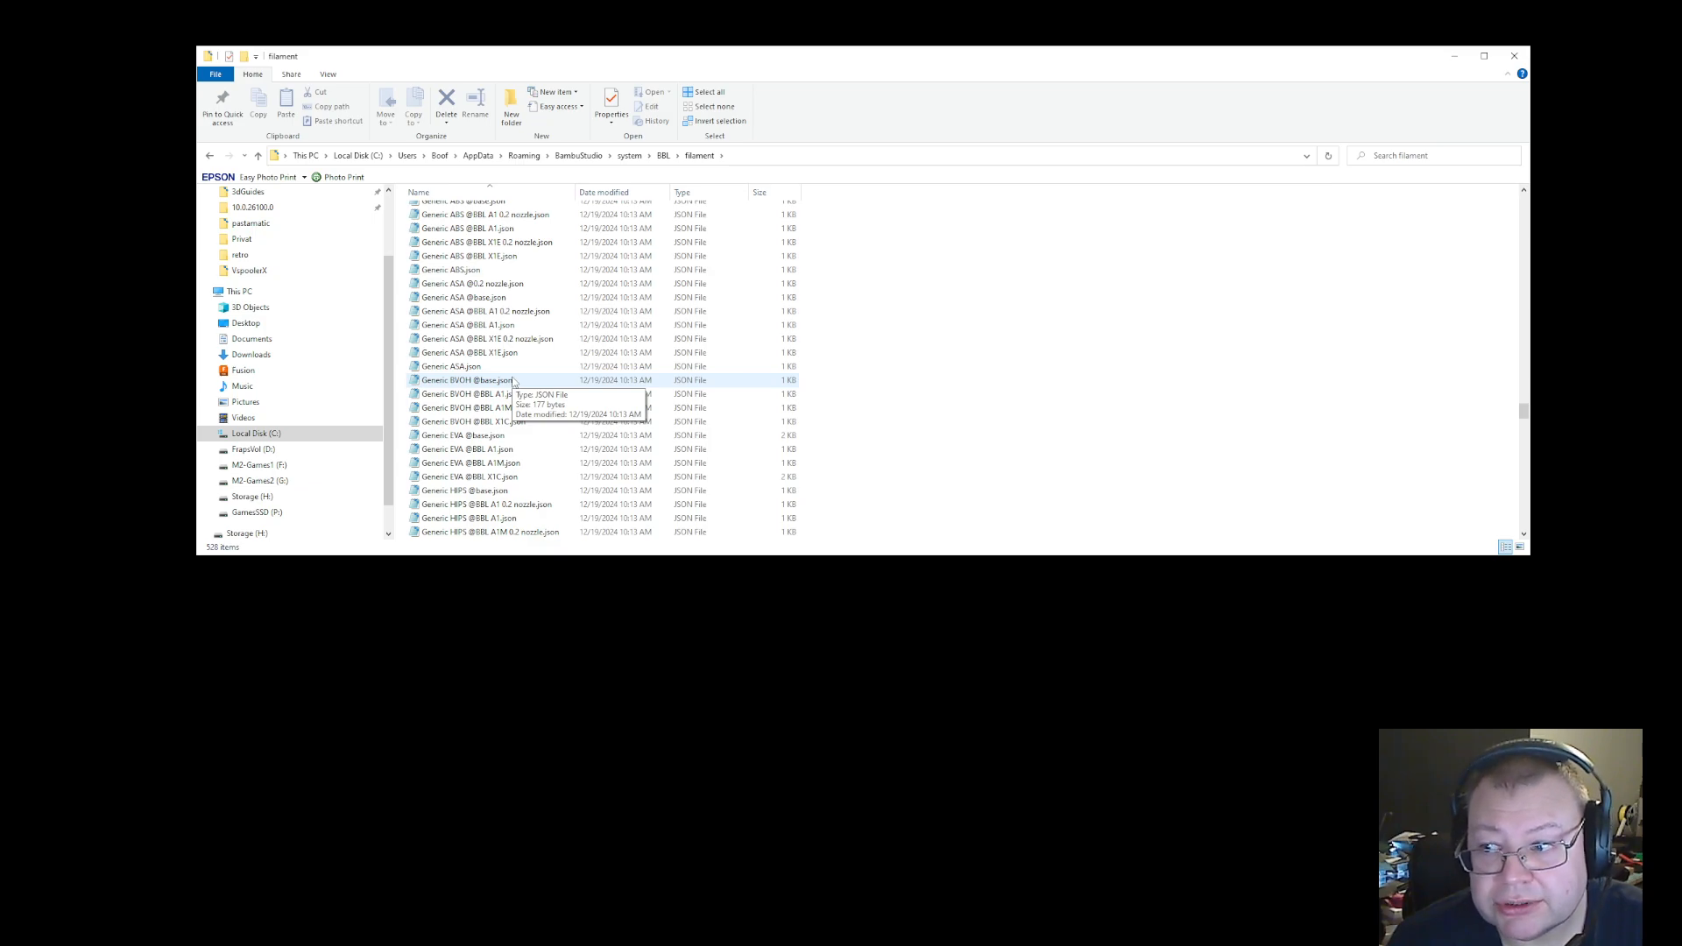
pyautogui.scroll(-3)
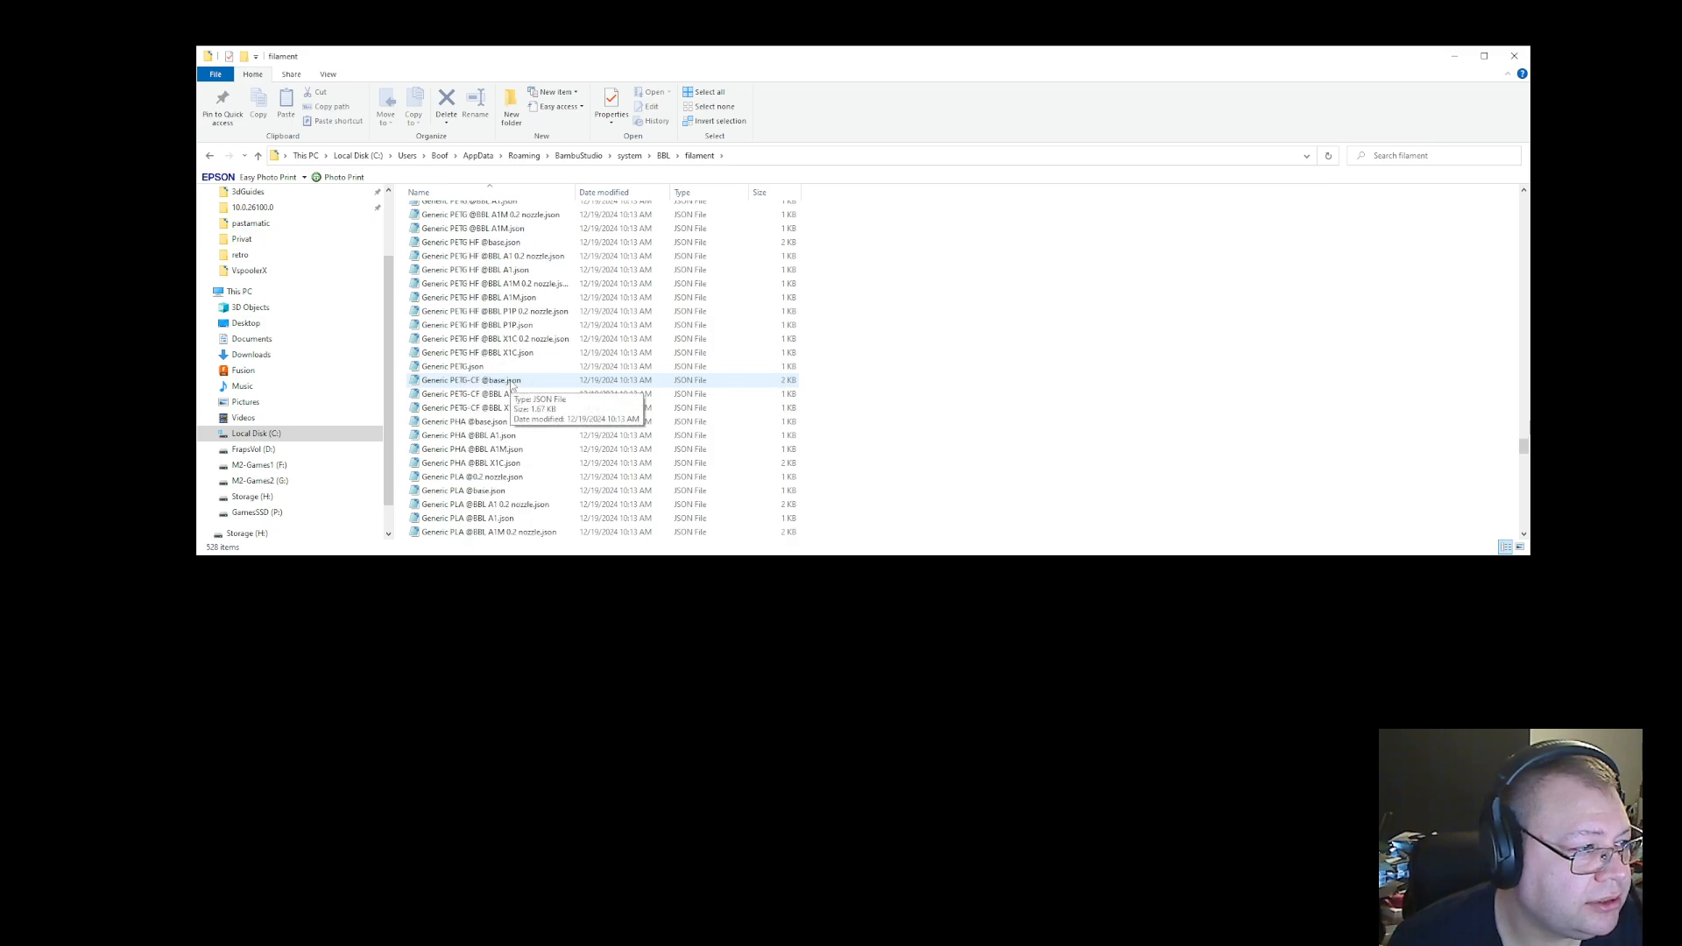
pyautogui.scroll(-3)
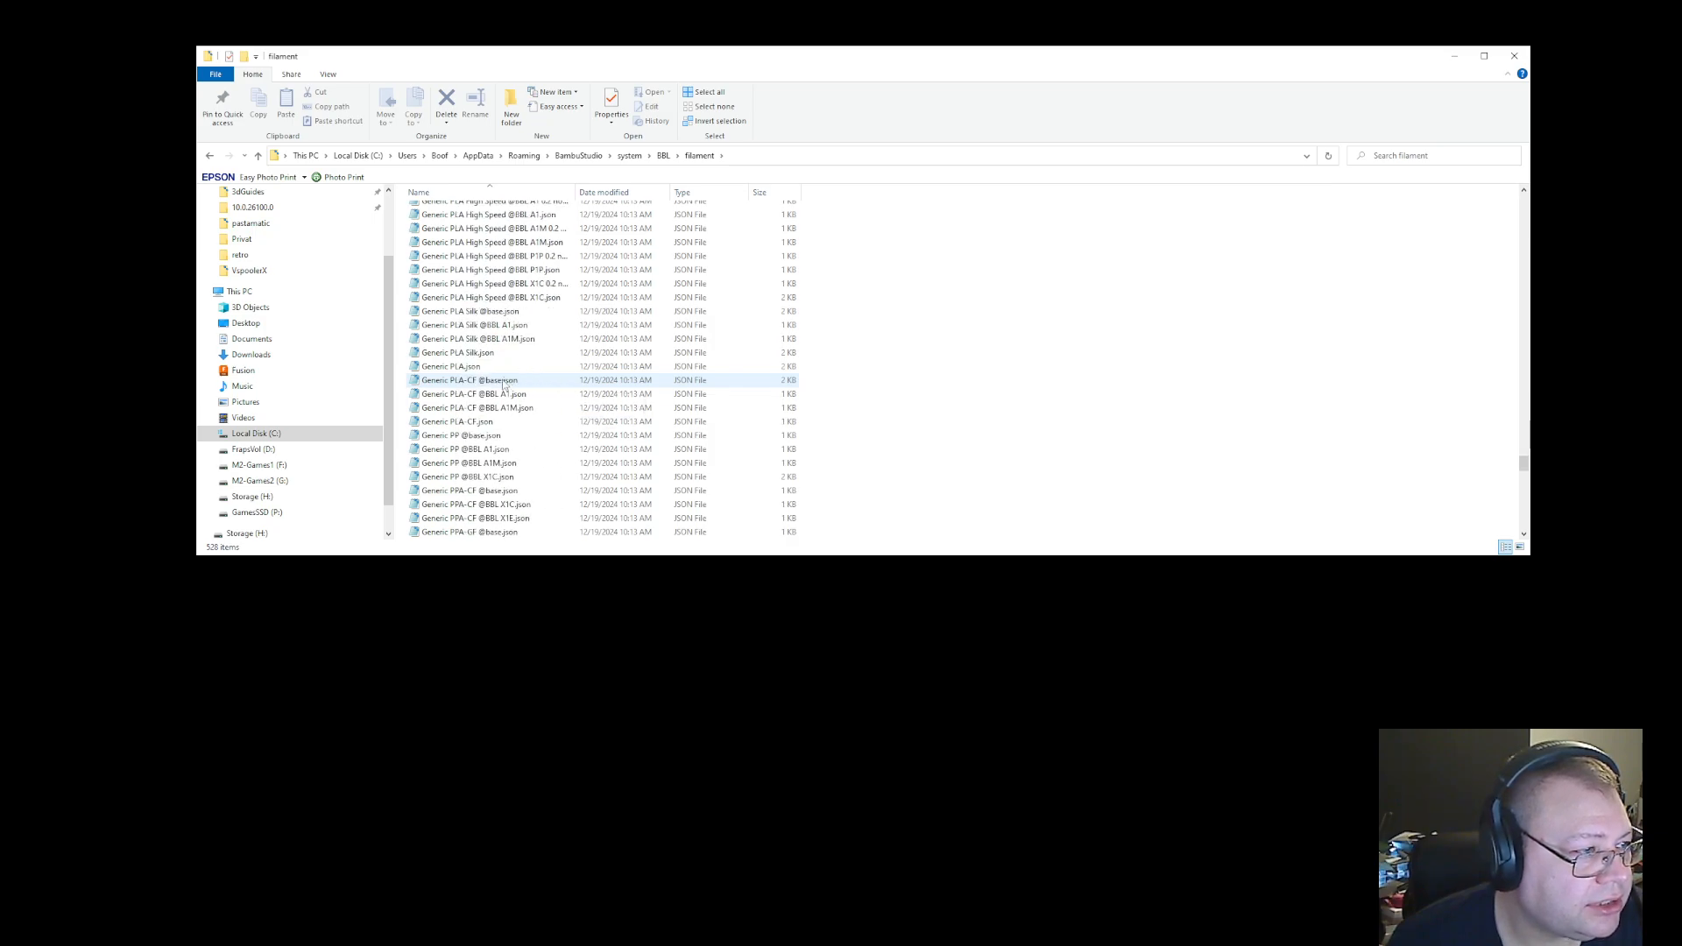
pyautogui.scroll(-3)
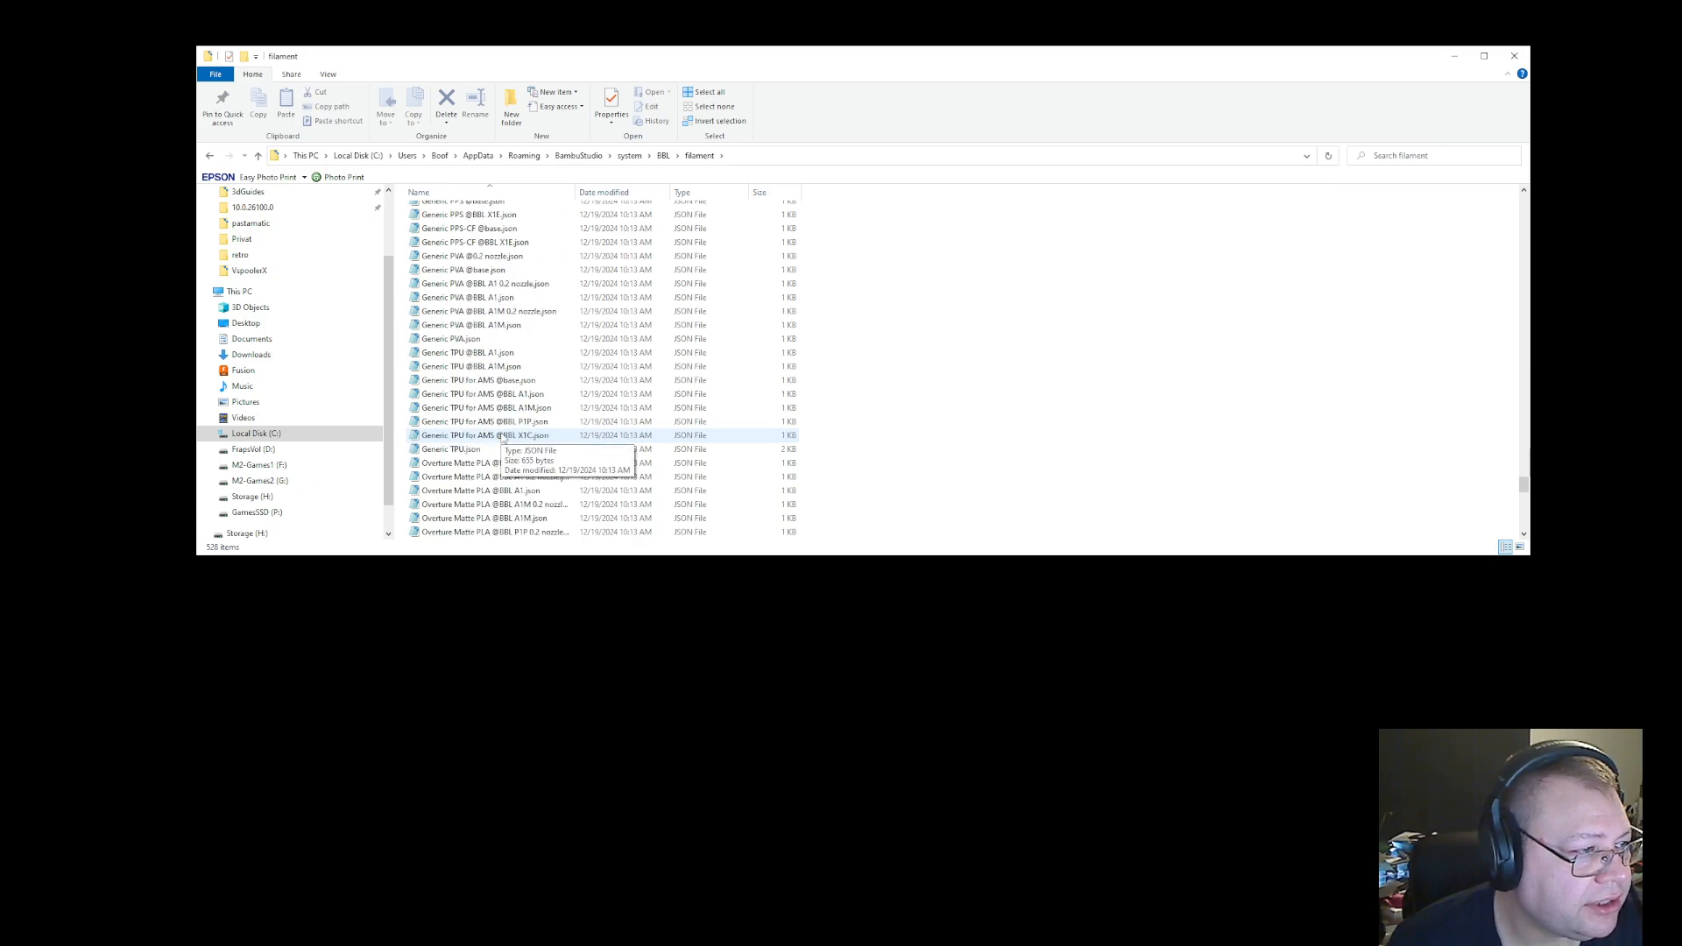
pyautogui.click(450, 448)
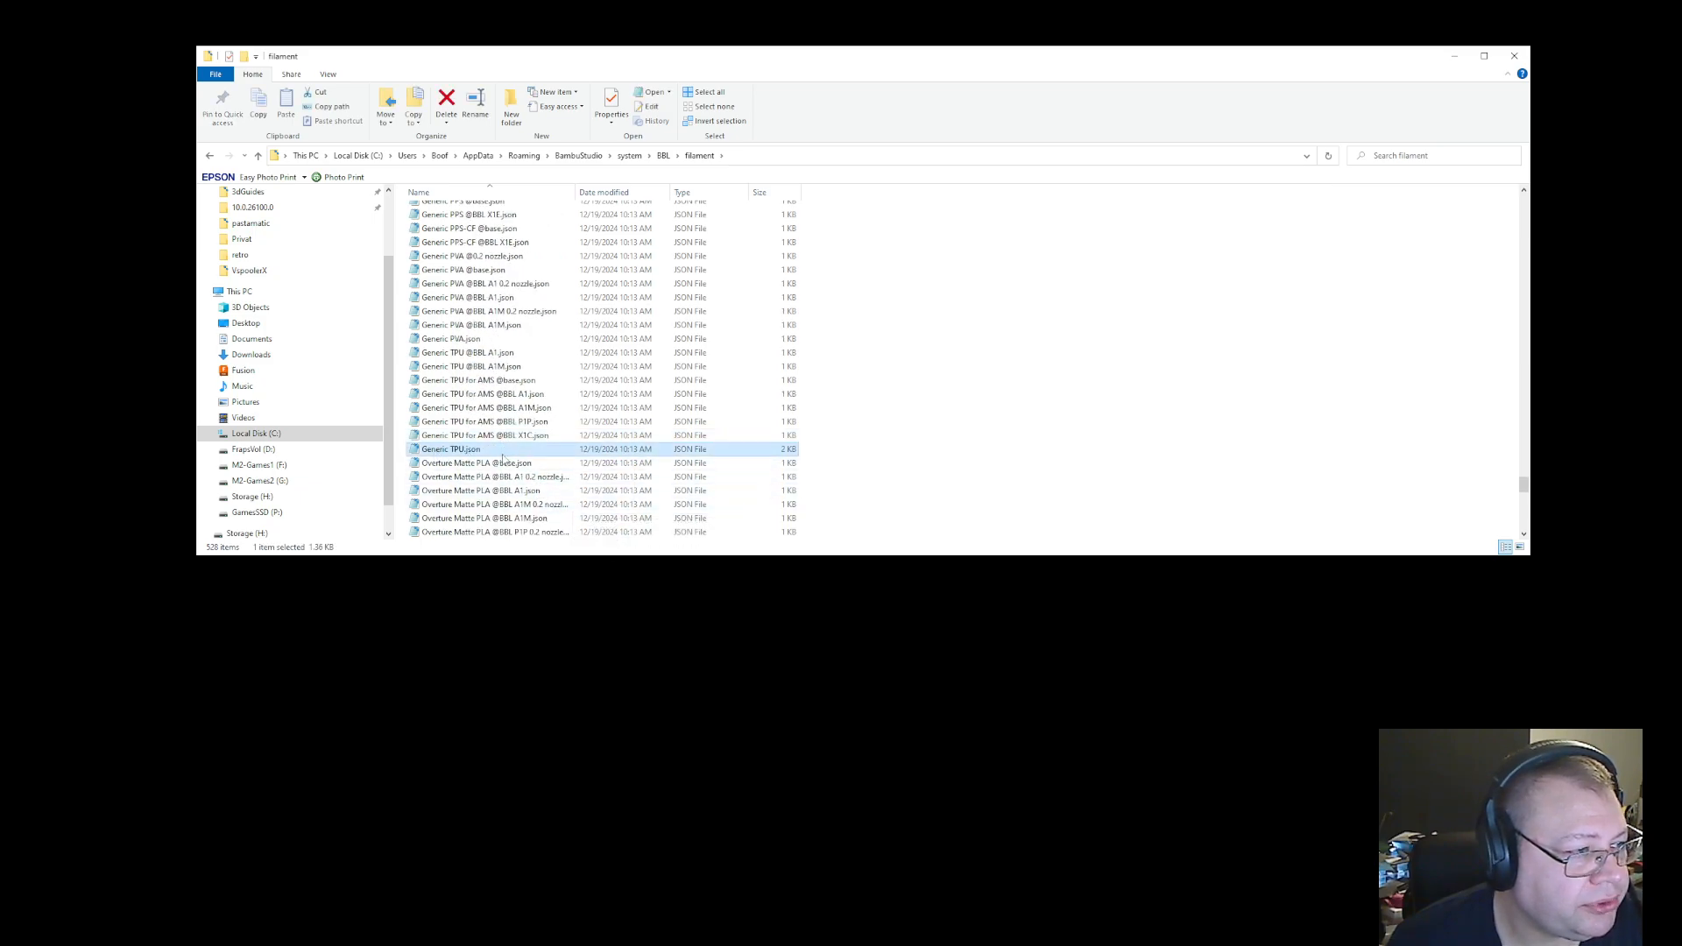
pyautogui.moveTo(456, 456)
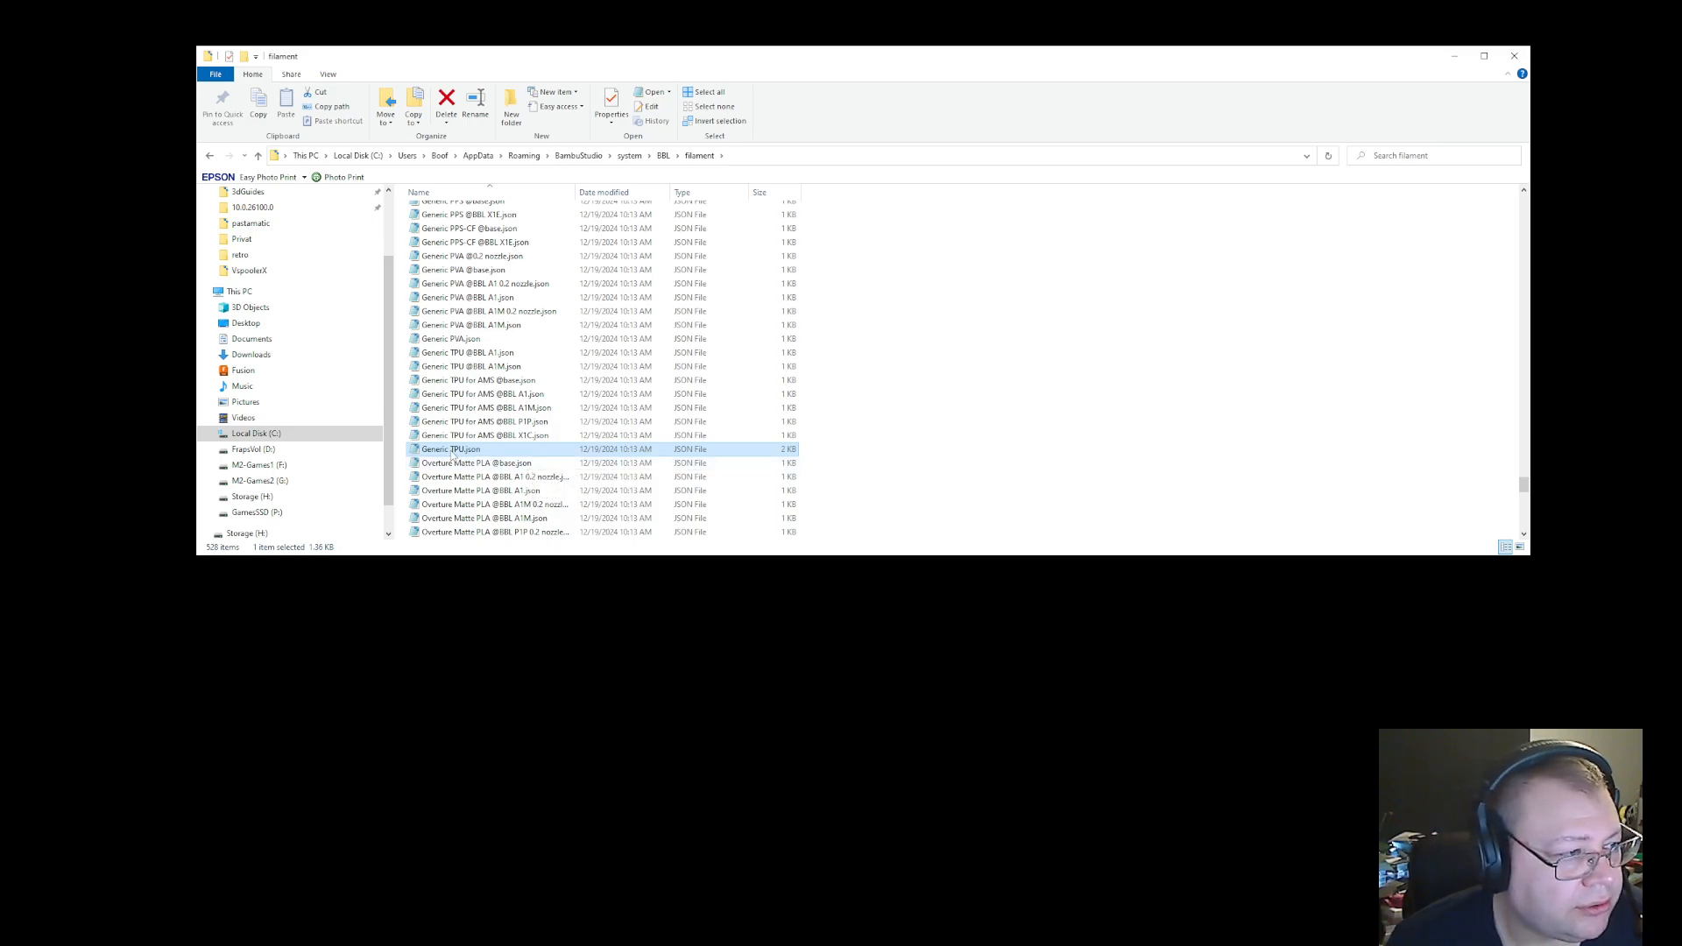
# Edit Generic TPU.json in Notepad, adding X1 and X1 Carbon 0.2 nozzle to compatible_printers
pyautogui.rightClick(451, 451)
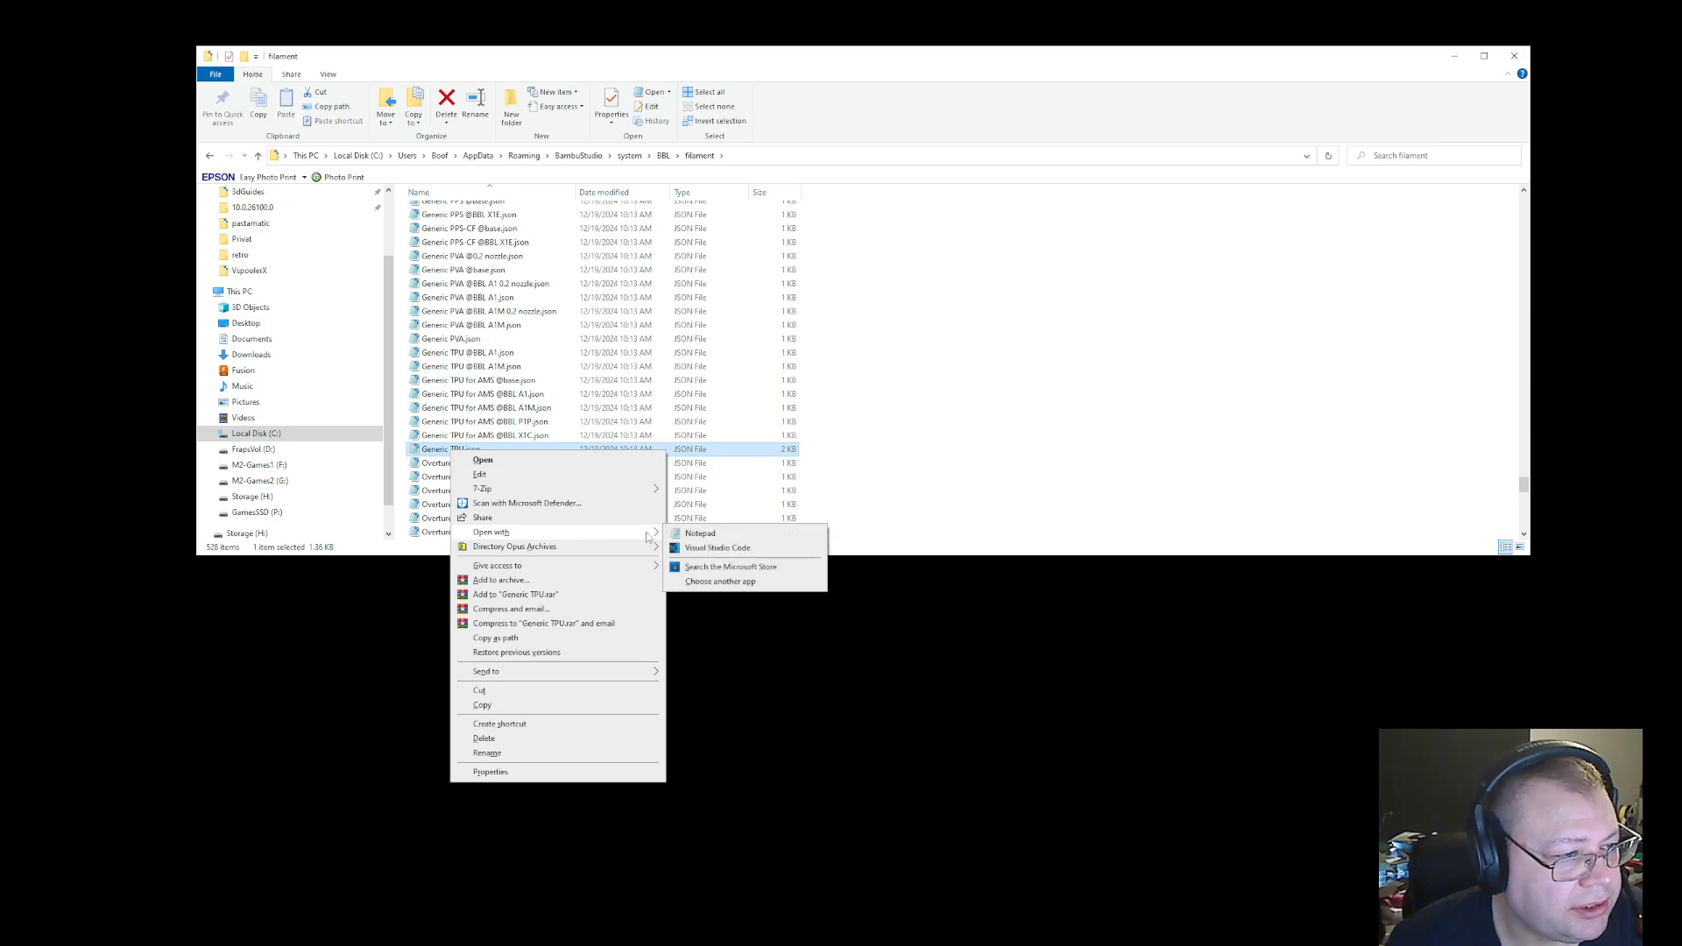
pyautogui.click(700, 533)
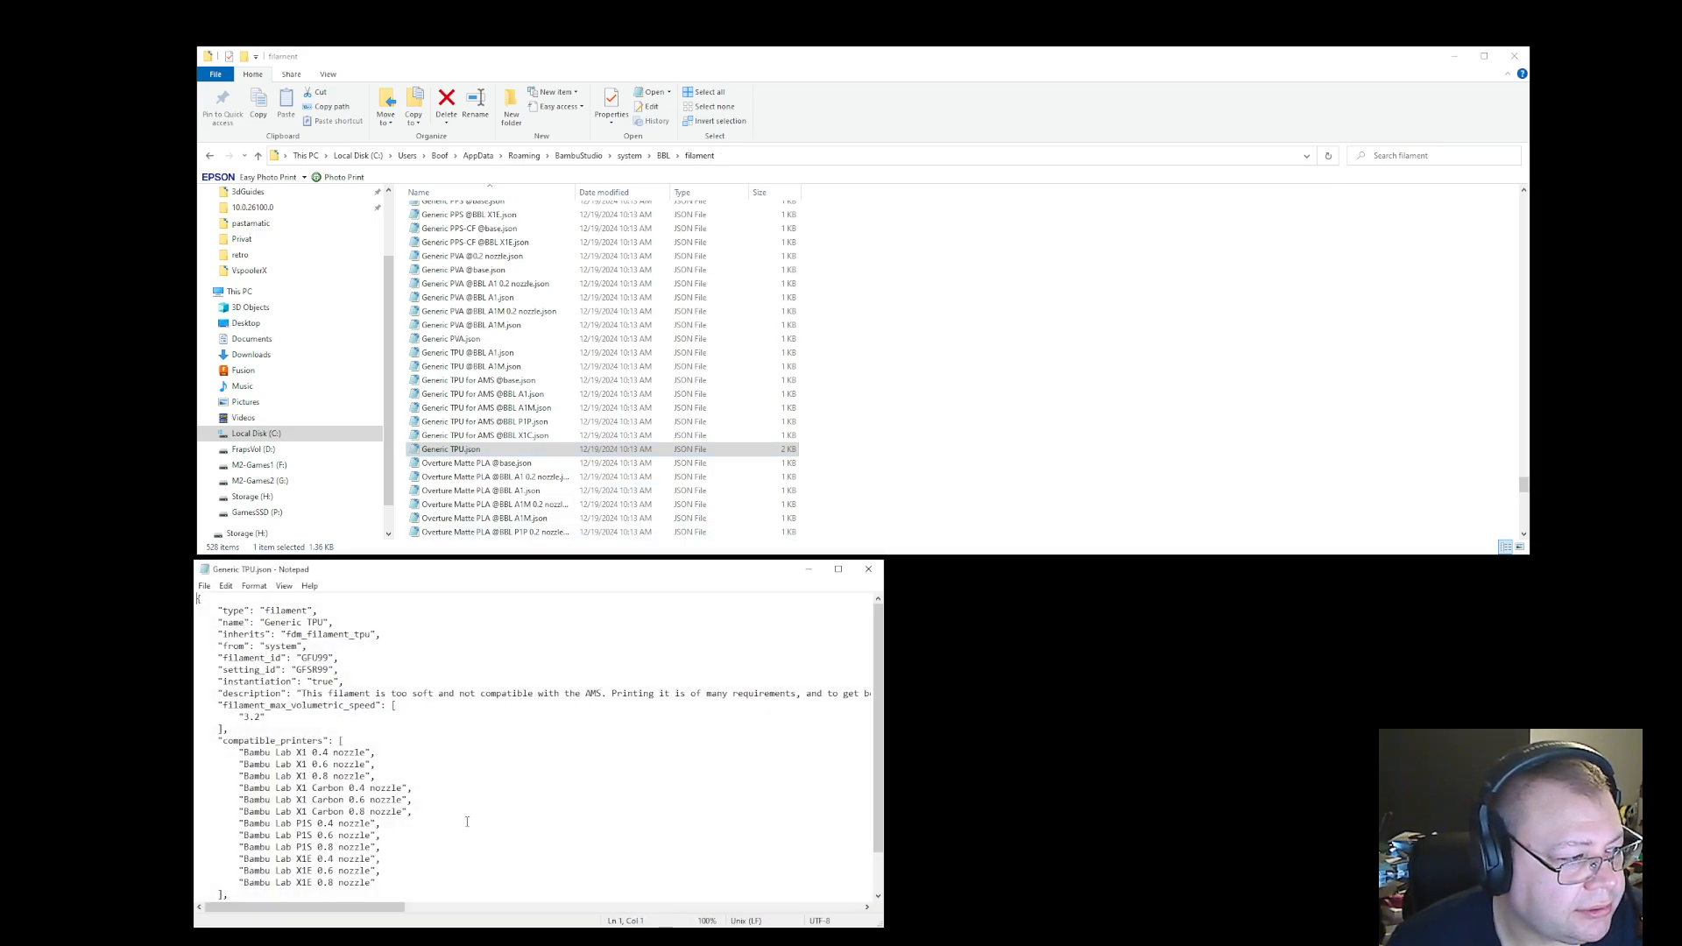
pyautogui.scroll(-3)
pyautogui.write('"Bambu Lab X1 0.2 nozzle",')
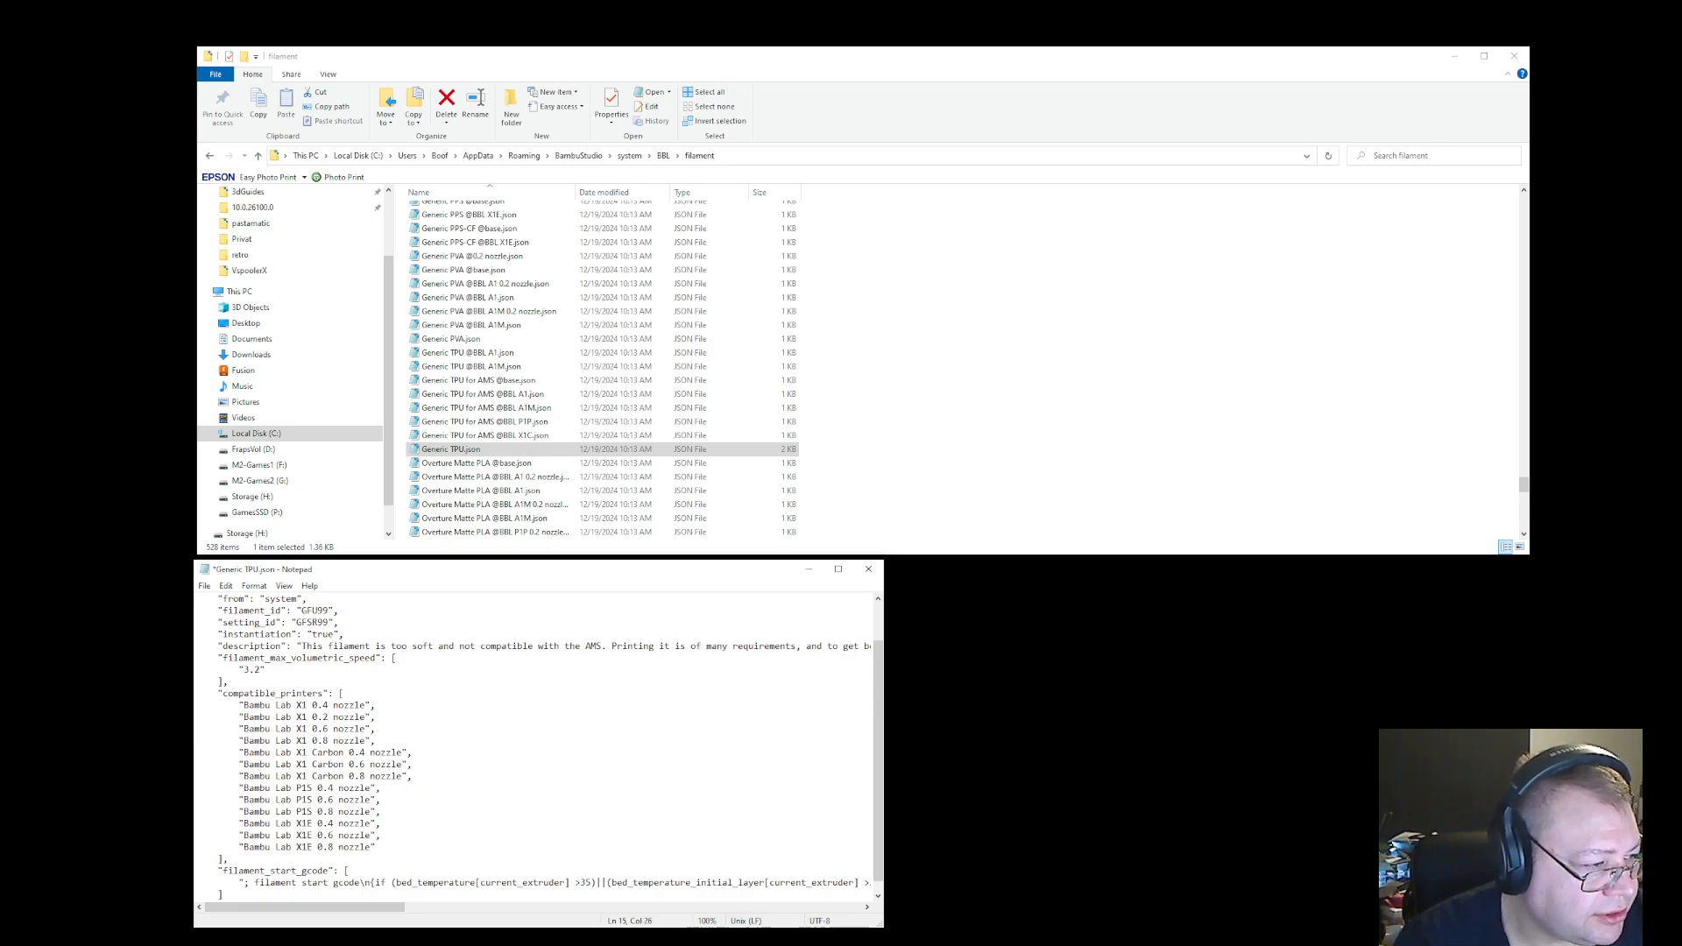
pyautogui.click(422, 752)
pyautogui.write('"Bambu Lab X1 Carbon 0.2 nozzle",')
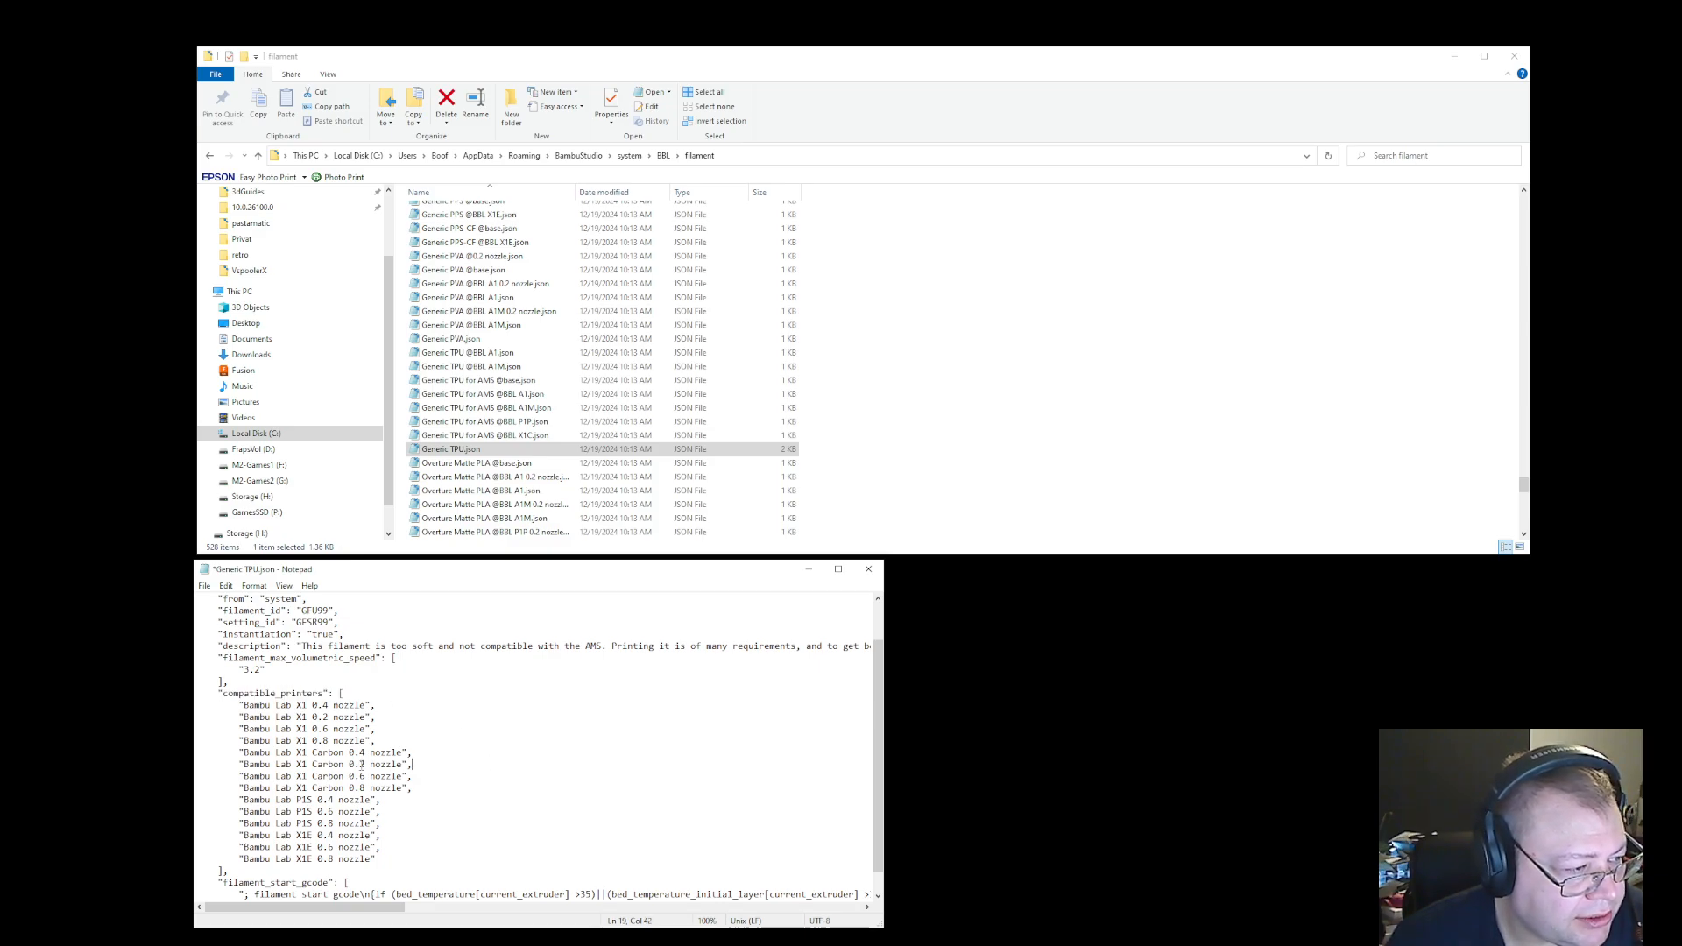
# Save Generic TPU.json with its new 0.2 nozzle printer entries and reopen Bambu Studio
pyautogui.doubleClick(361, 764)
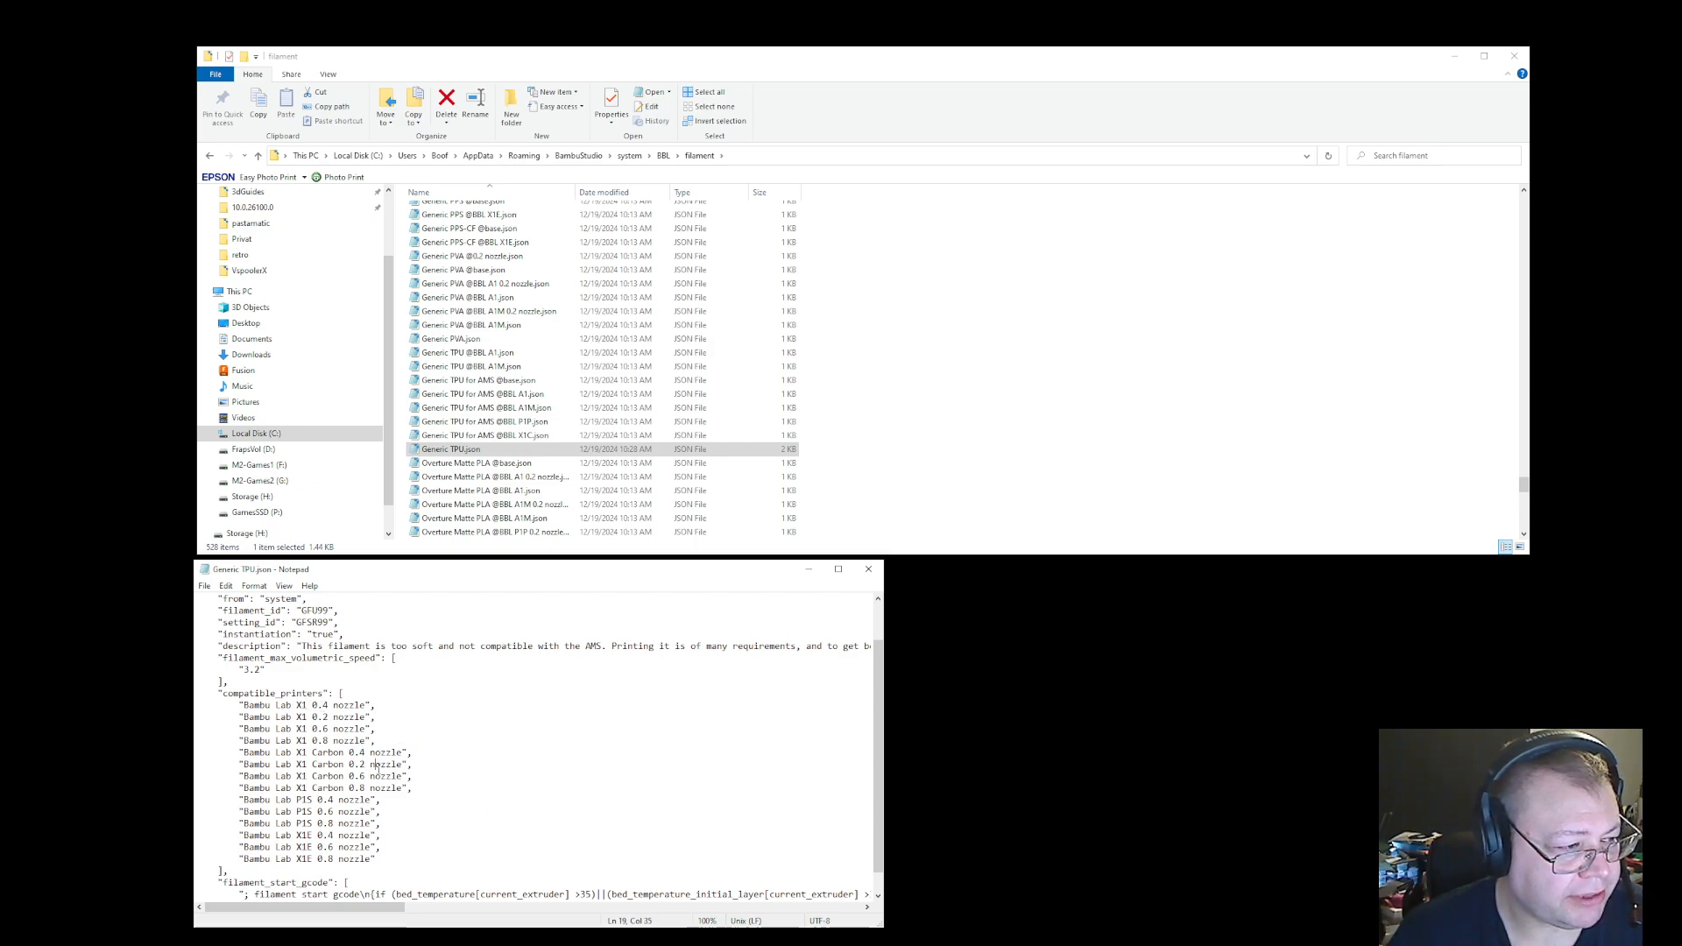
pyautogui.doubleClick(361, 764)
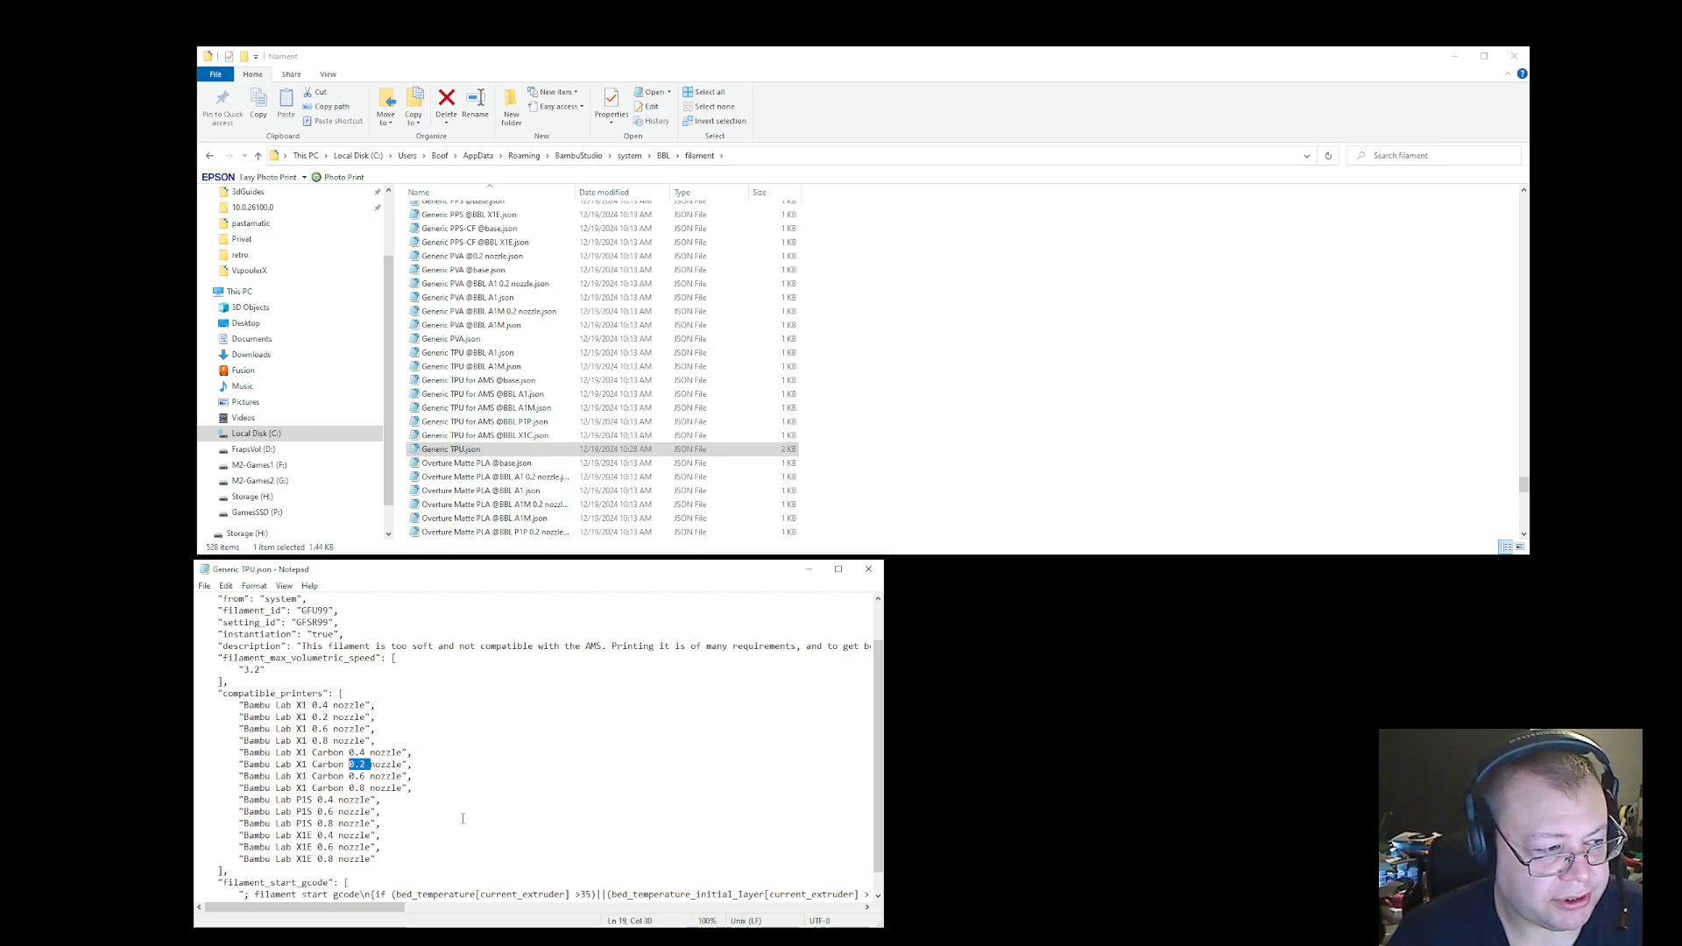
pyautogui.moveTo(499, 781)
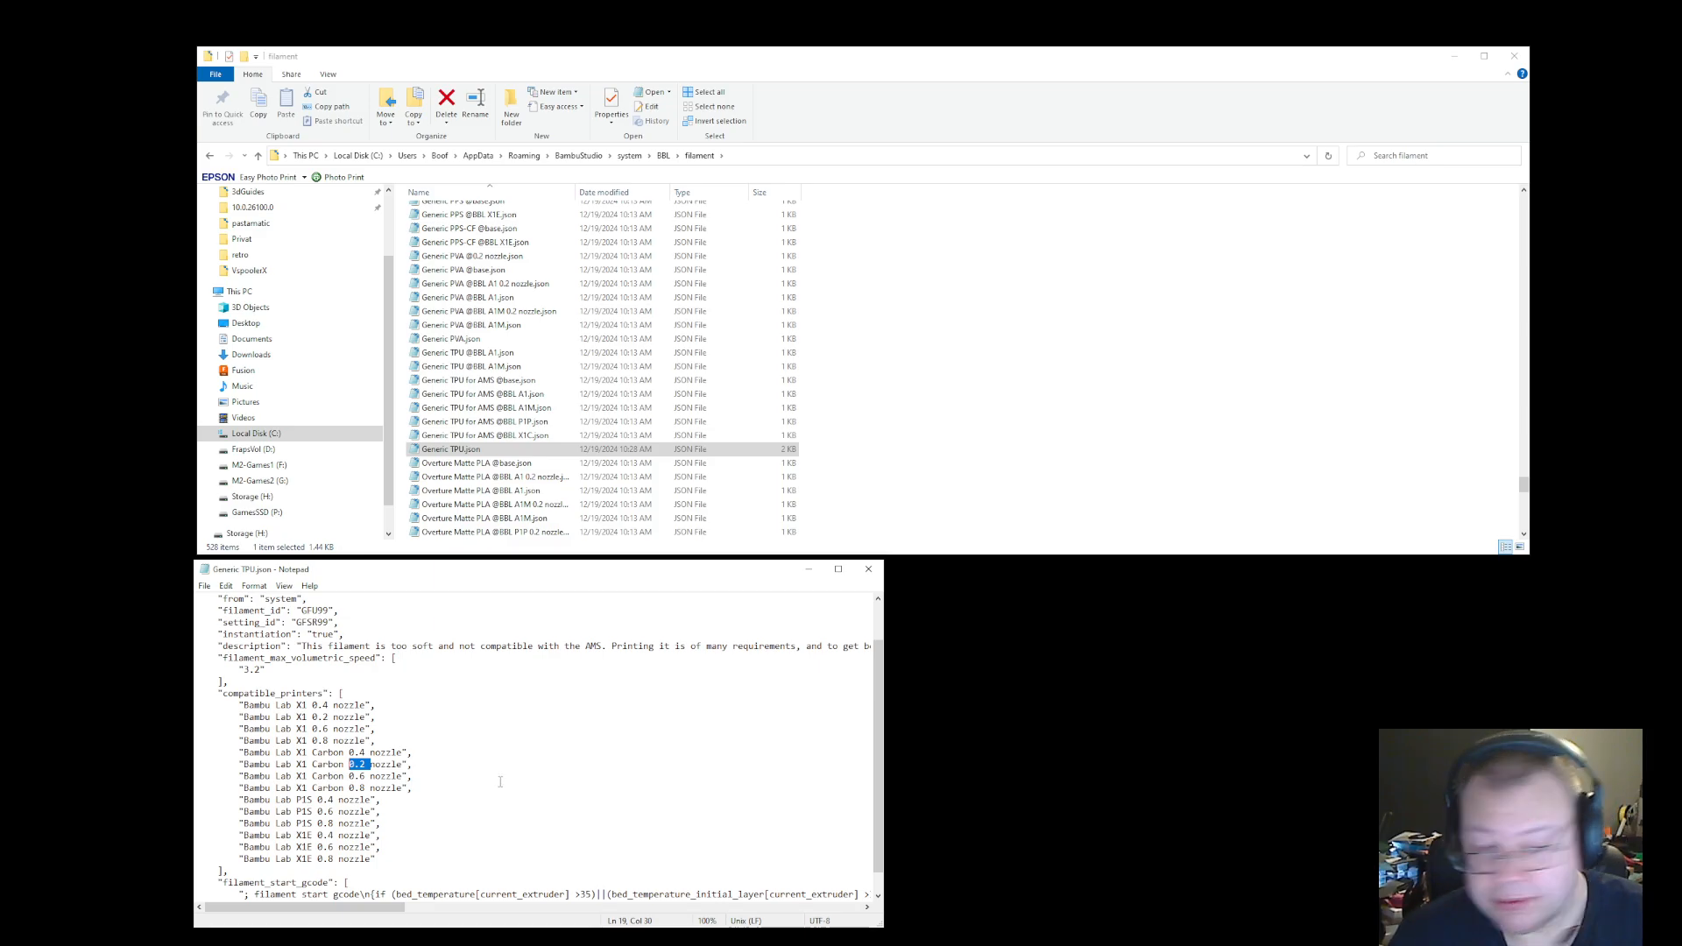
pyautogui.click(868, 568)
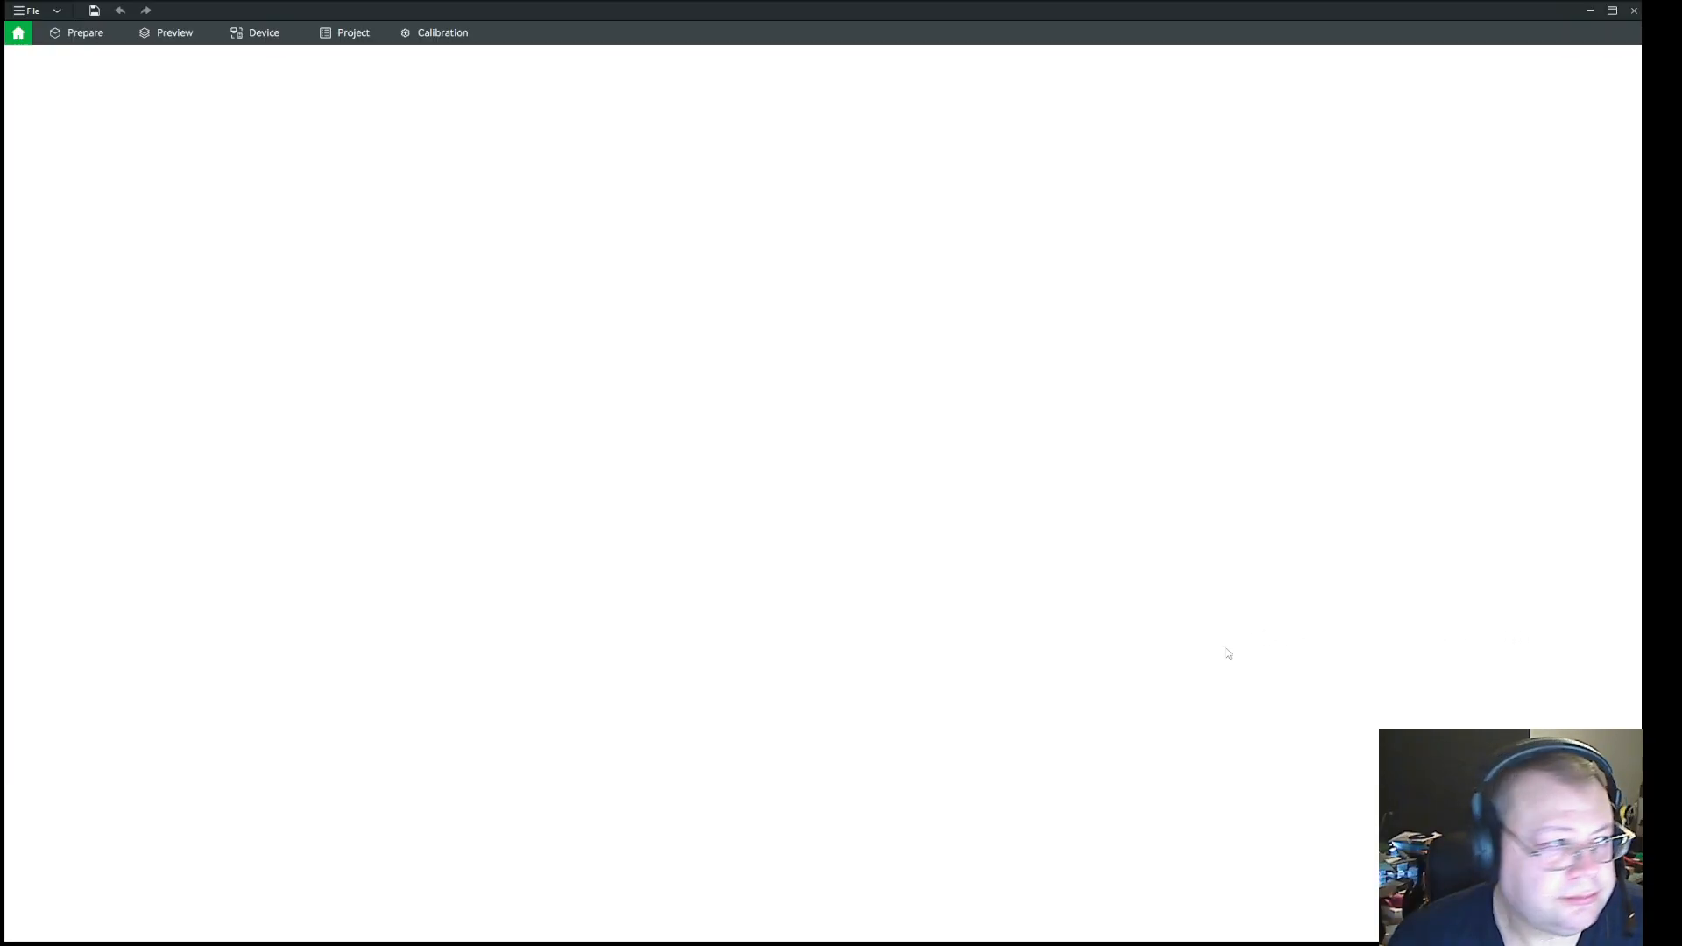
# Keep the X1 Carbon 0.2 nozzle printer and choose Generic TPU for filament slot 1
pyautogui.click(18, 32)
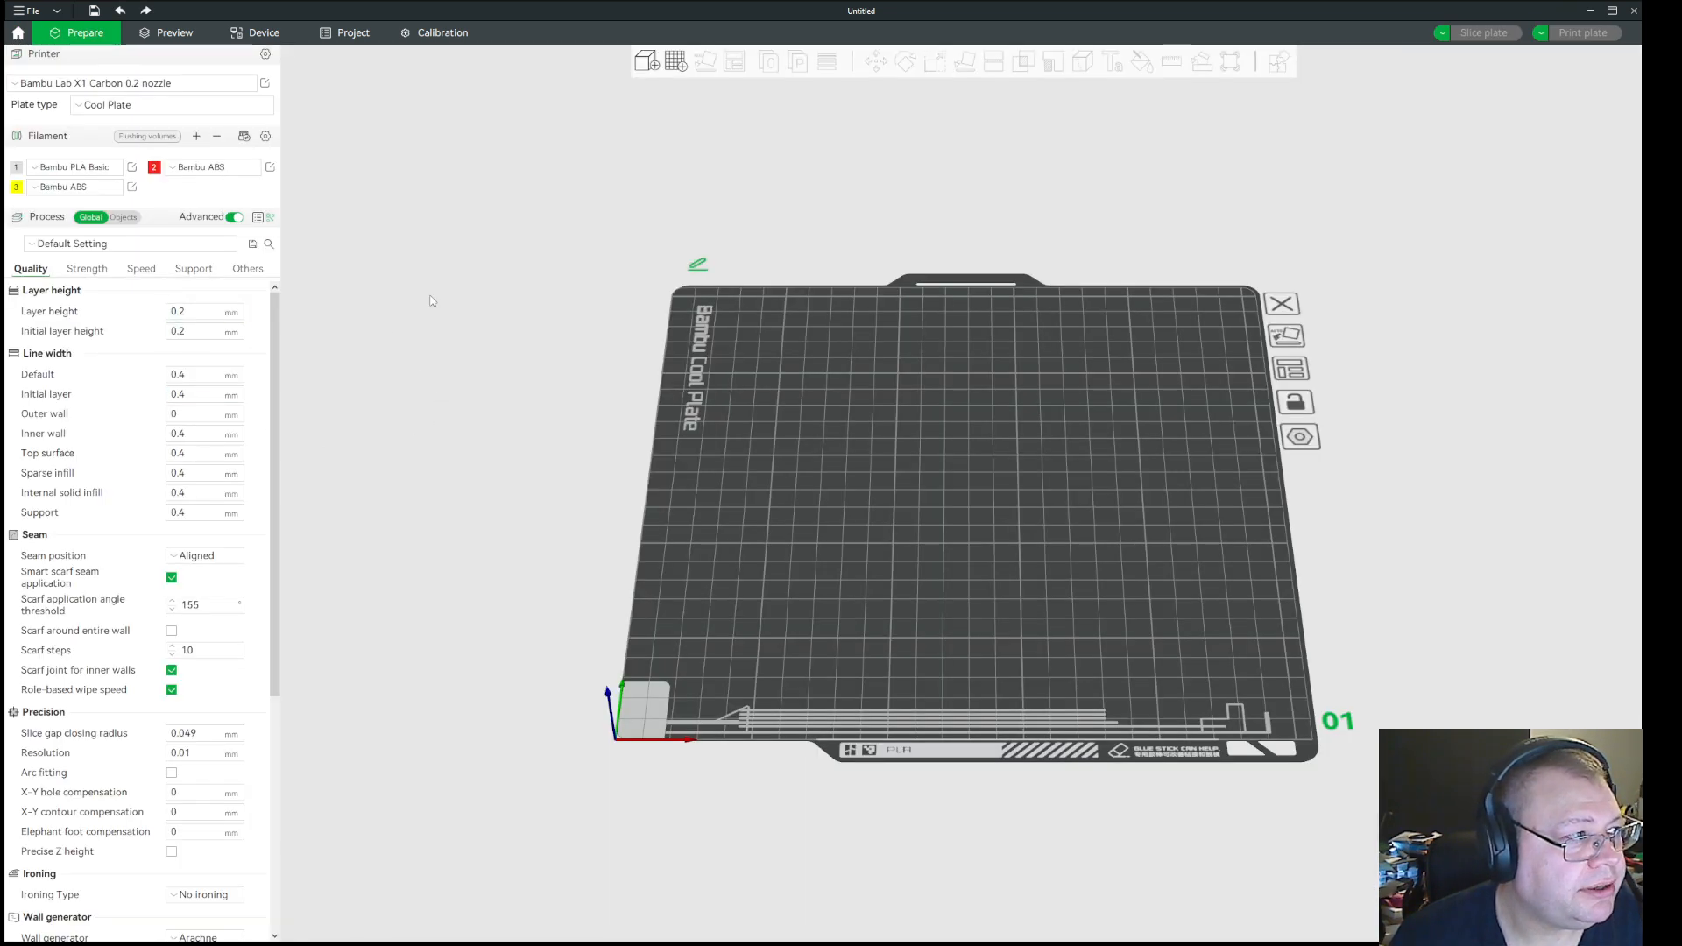
pyautogui.click(132, 82)
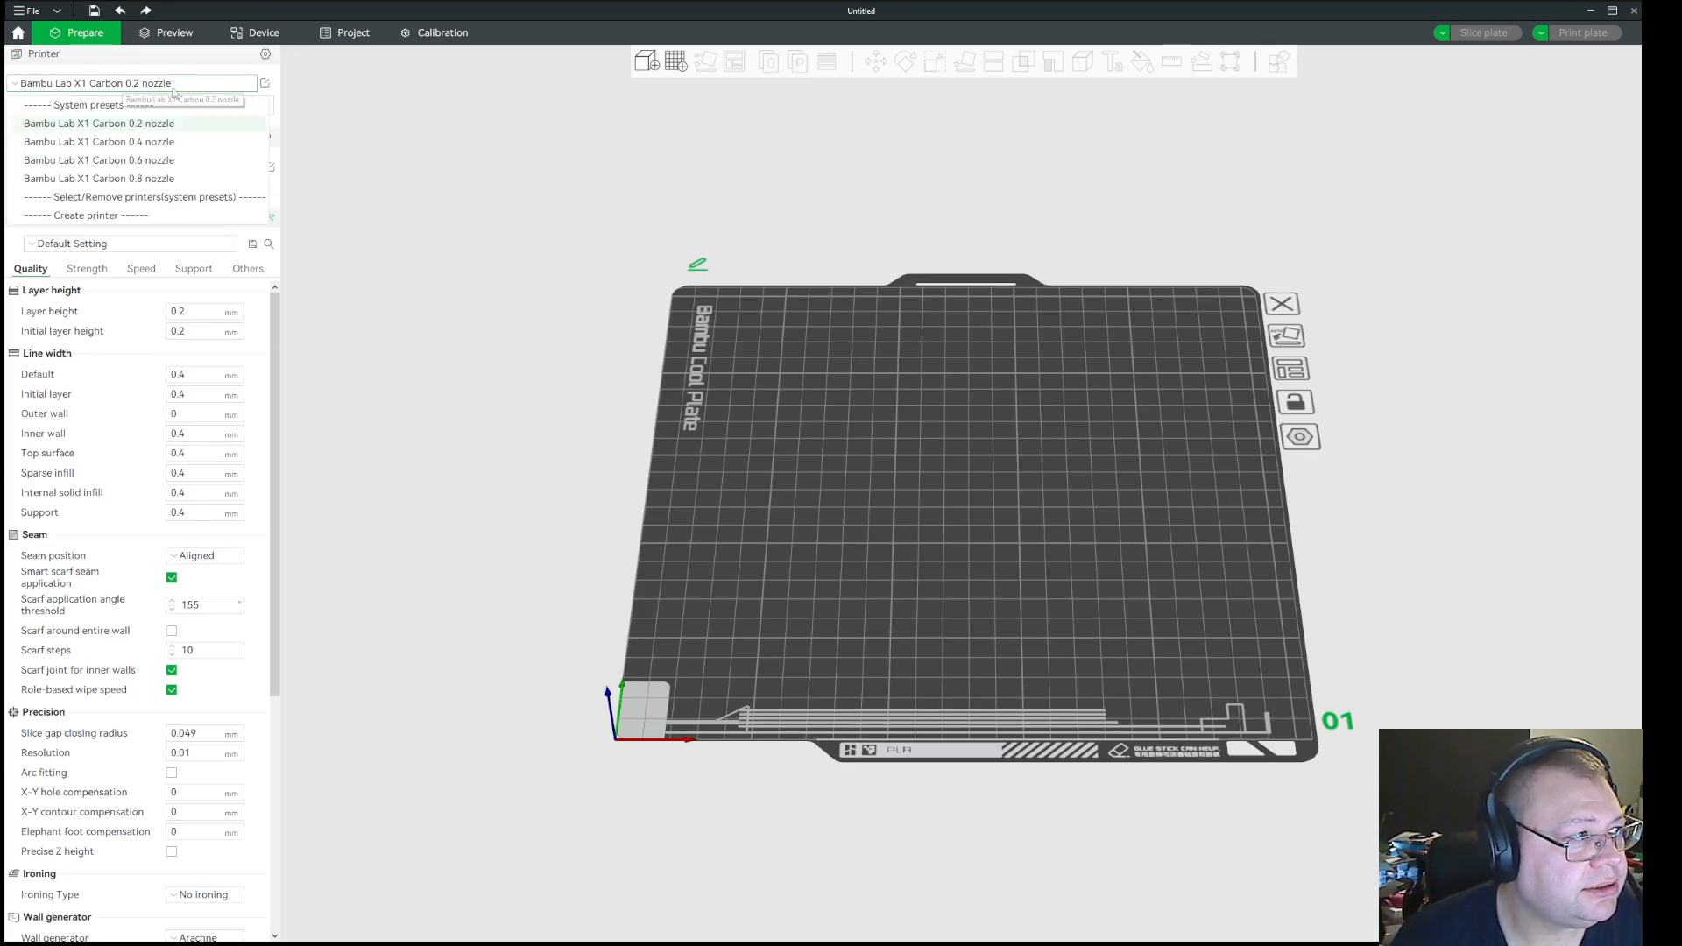
pyautogui.click(99, 140)
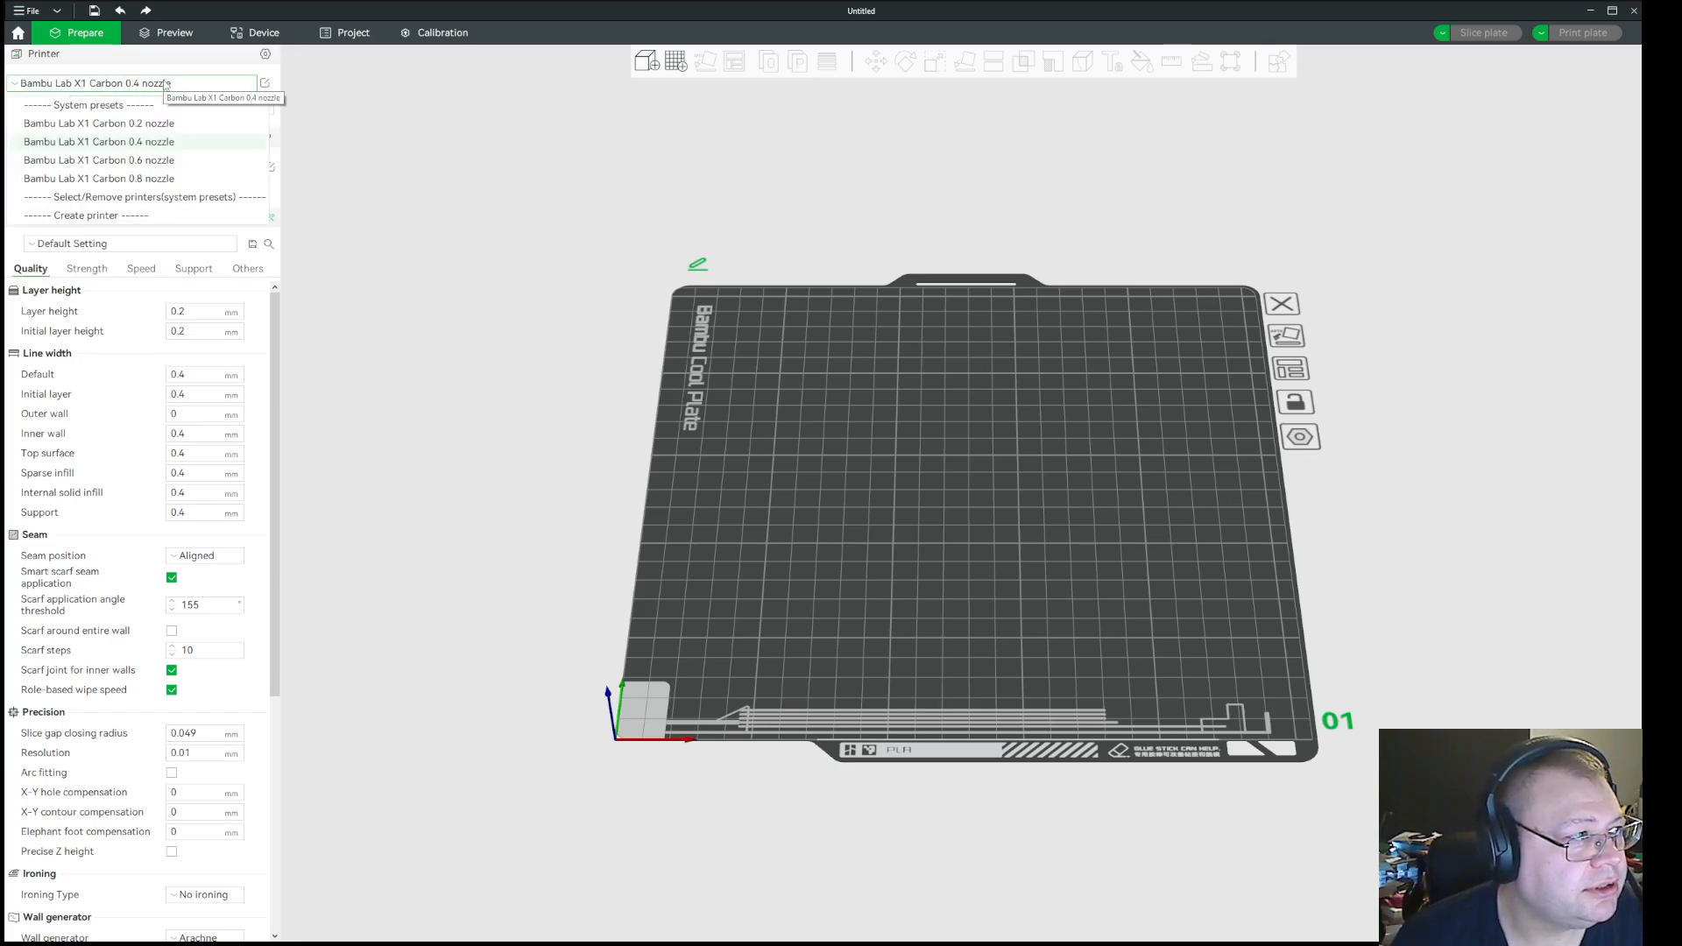
pyautogui.click(98, 122)
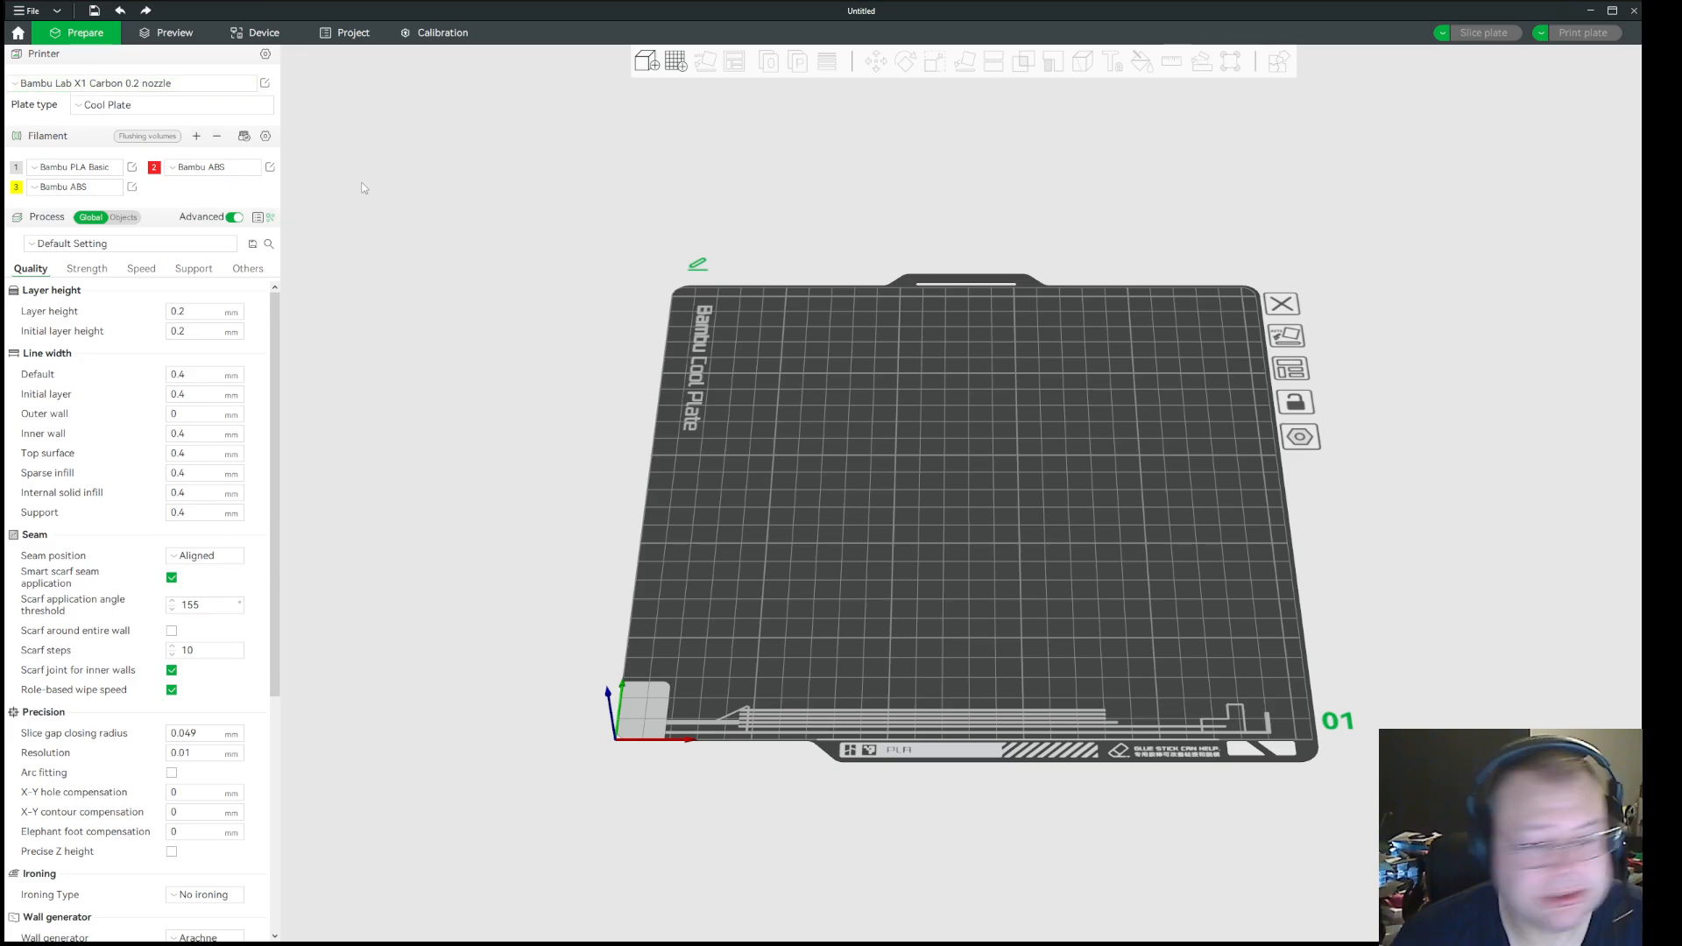
pyautogui.click(74, 167)
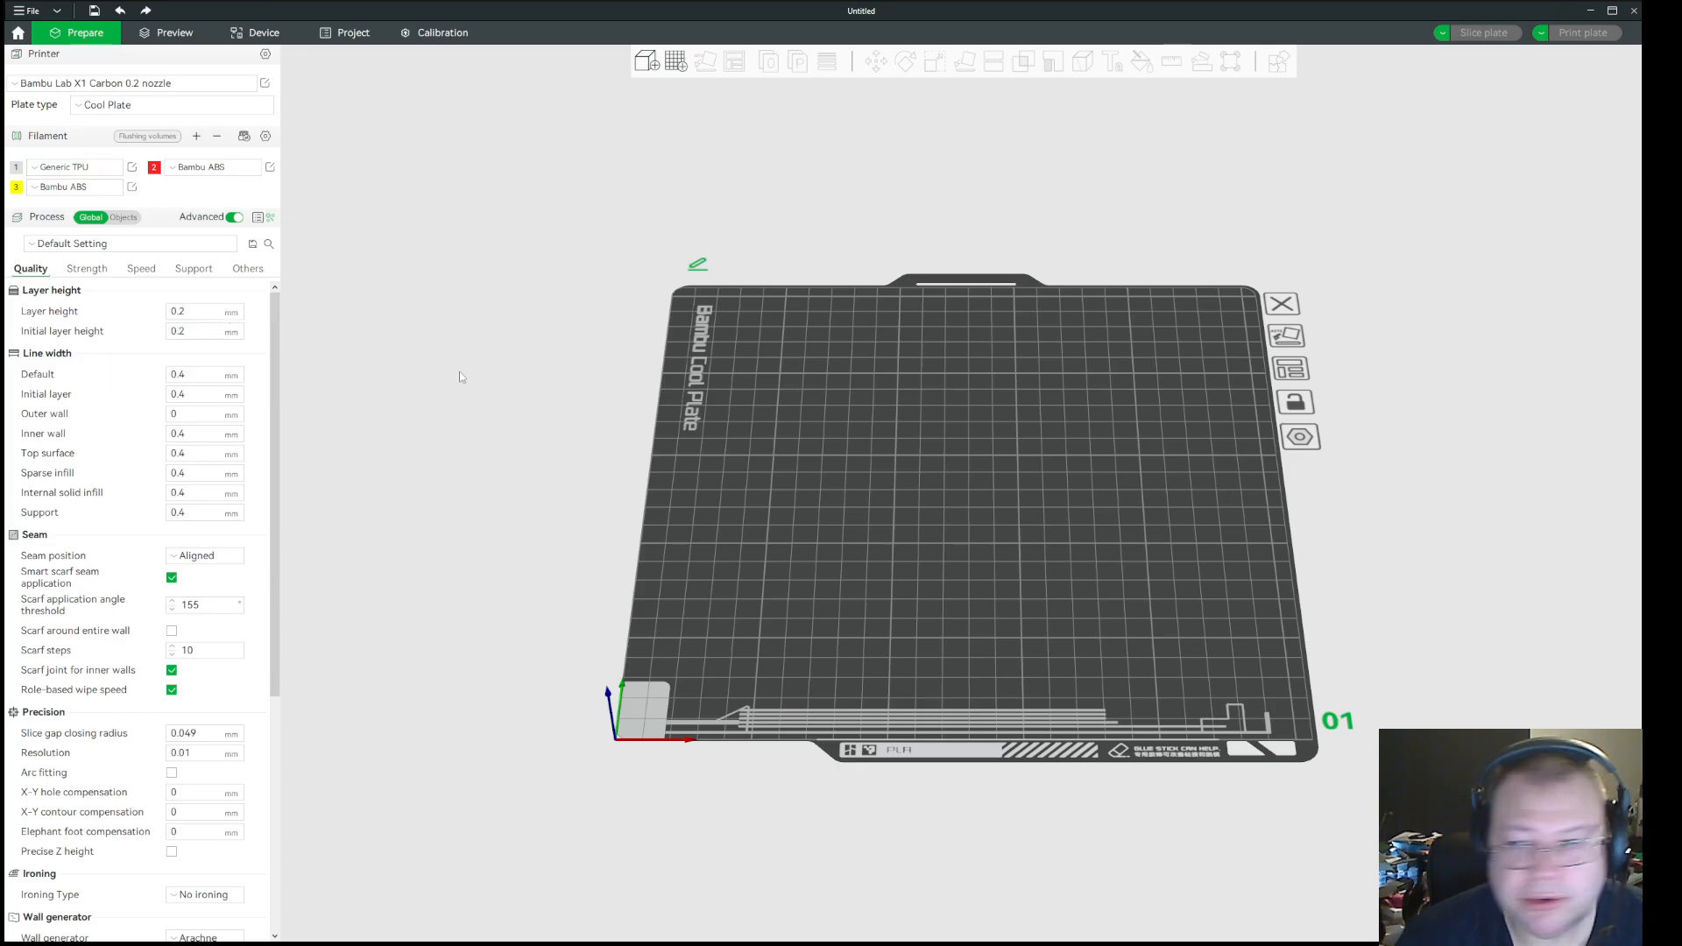
pyautogui.moveTo(336, 358)
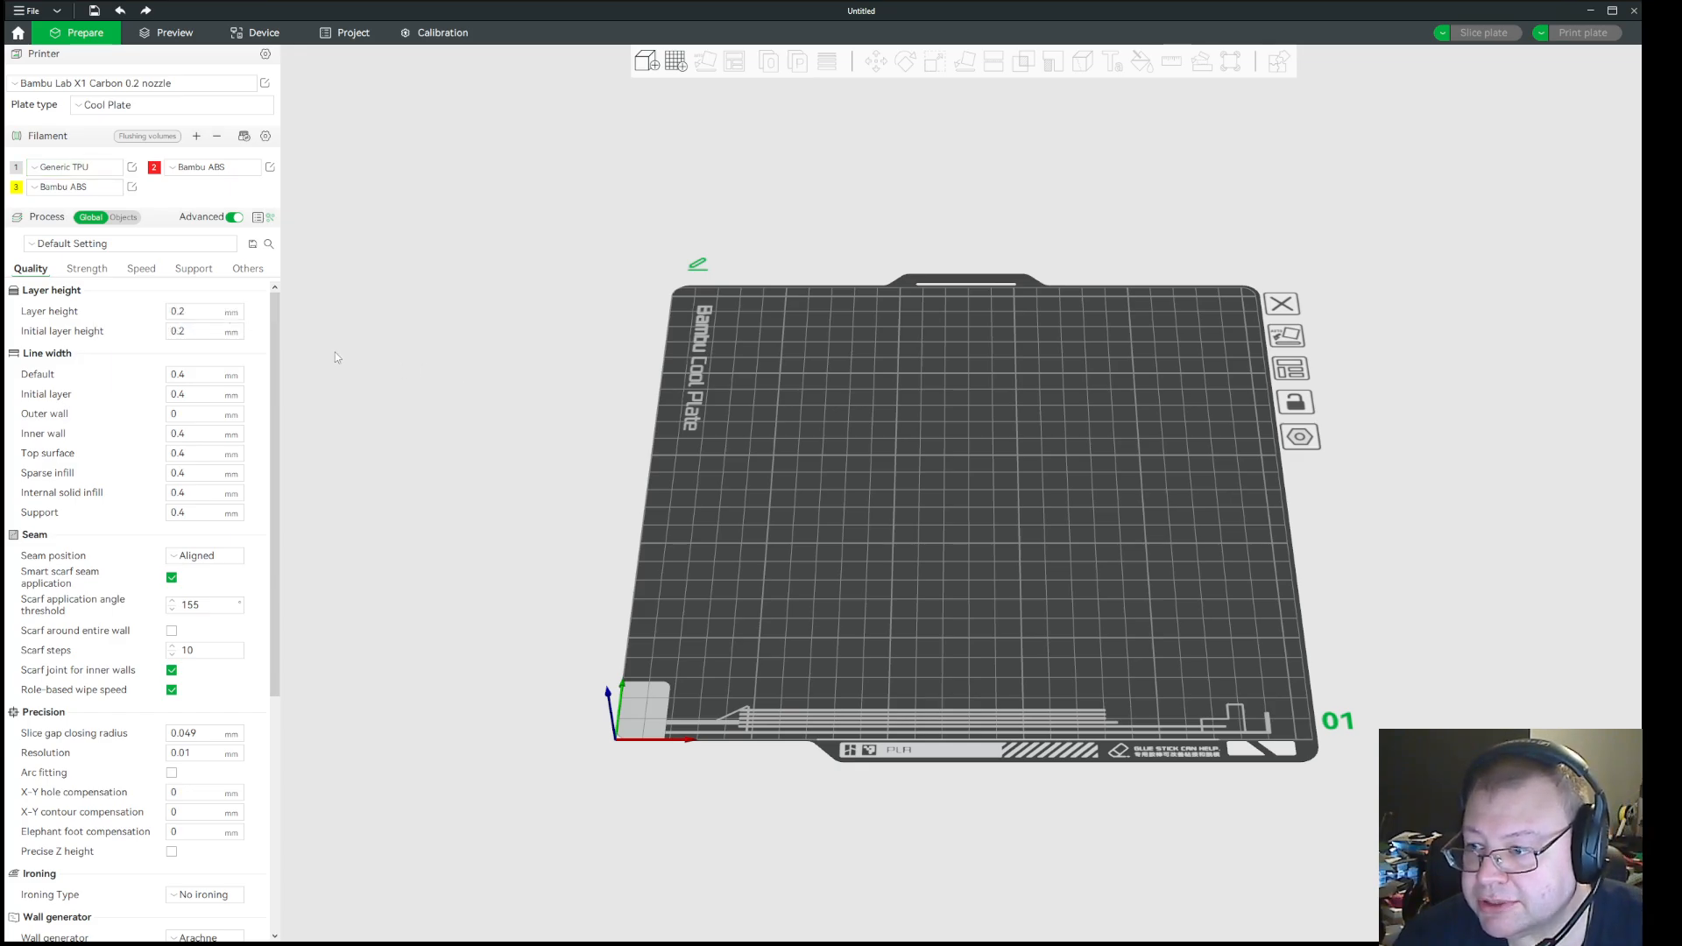